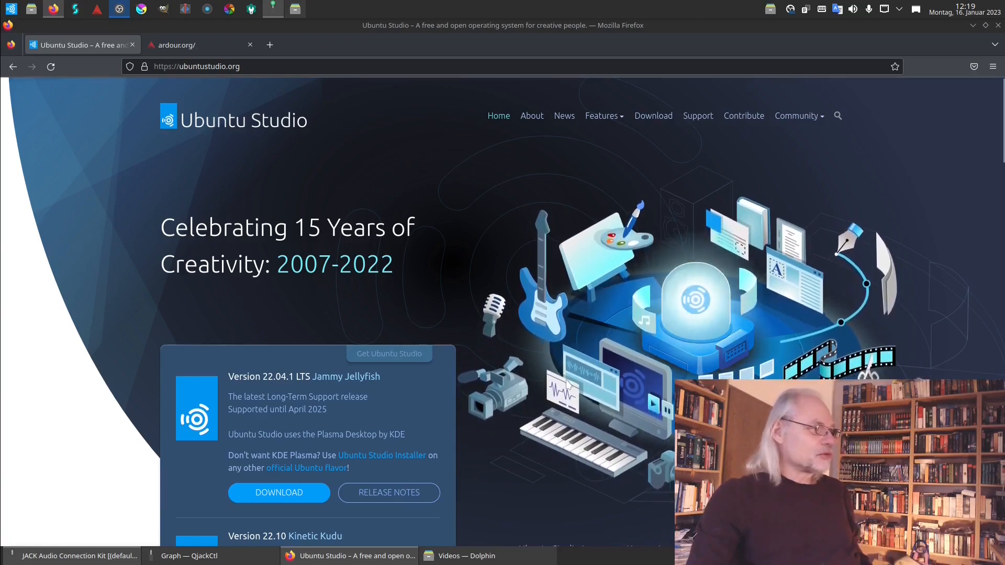
Scroll past the Ubuntu Studio downloads and switch to the ardour.org tab
scroll(down, 3)
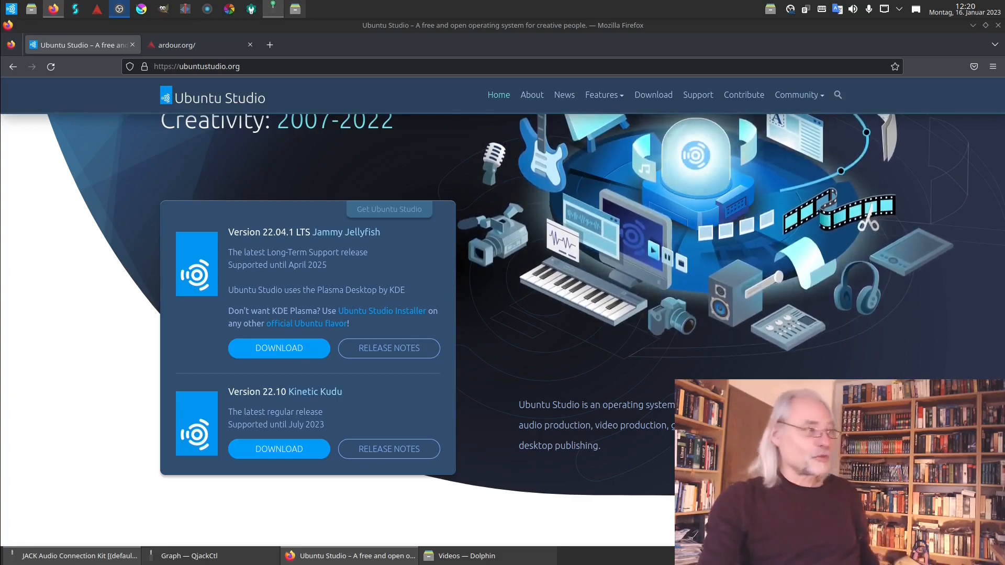
click(178, 45)
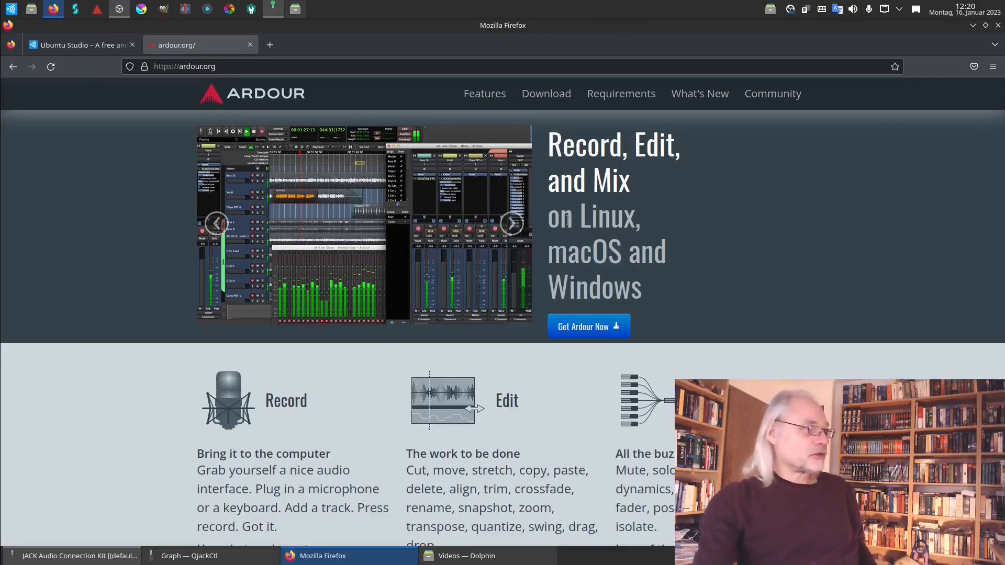
Go to Ardour's Download page and pick the Ready-to-Run Program for GNU/Linux Intel/AMD
click(546, 93)
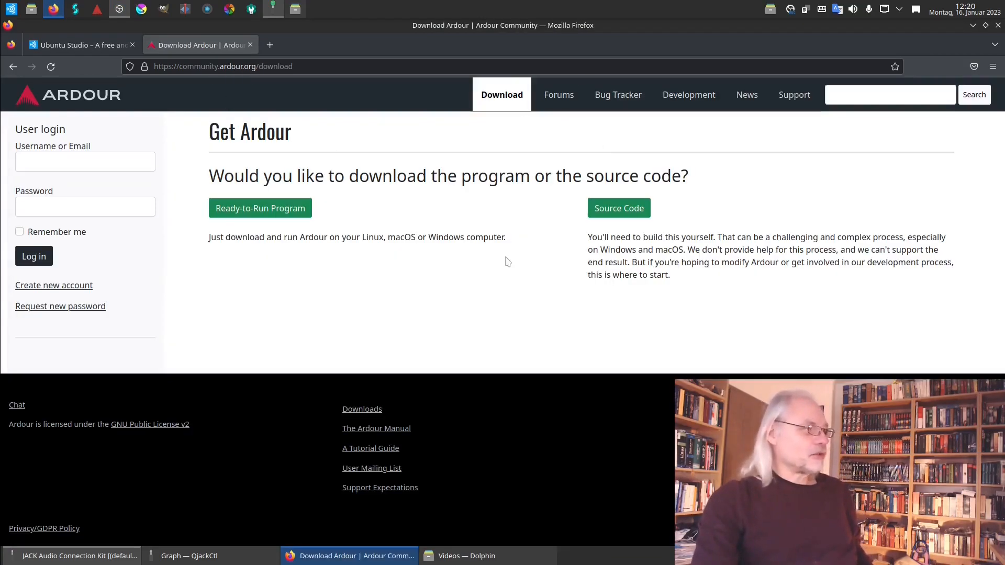
mouse_move(329, 158)
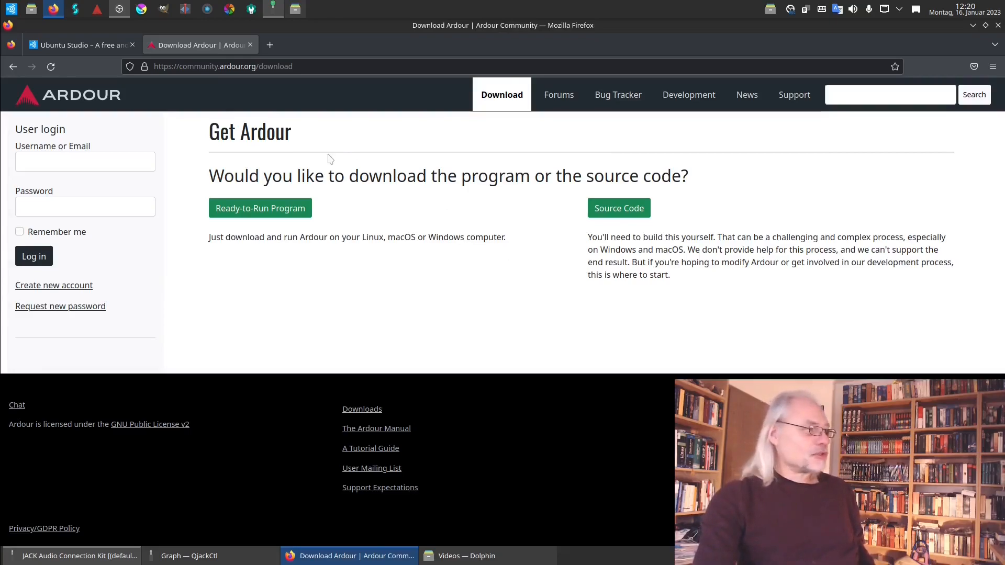
mouse_move(278, 223)
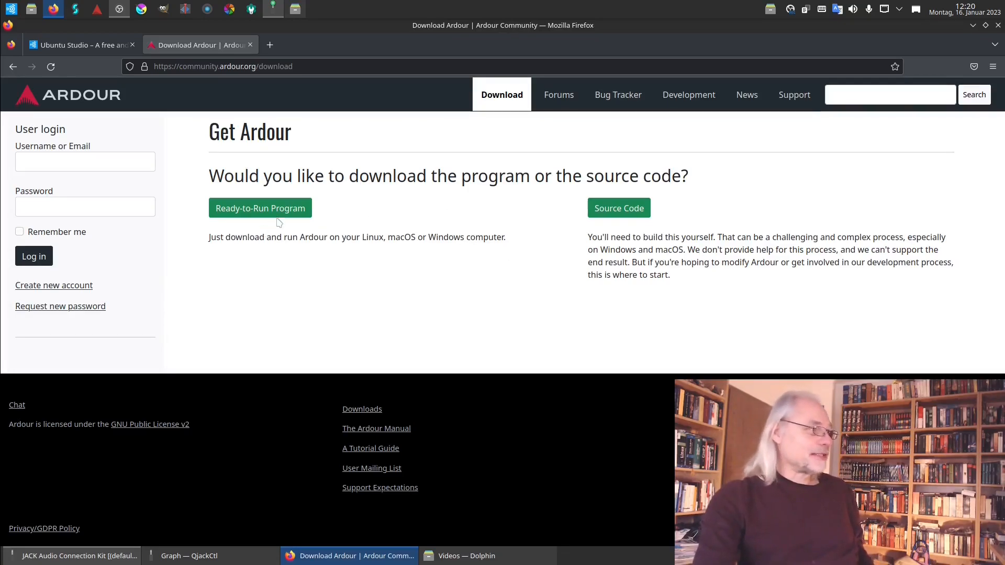
mouse_move(632, 225)
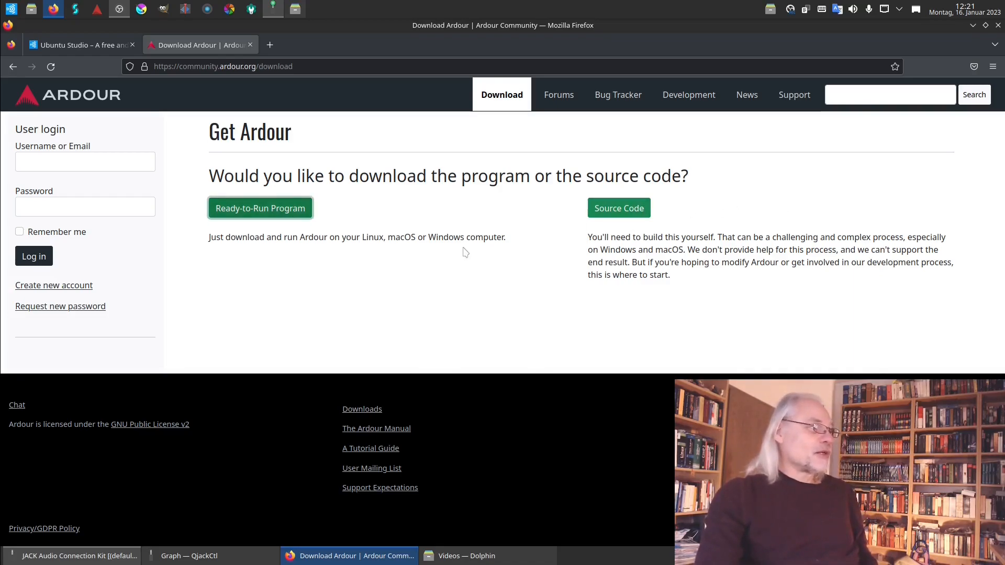
click(260, 208)
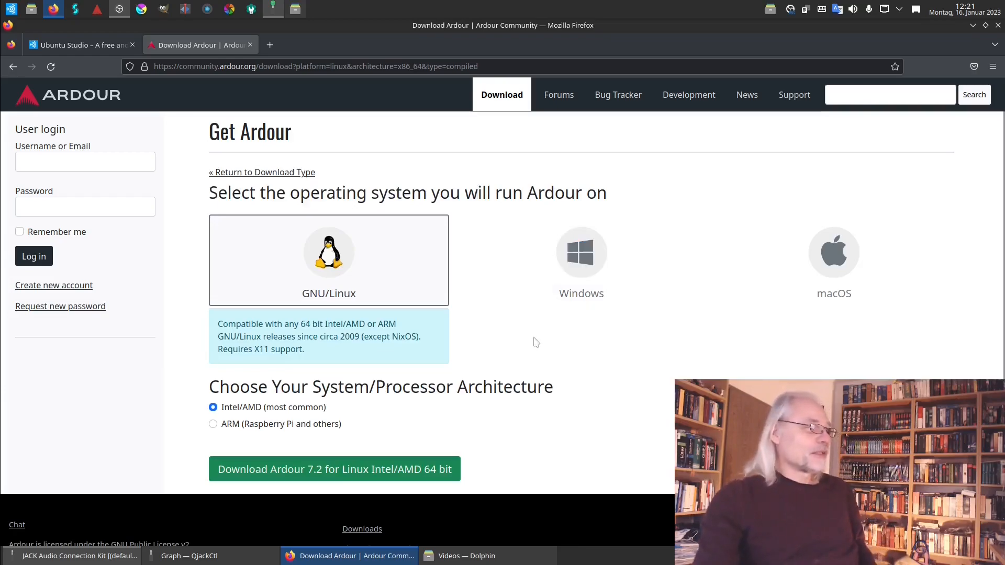
mouse_move(344, 244)
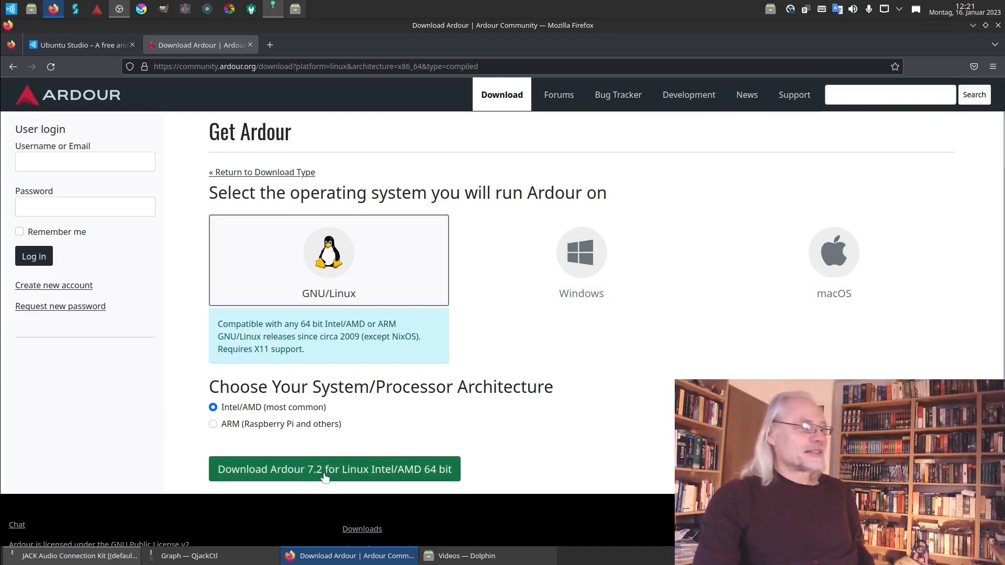
Choose 'Download Ardour 7.2 for Linux Intel/AMD 64 bit' to see payment options
click(325, 469)
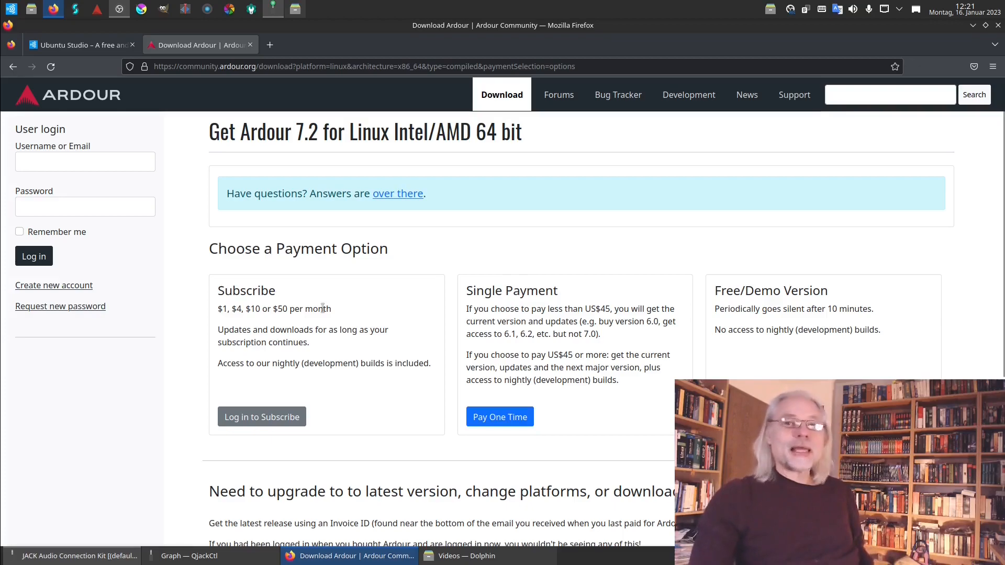
mouse_move(365, 320)
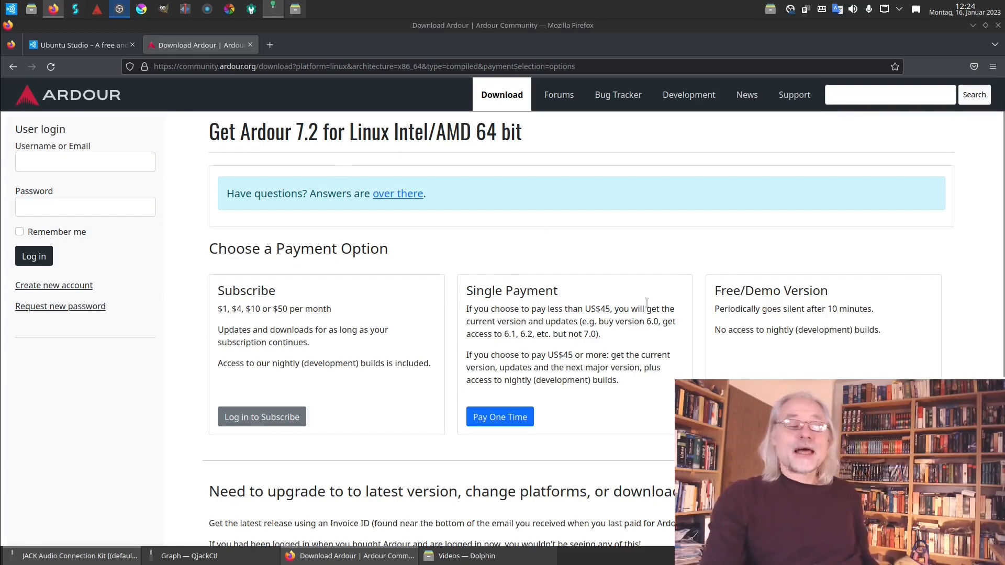
mouse_move(667, 269)
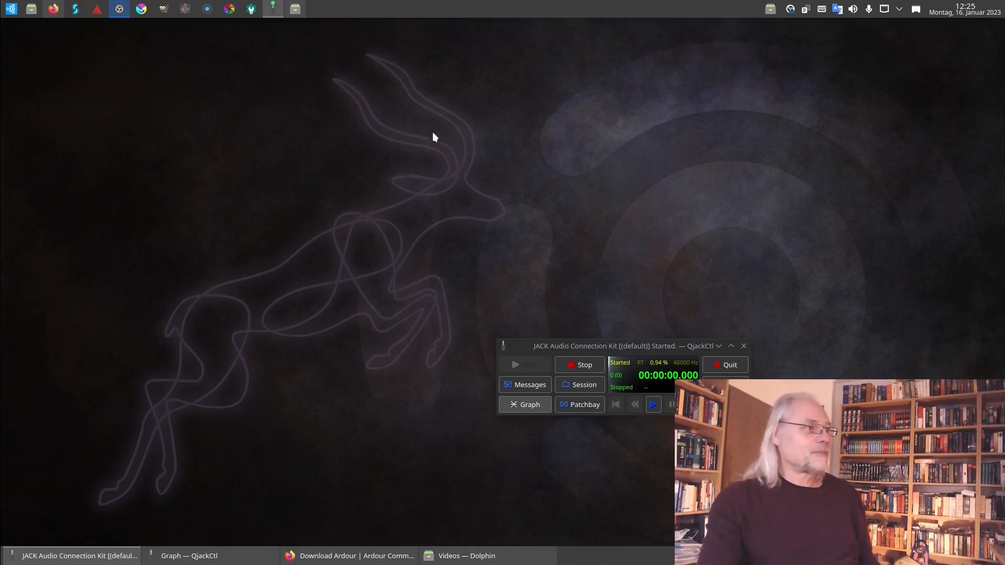
mouse_move(483, 35)
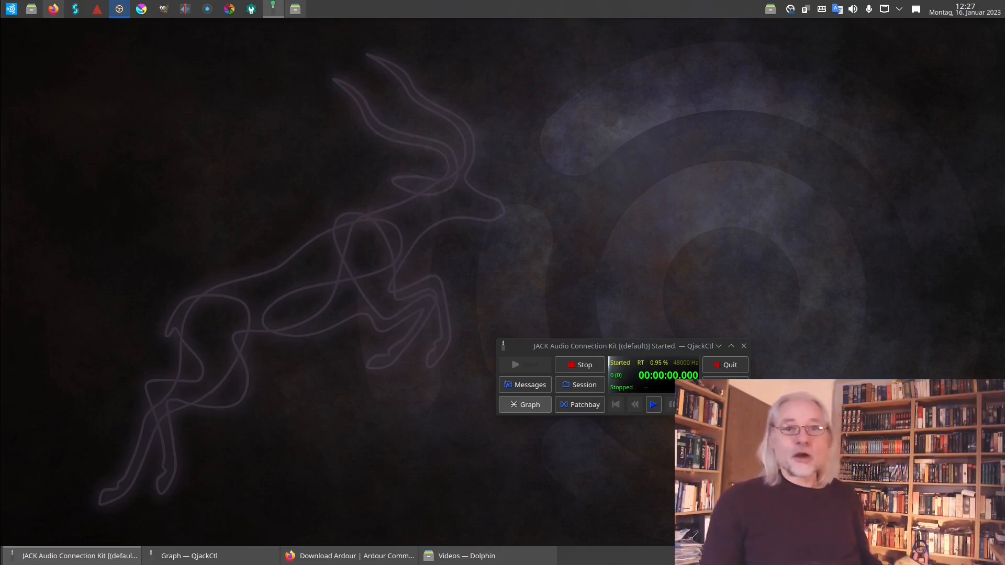
Drag the QjackCtl JACK control window toward the screen centre
drag(622, 345, 575, 297)
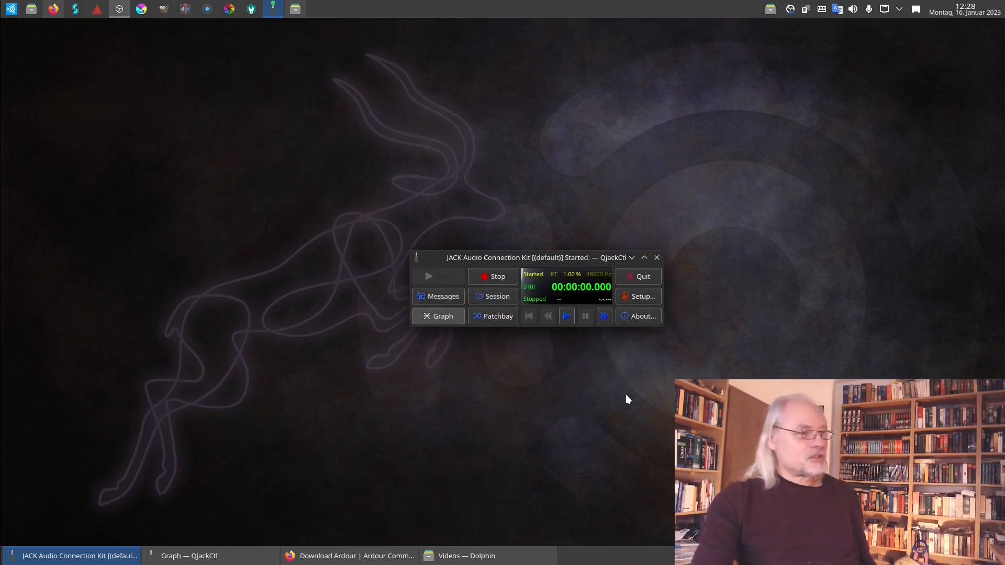
mouse_move(612, 430)
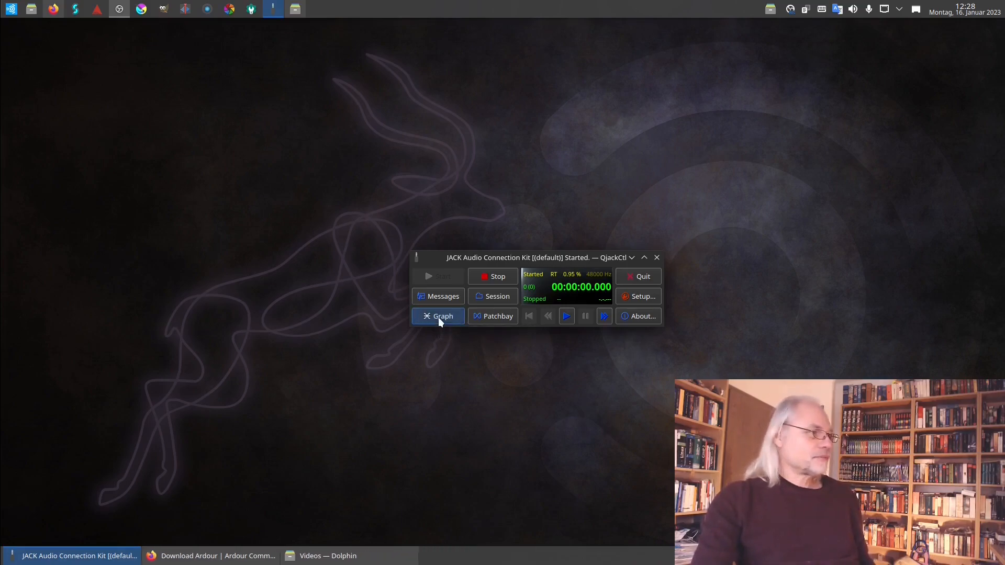
Show the QjackCtl Graph with system capture_1 wired to JACK-Eingabe-Client in_1
click(438, 316)
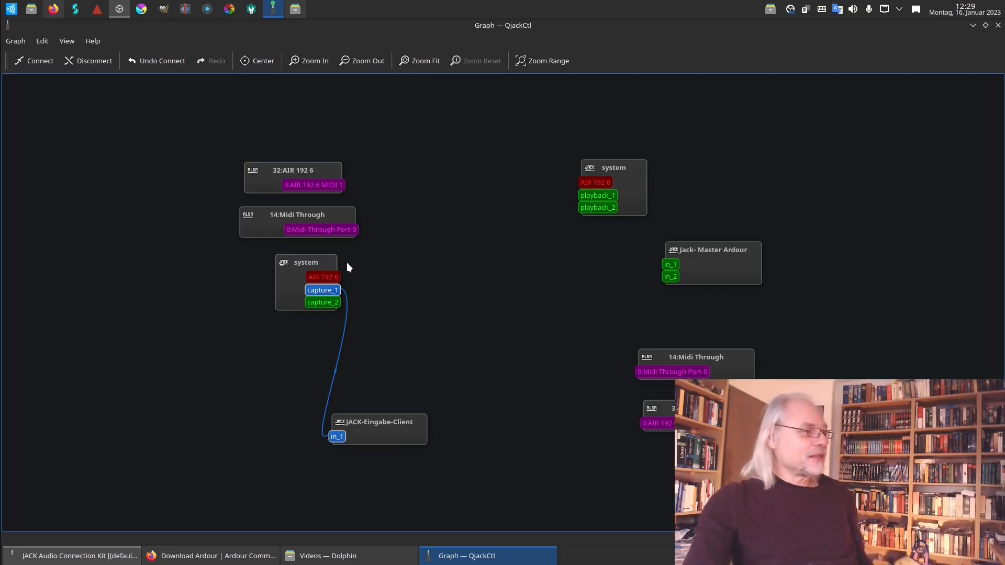
mouse_move(348, 277)
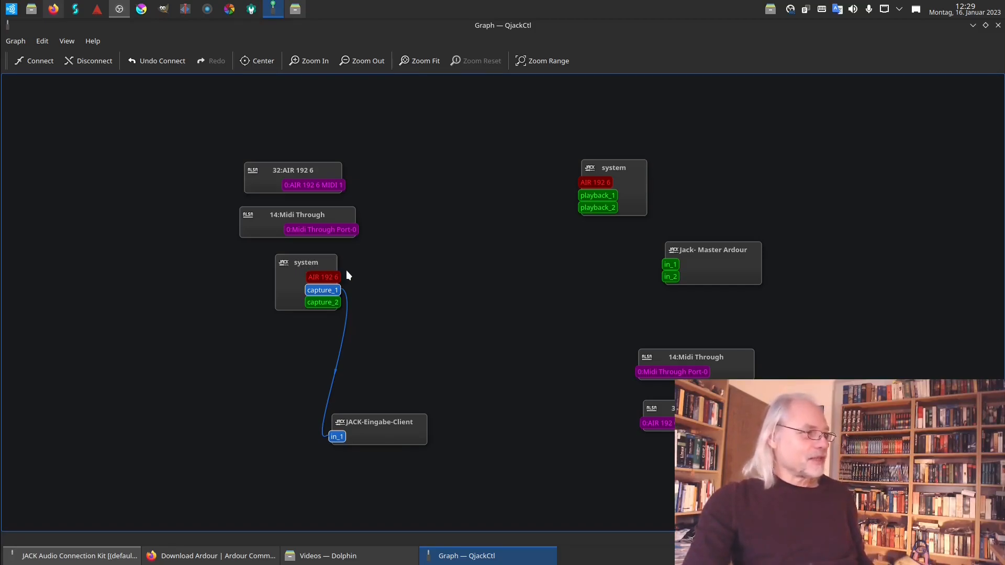
mouse_move(330, 293)
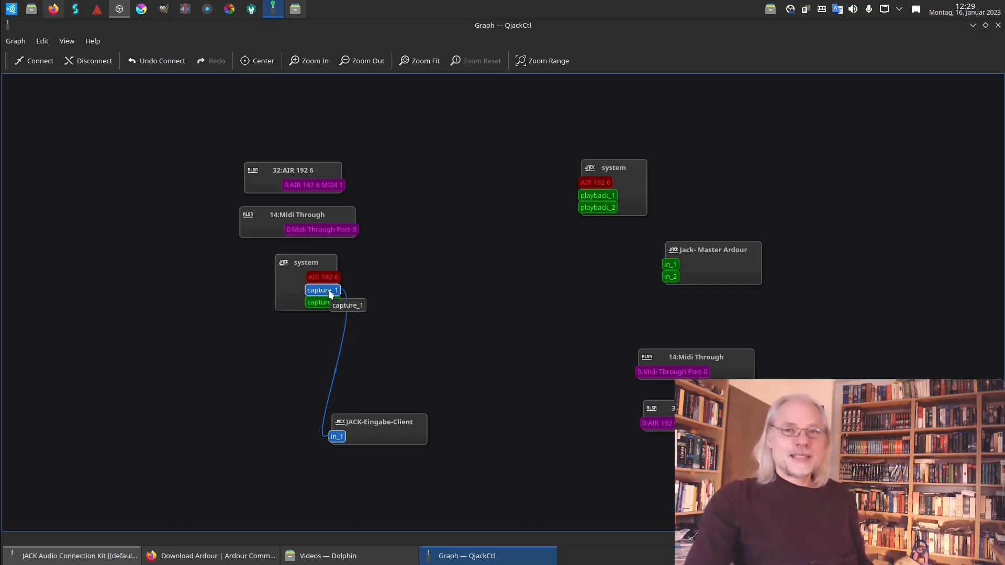
mouse_move(416, 277)
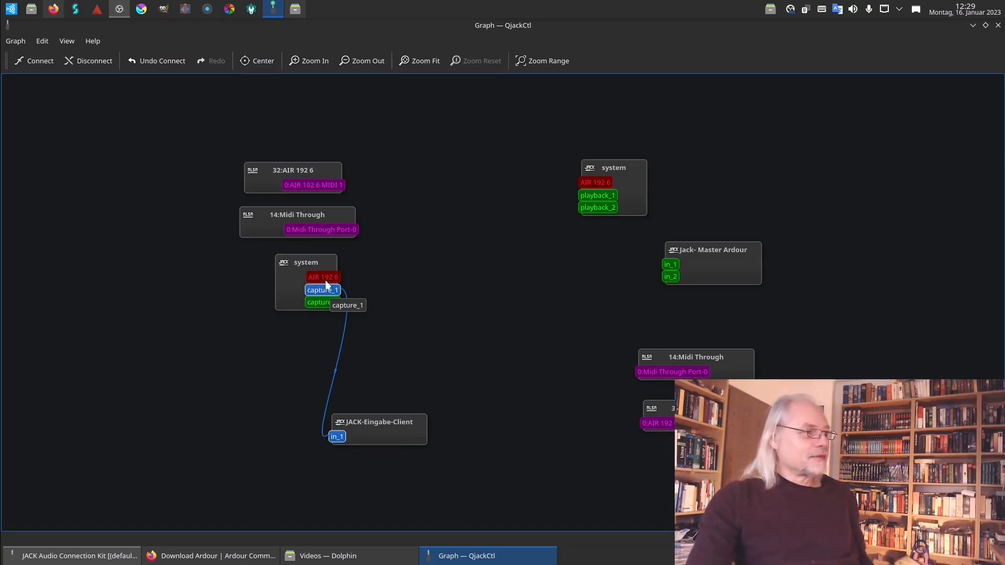
mouse_move(338, 281)
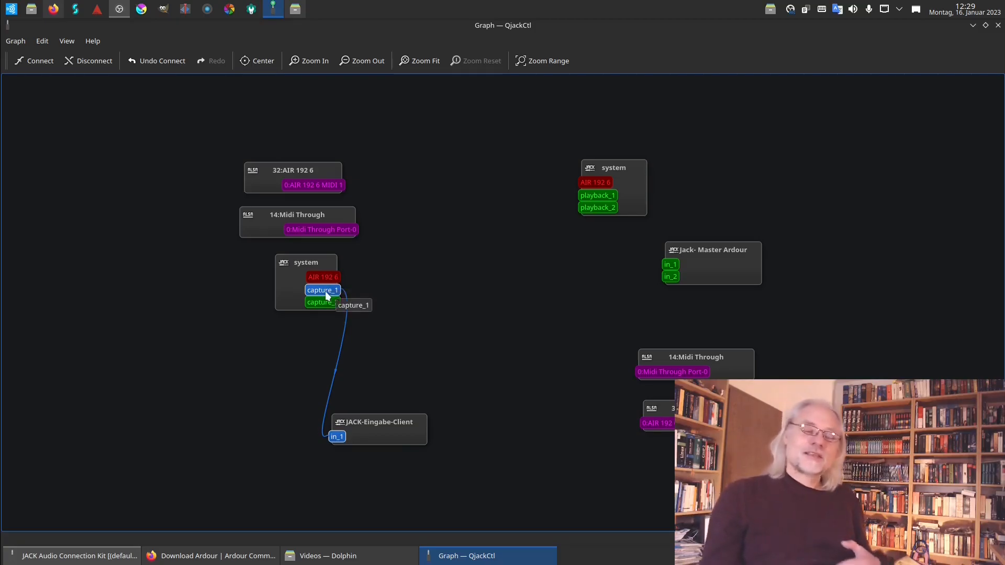
mouse_move(406, 291)
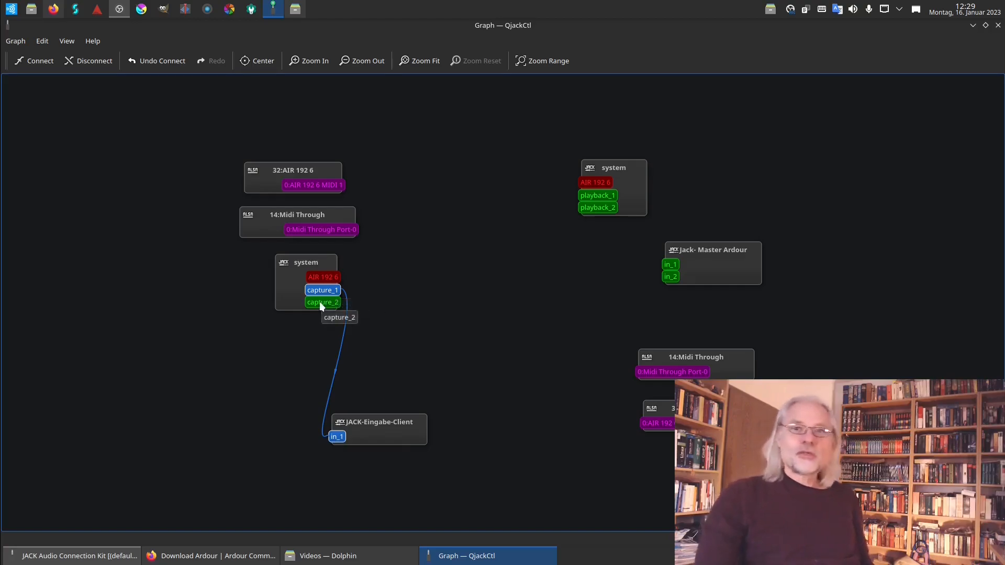
mouse_move(461, 334)
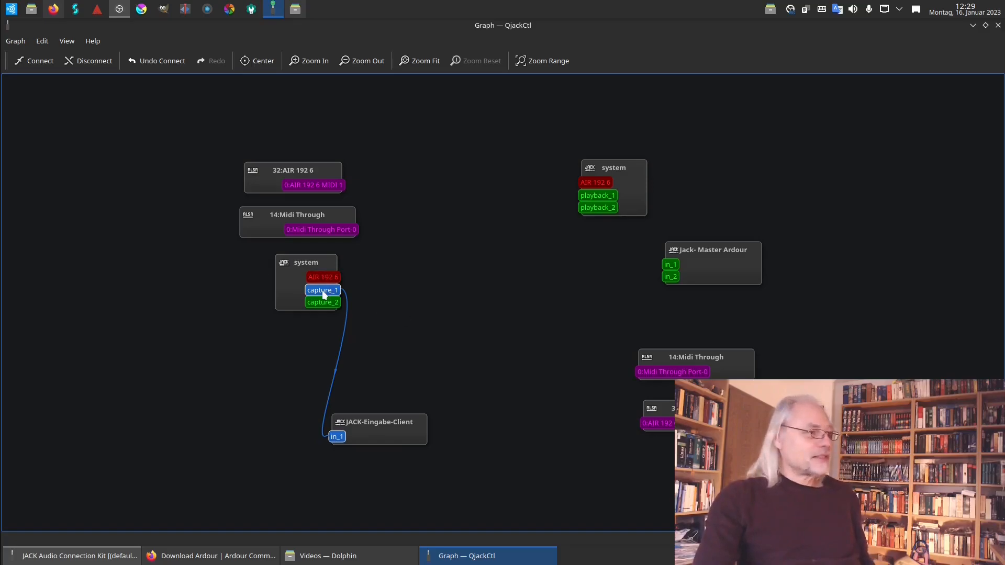
mouse_move(323, 290)
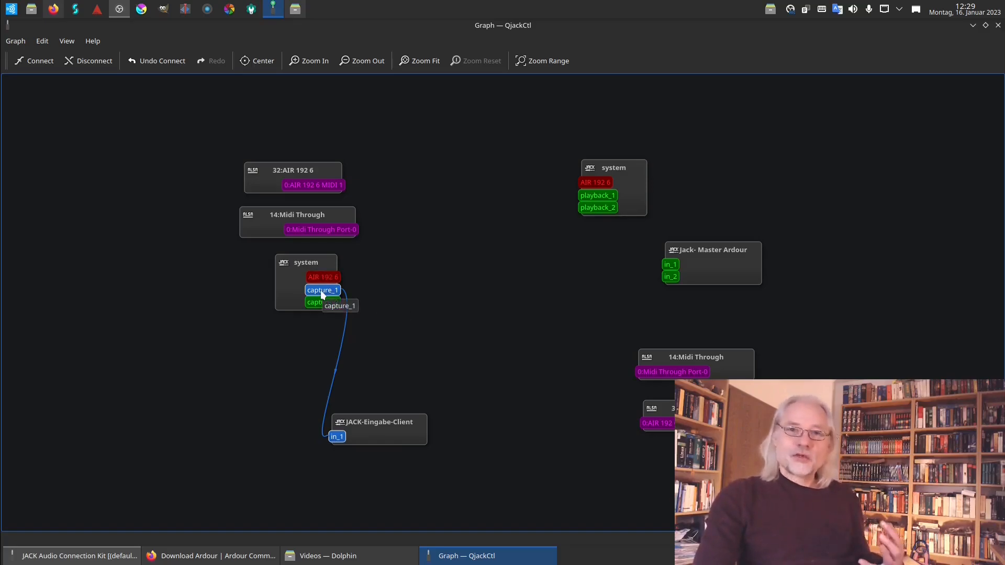
mouse_move(357, 350)
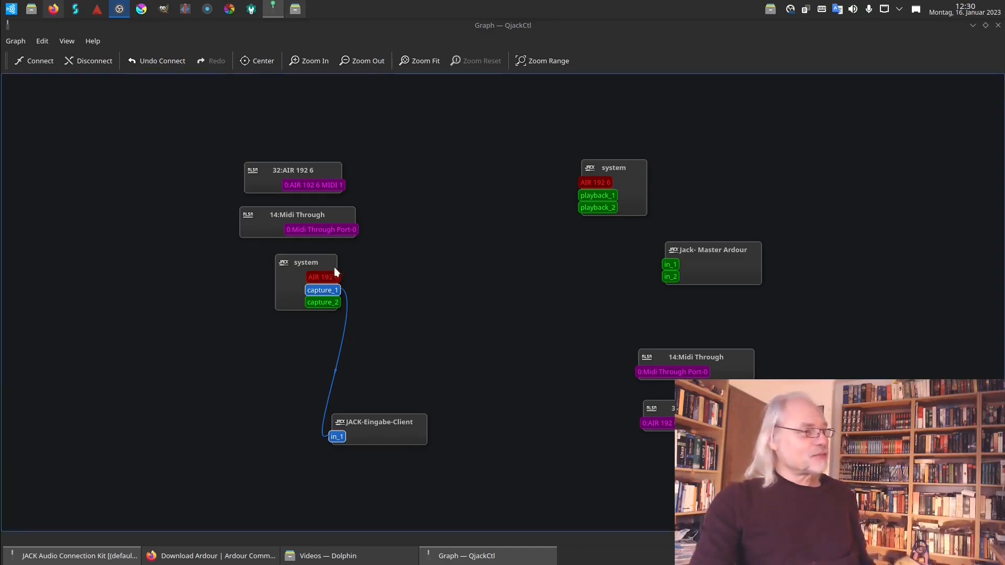
mouse_move(366, 427)
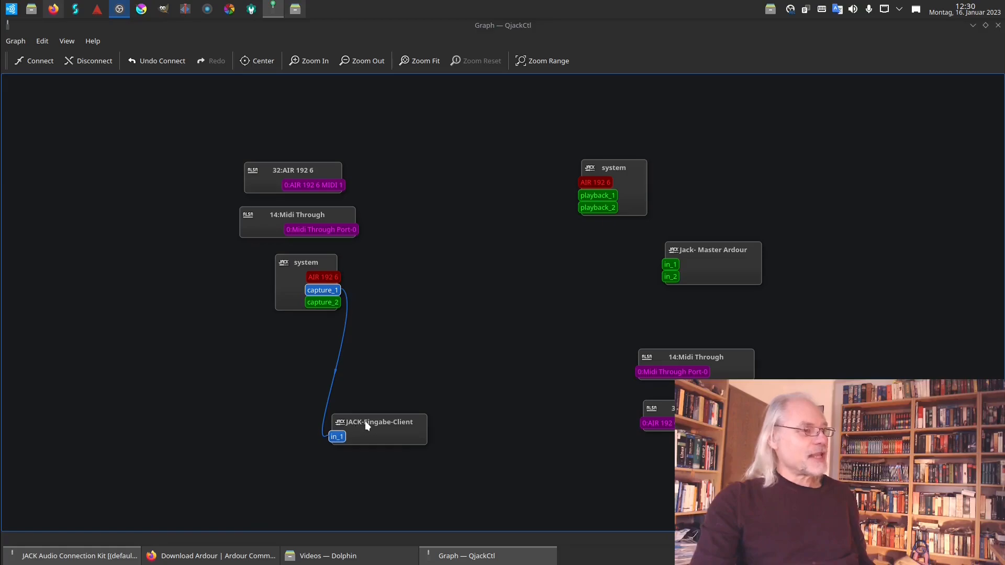
mouse_move(403, 433)
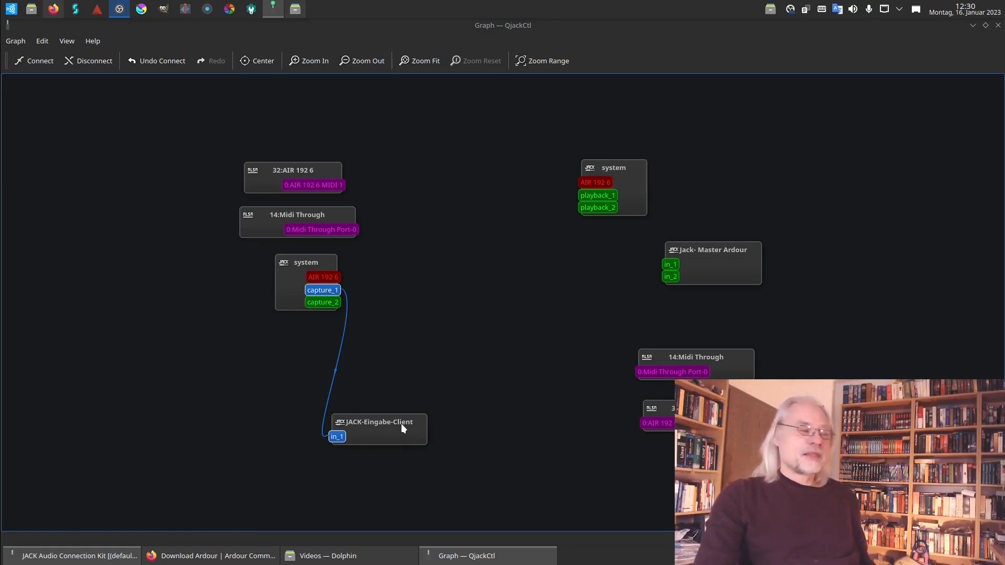
mouse_move(505, 376)
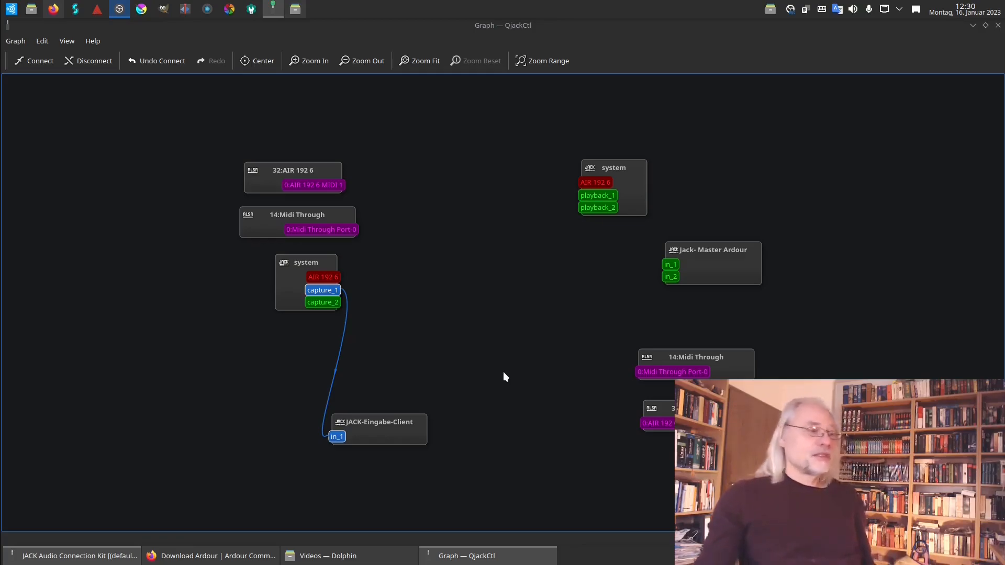
mouse_move(393, 434)
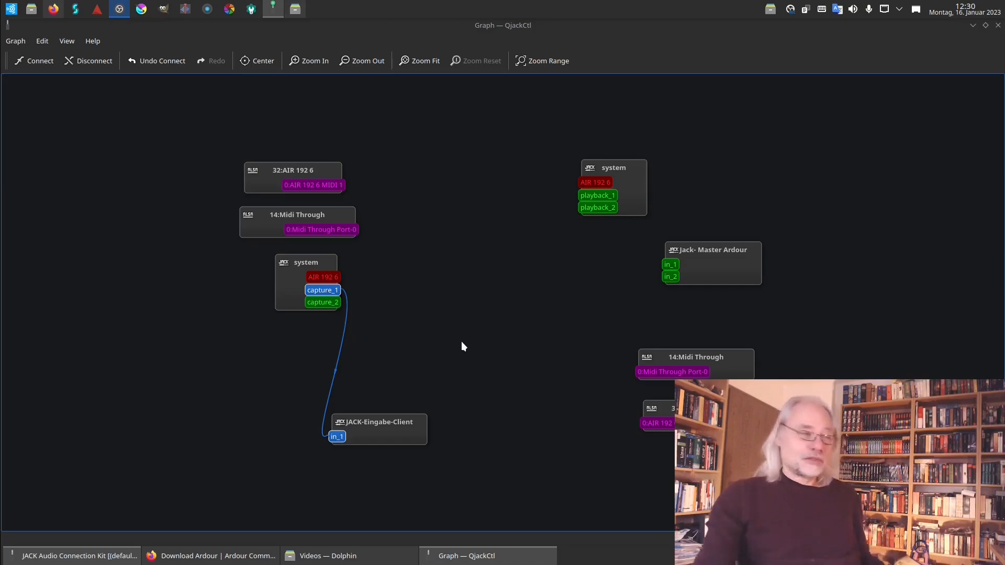
mouse_move(385, 433)
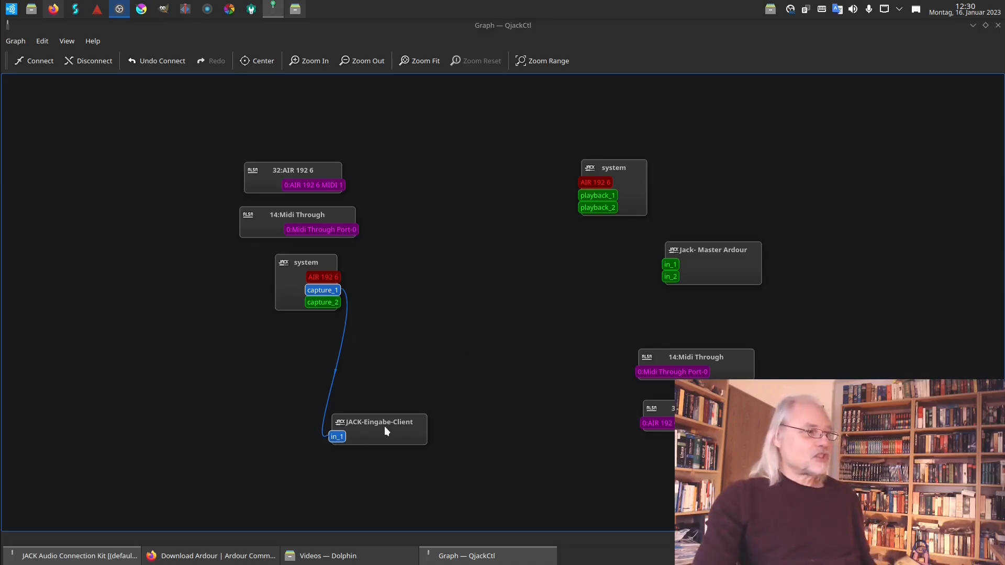
mouse_move(413, 386)
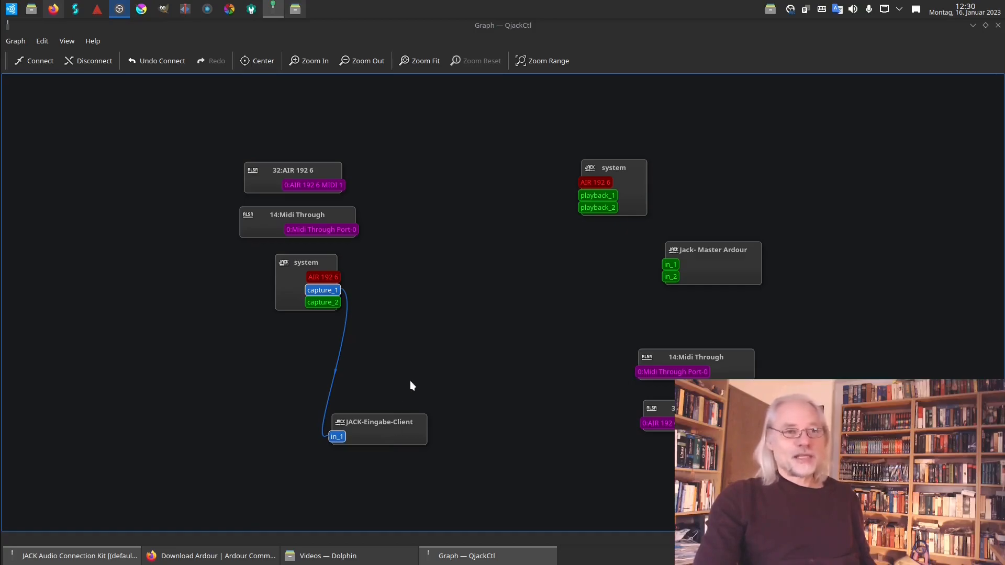
mouse_move(624, 173)
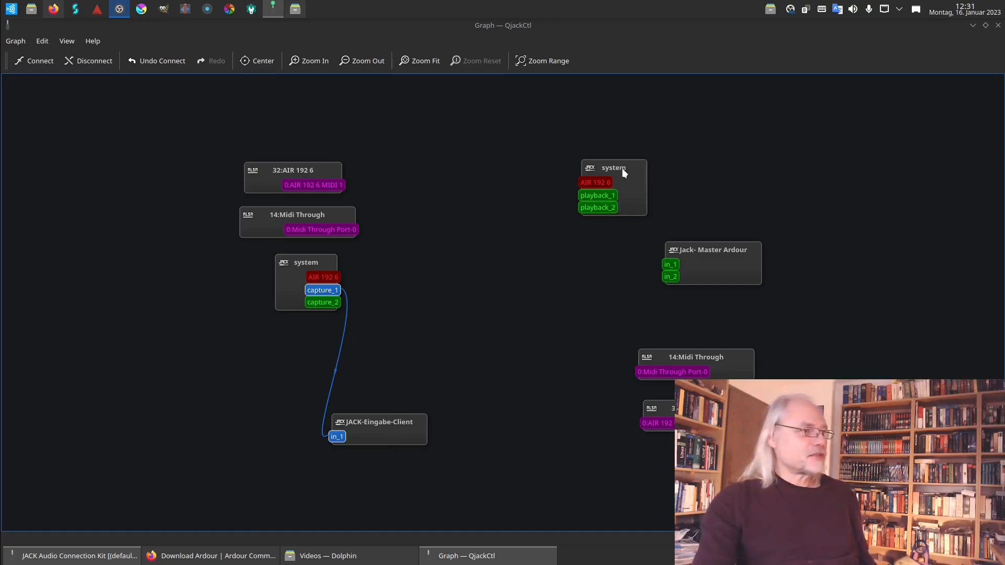
mouse_move(588, 225)
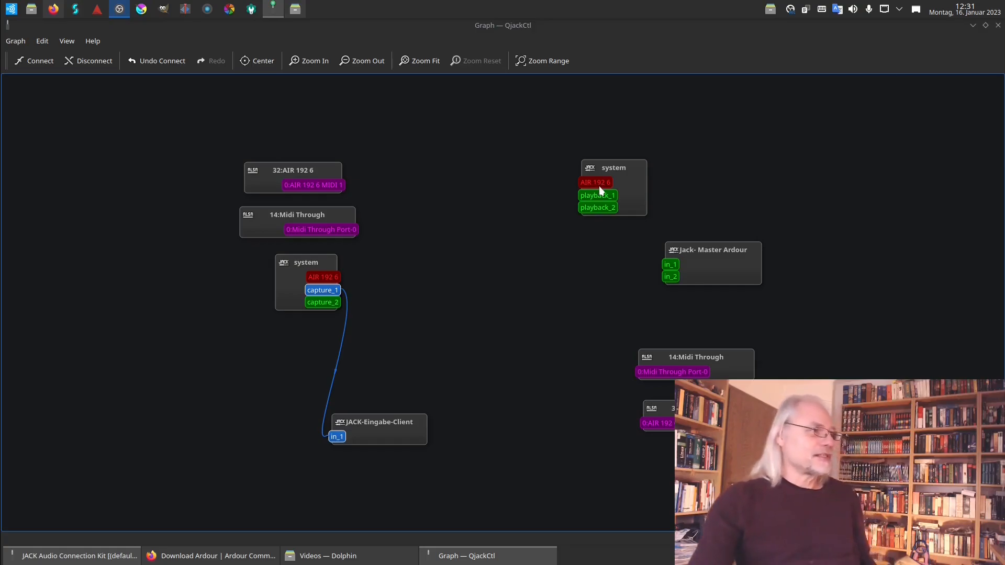
mouse_move(747, 228)
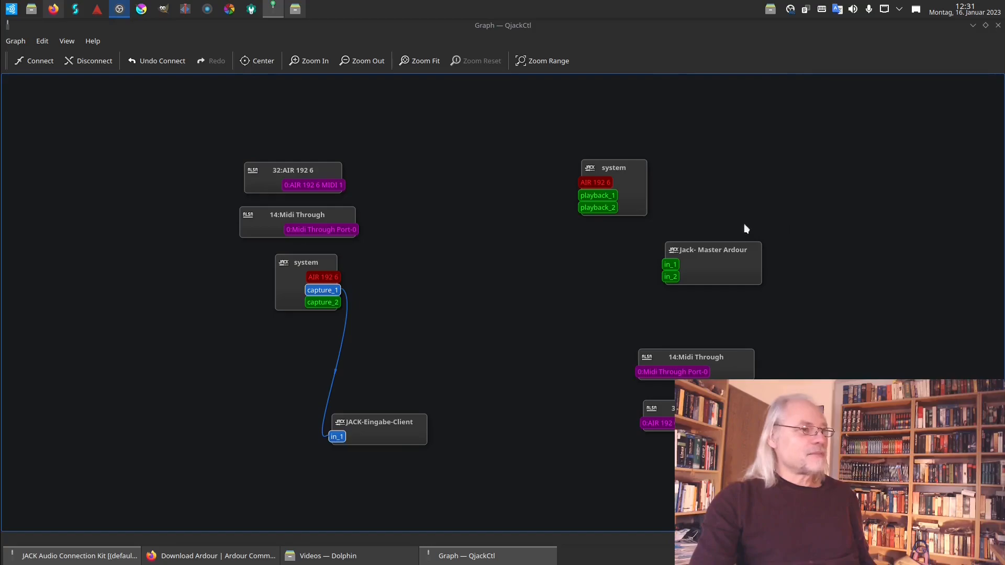
mouse_move(736, 257)
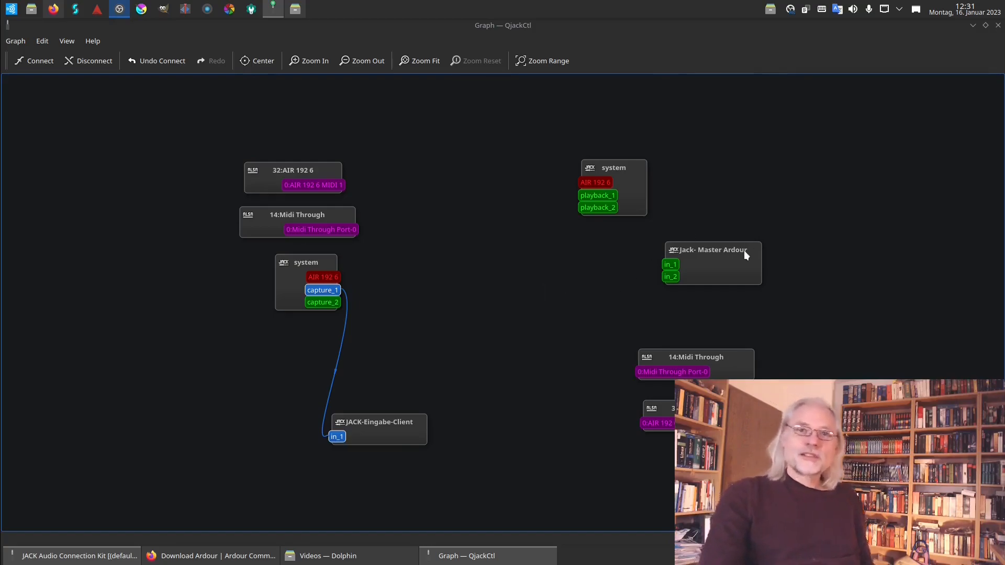
mouse_move(749, 267)
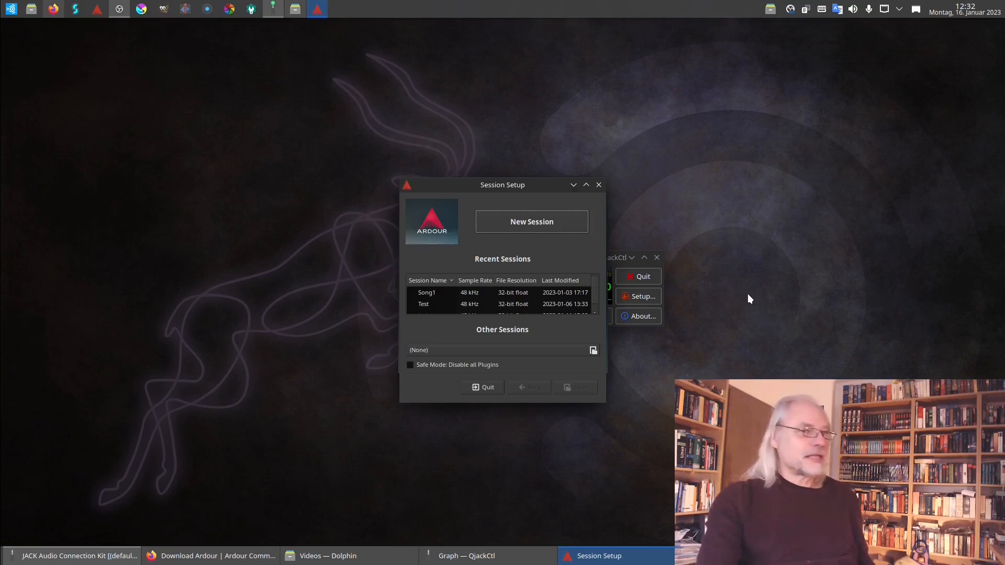
mouse_move(531, 228)
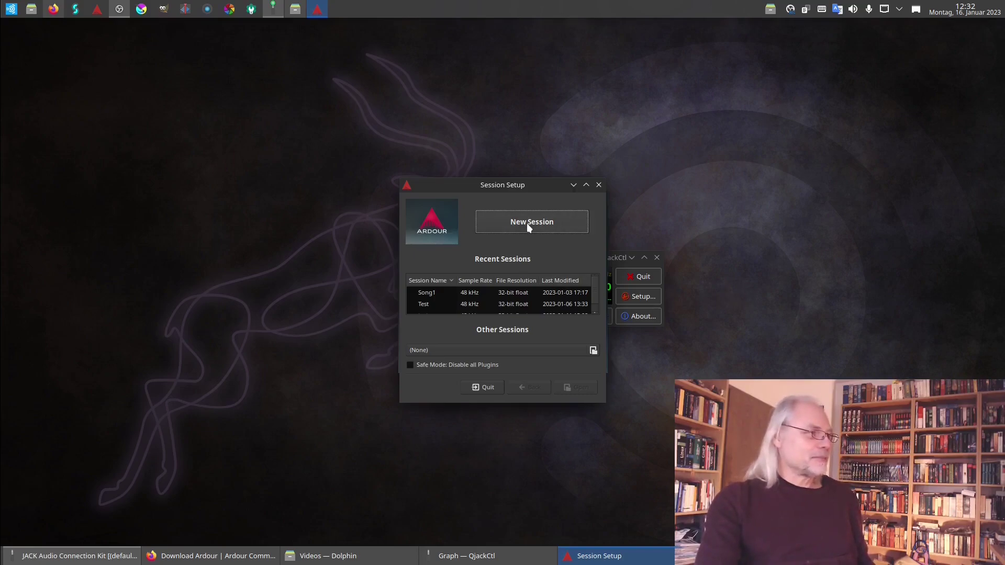
Start a New Session with Empty Template and name it test-ardour
click(531, 222)
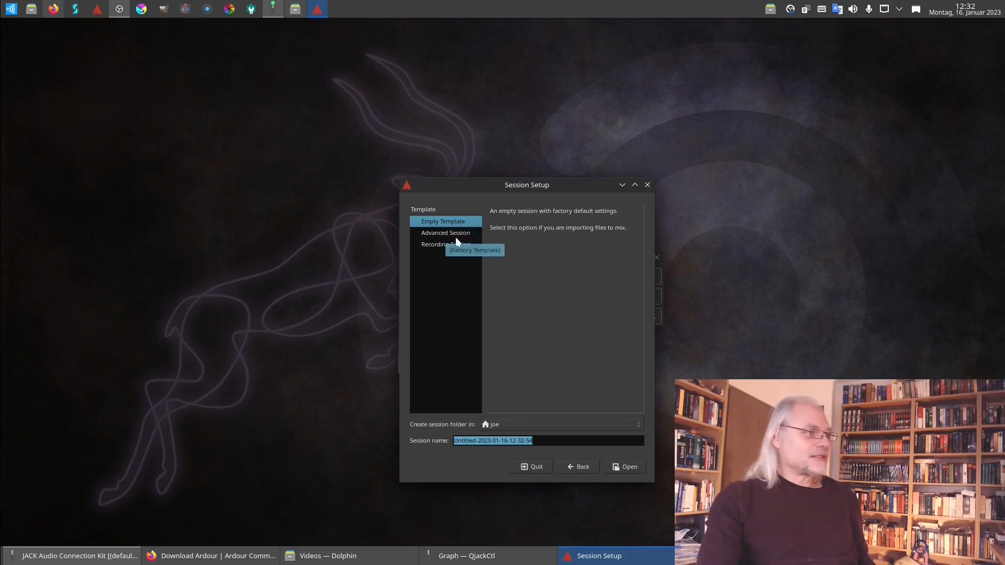
mouse_move(499, 249)
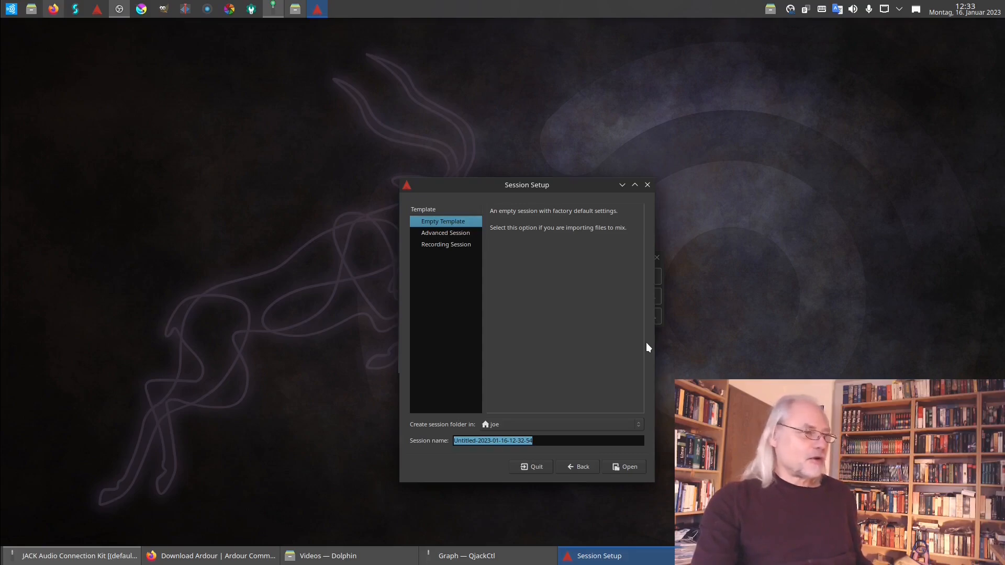
text(test-ardour)
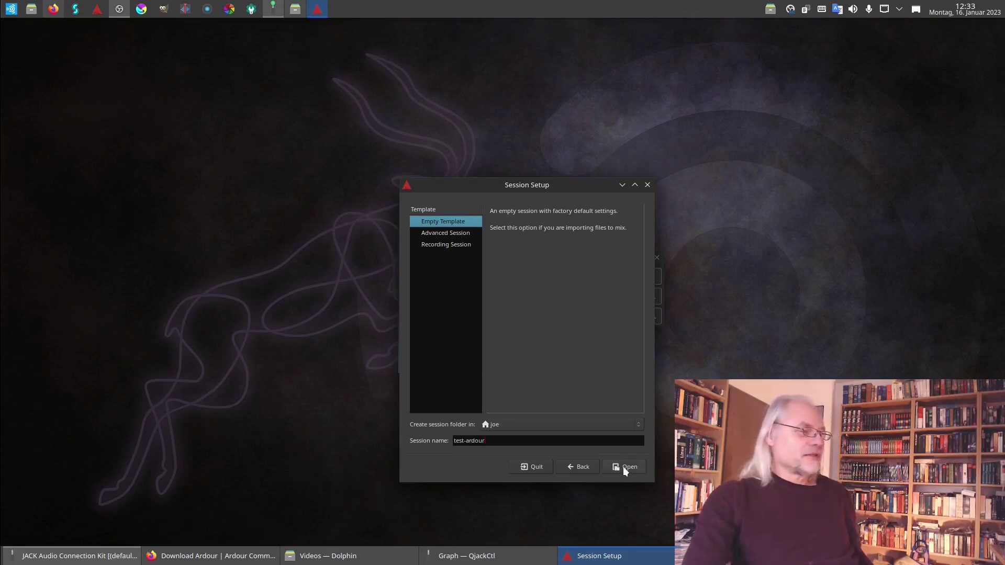
Create and open the test-ardour session, waiting through the plugin scan
click(625, 466)
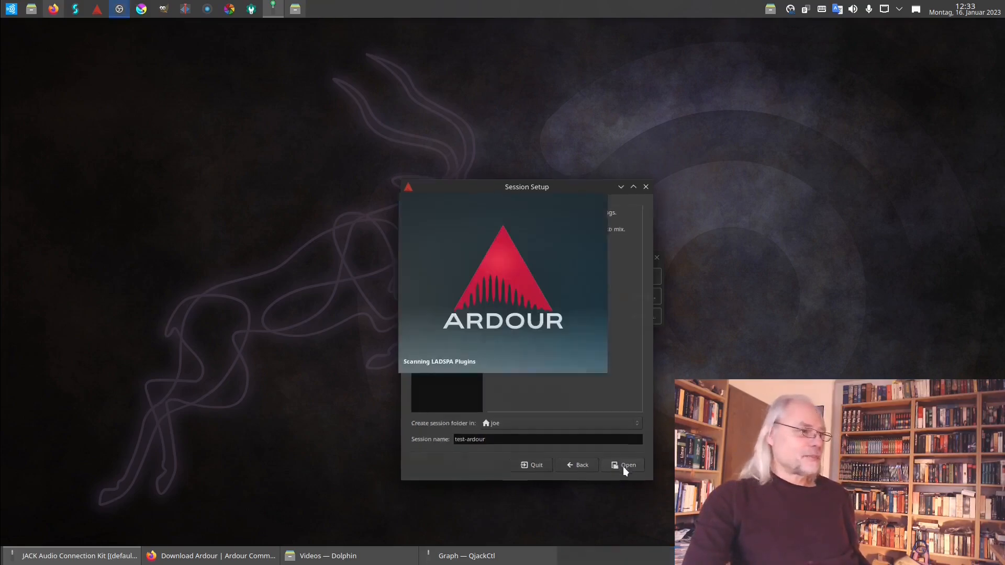
click(624, 464)
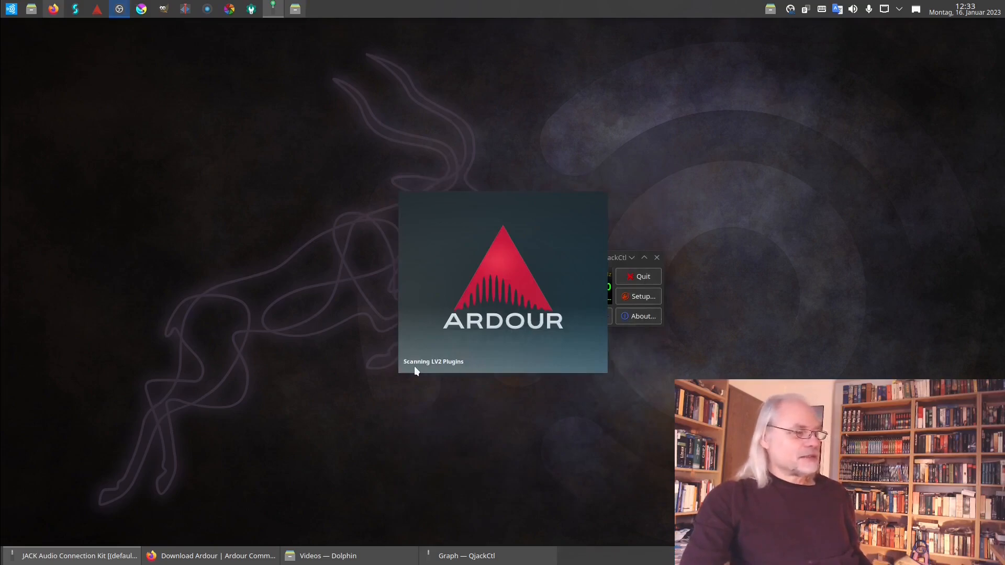
mouse_move(440, 370)
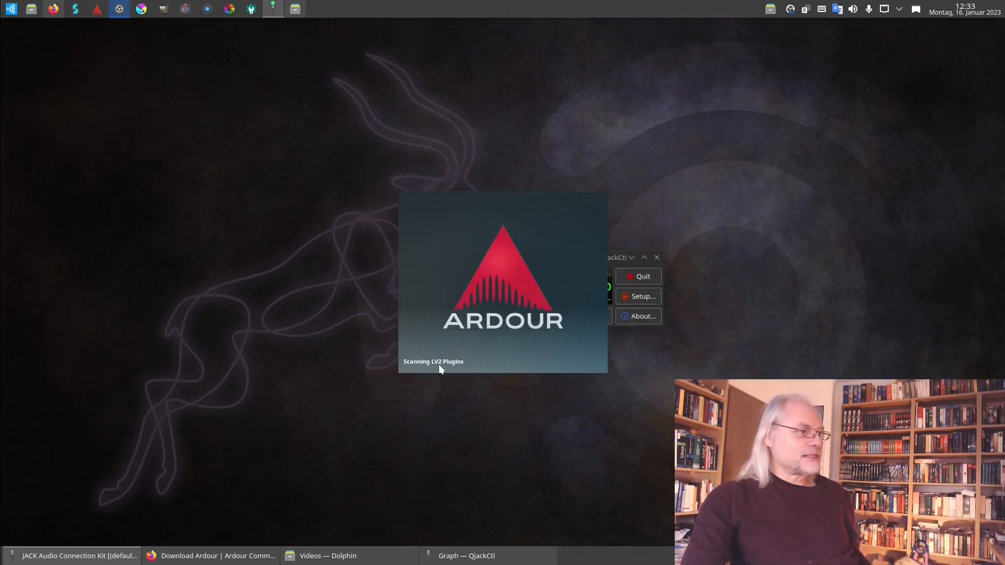
mouse_move(460, 370)
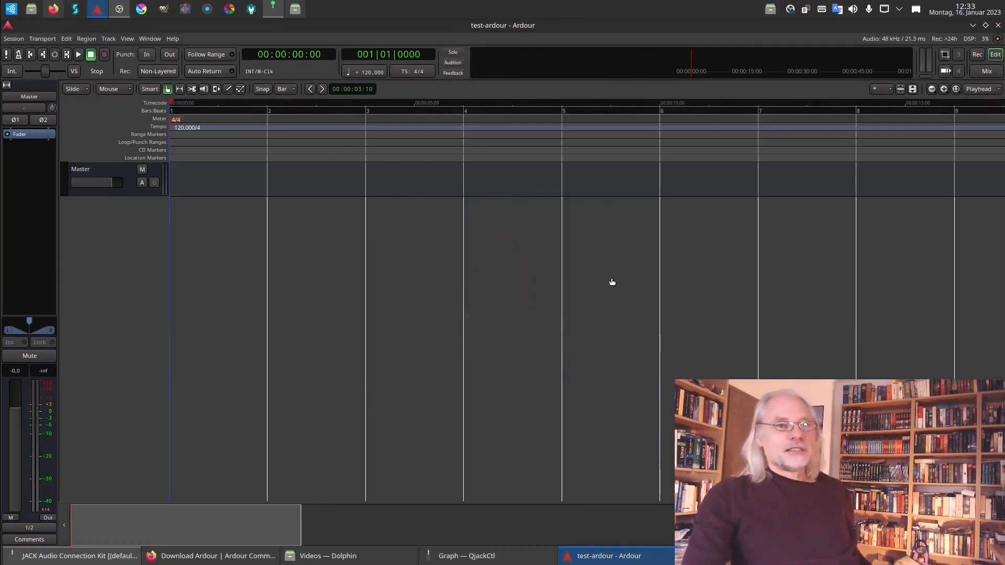
mouse_move(577, 273)
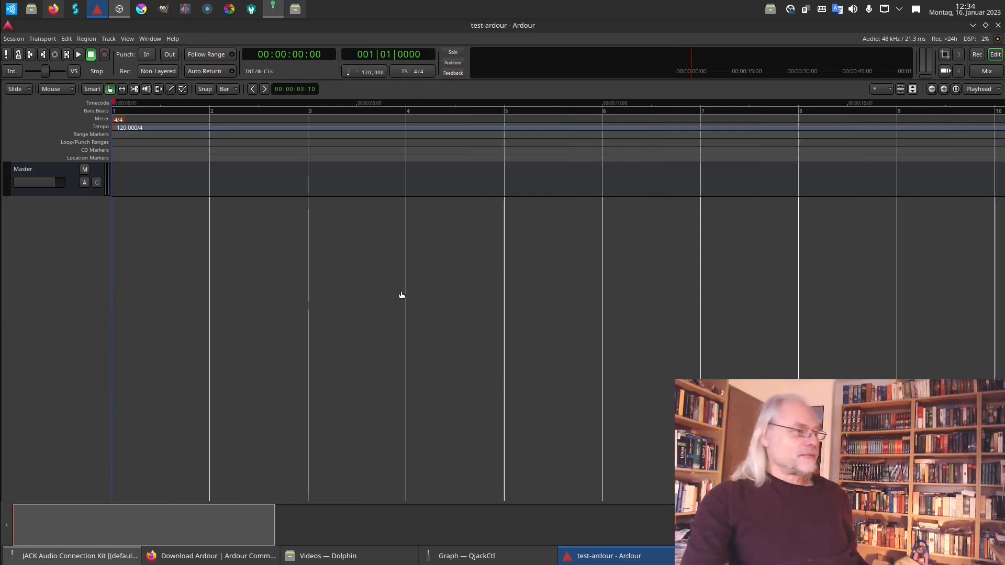
mouse_move(418, 299)
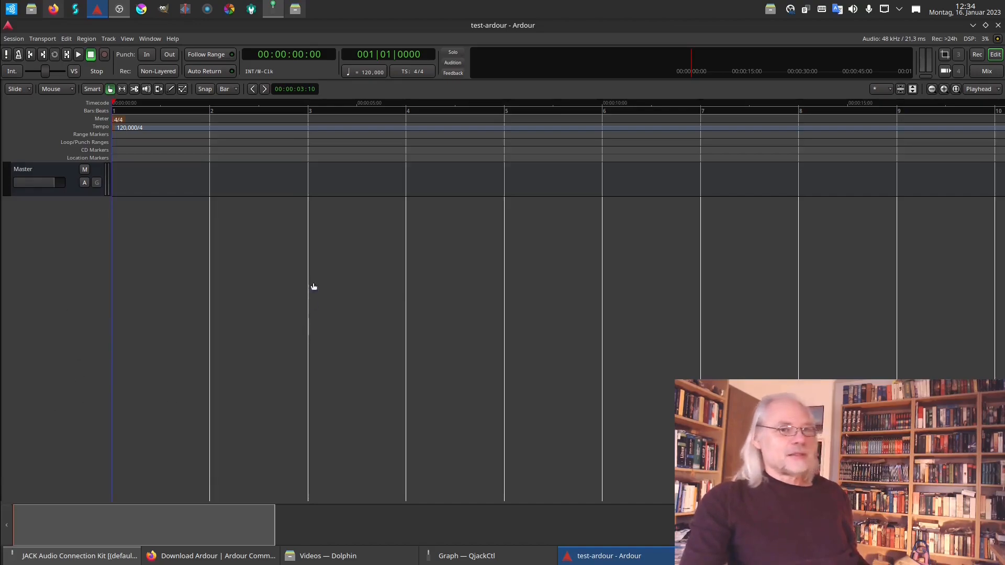
Enable Show Editor Mixer from the View menu and select the Master bus
click(127, 38)
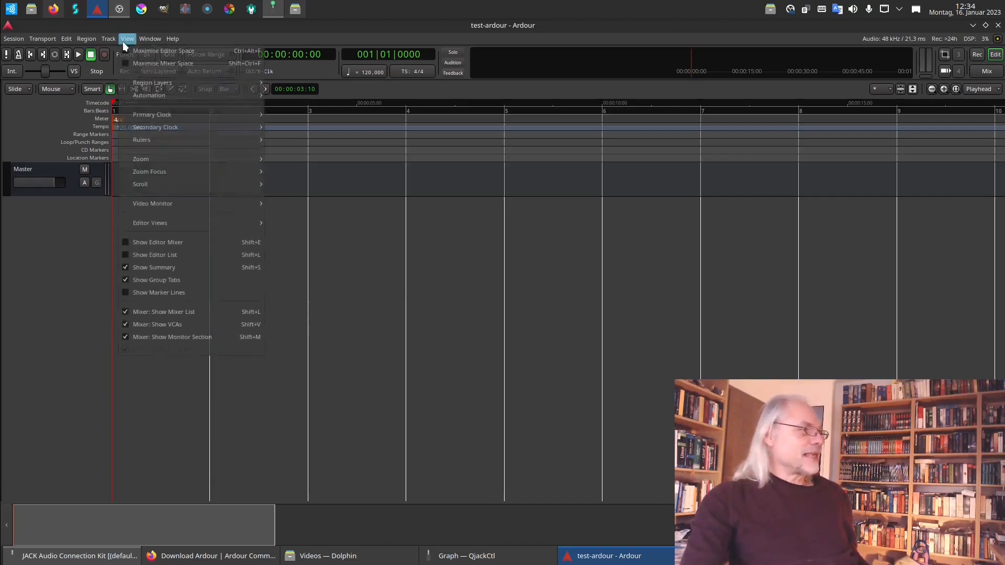
mouse_move(157, 242)
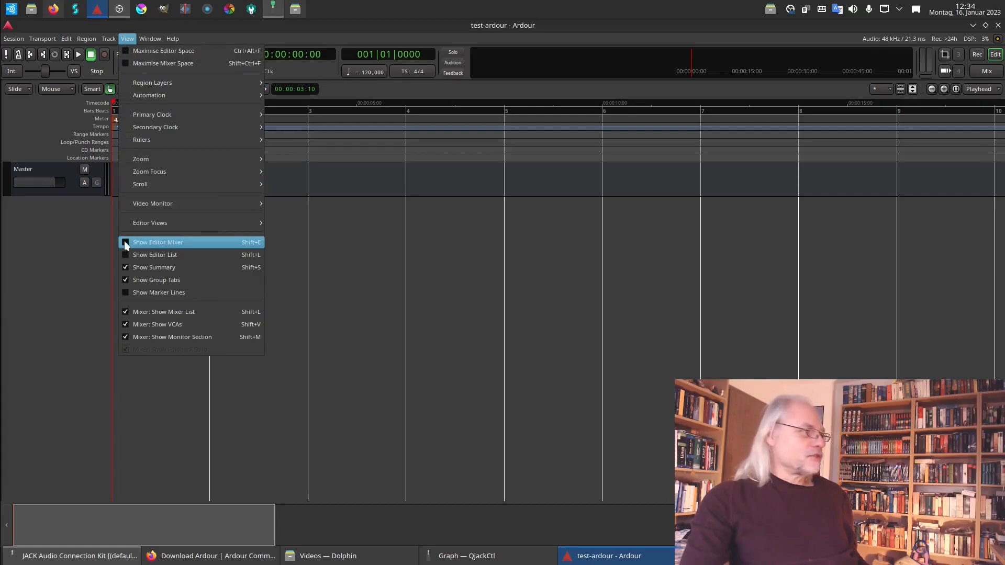
click(158, 241)
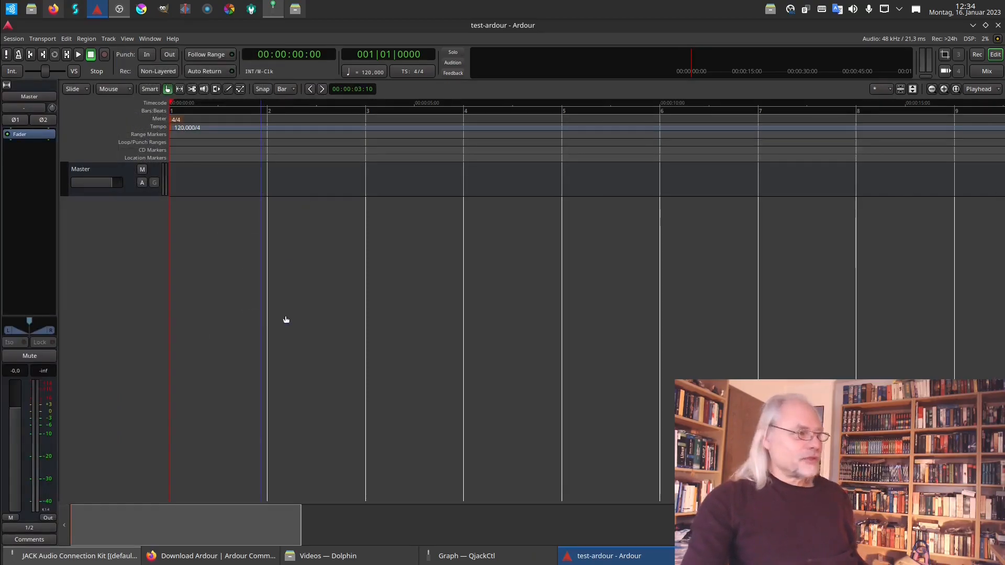
click(115, 180)
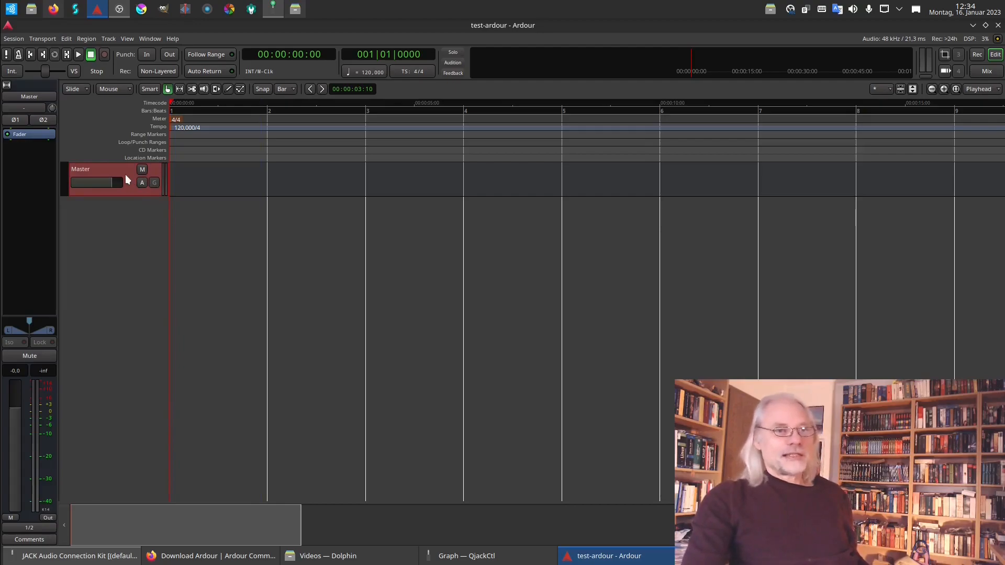
mouse_move(100, 173)
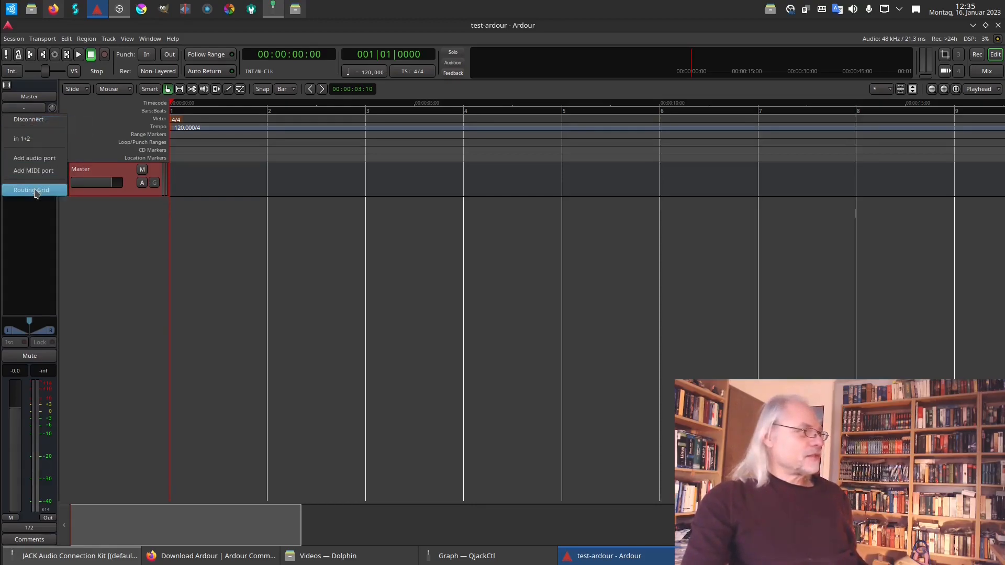
Inspect the Master input Routing Grid, then close that window
click(31, 190)
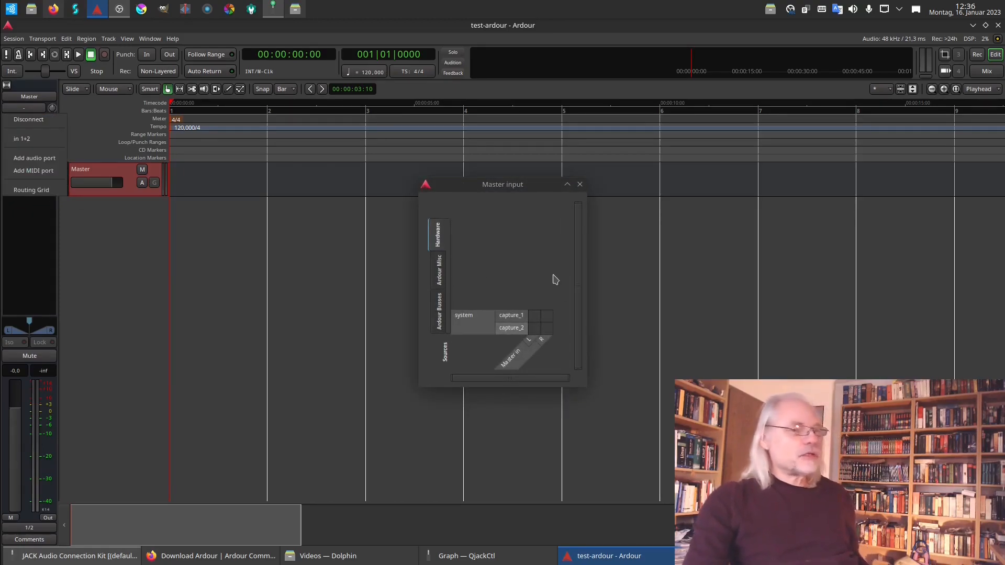
mouse_move(548, 271)
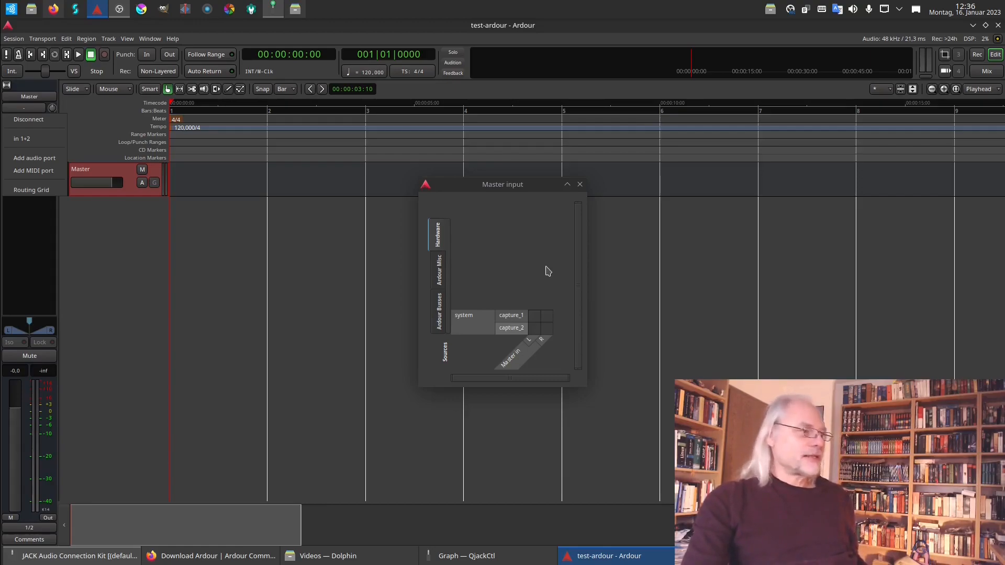
mouse_move(461, 306)
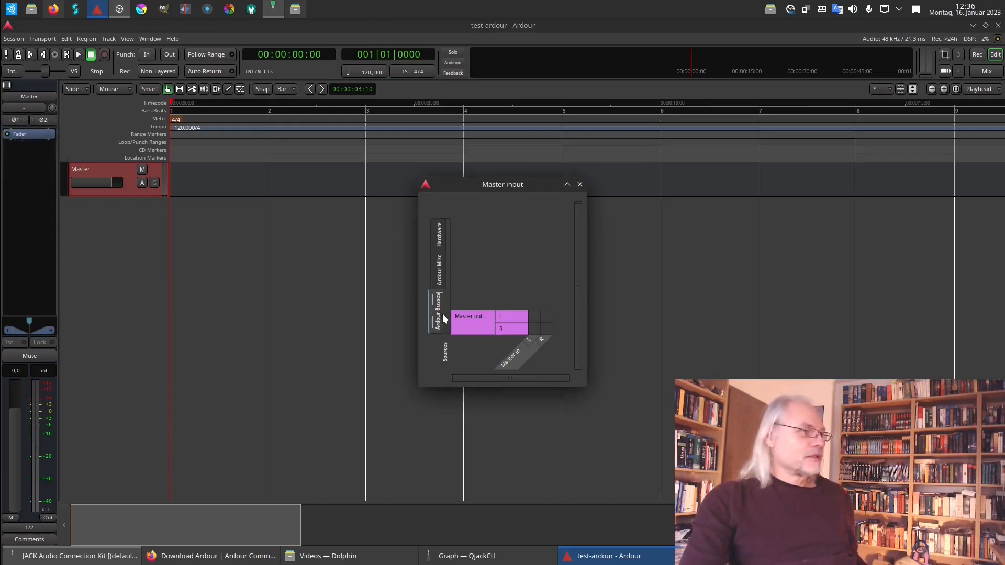
mouse_move(534, 265)
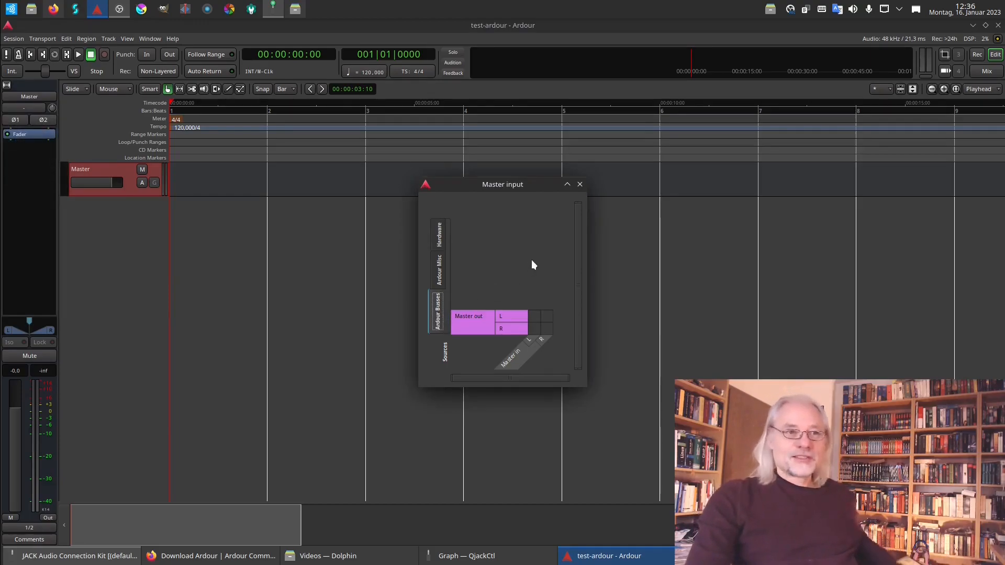
mouse_move(547, 241)
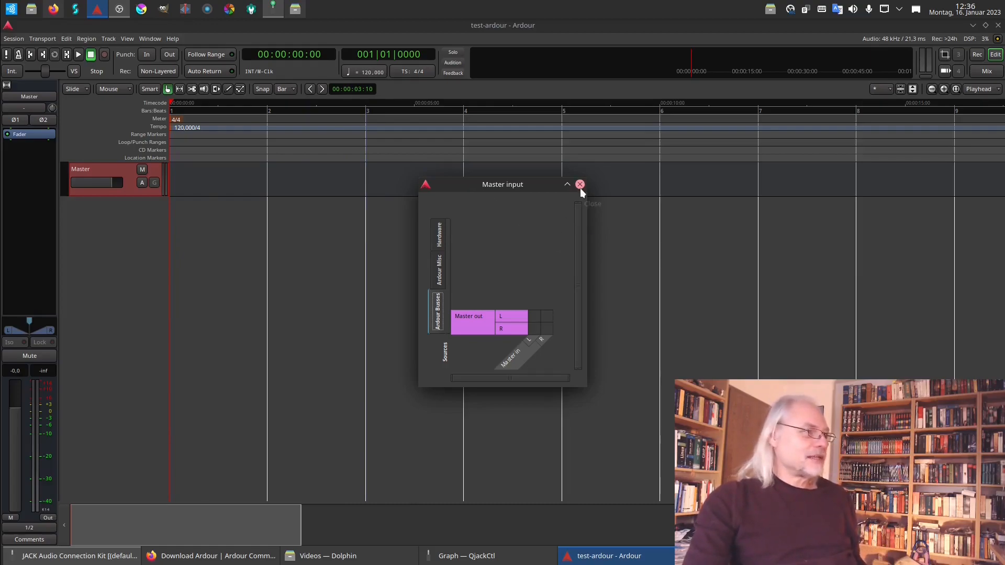
click(579, 184)
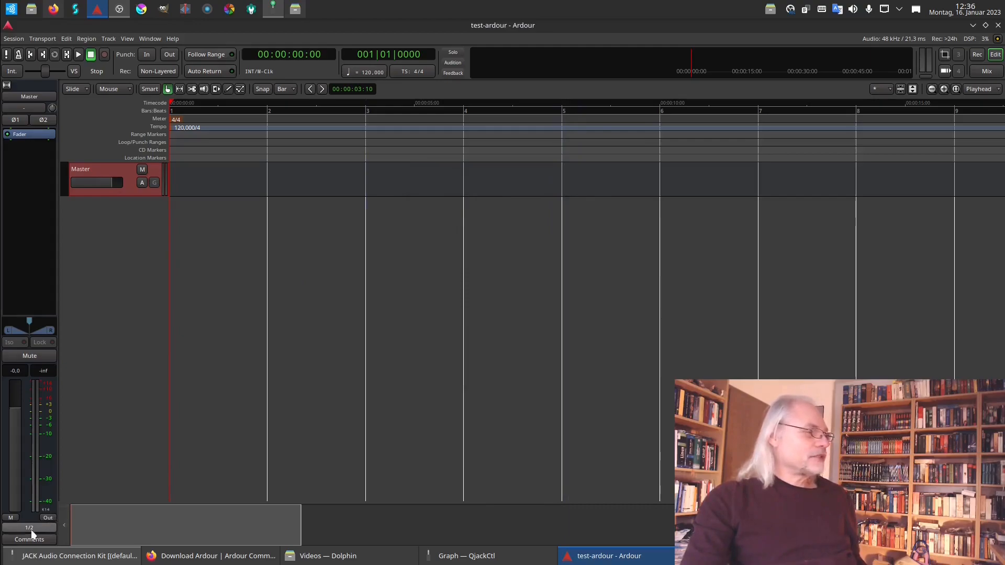
Connect Master out L/R to system playback_1 and playback_2 in the output Routing Grid
click(29, 516)
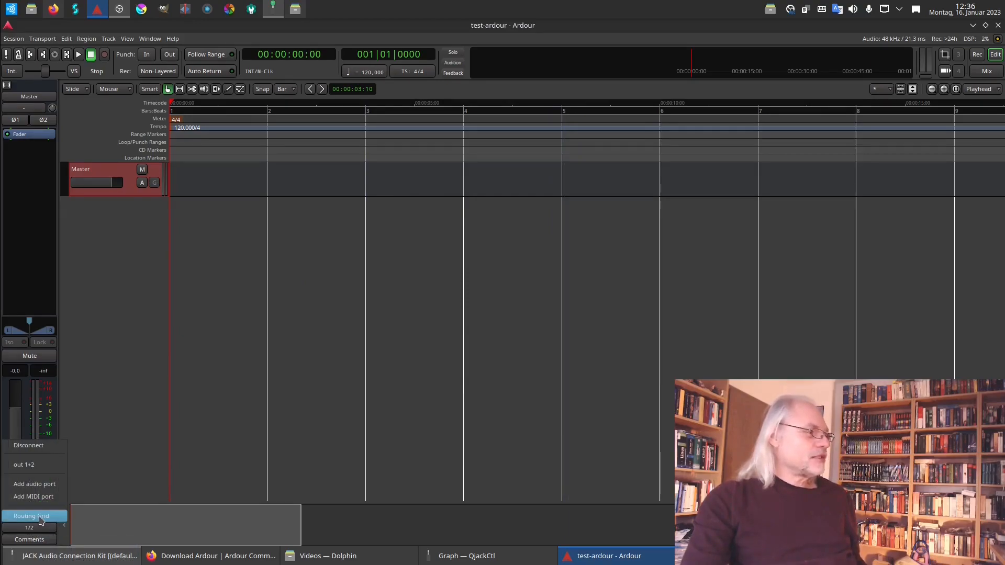
click(31, 516)
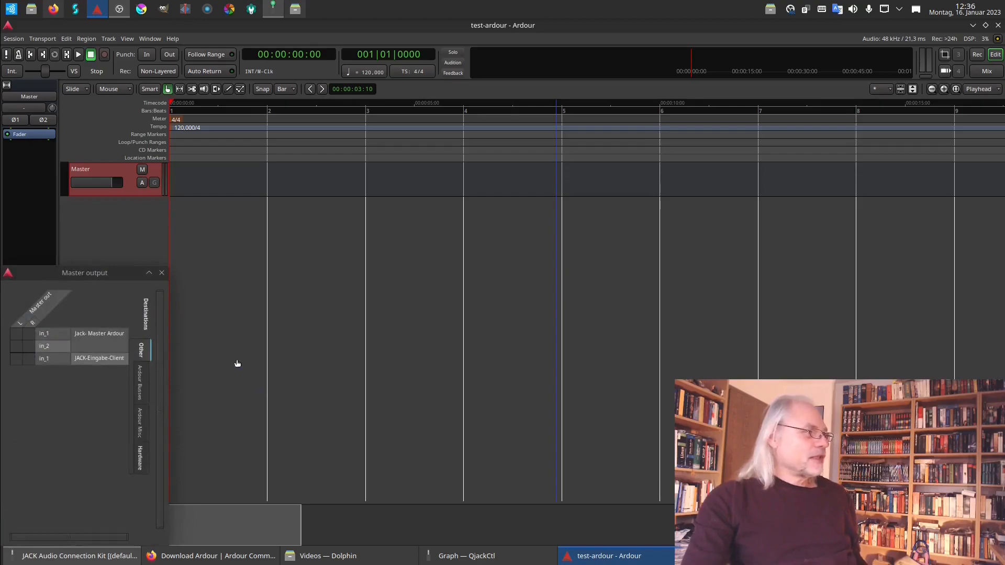
mouse_move(310, 367)
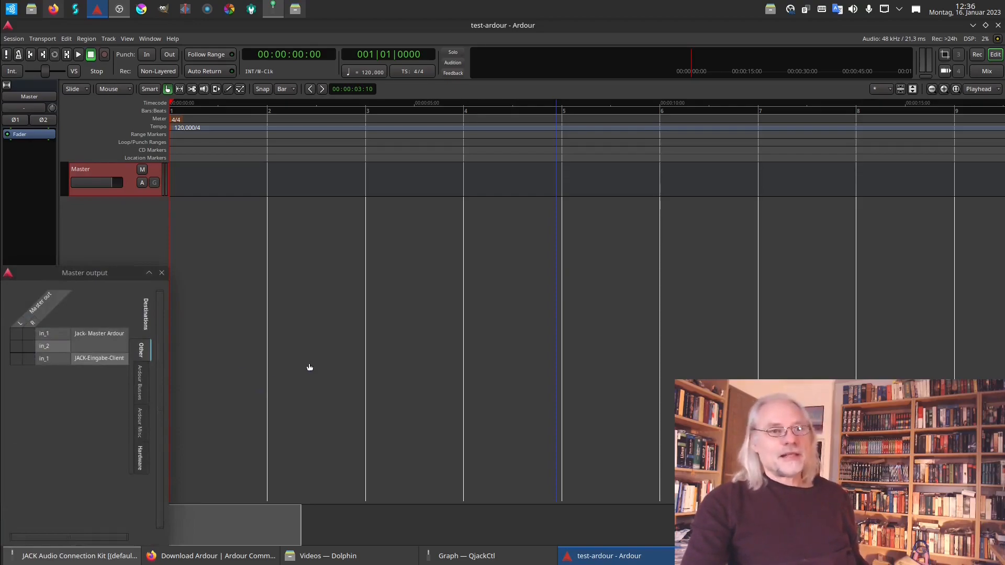
click(141, 458)
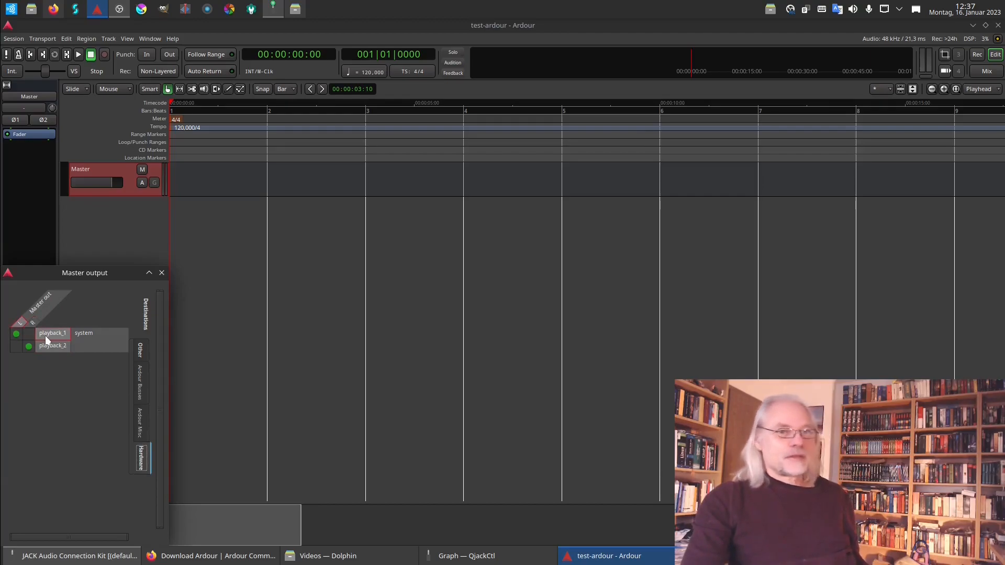
mouse_move(77, 340)
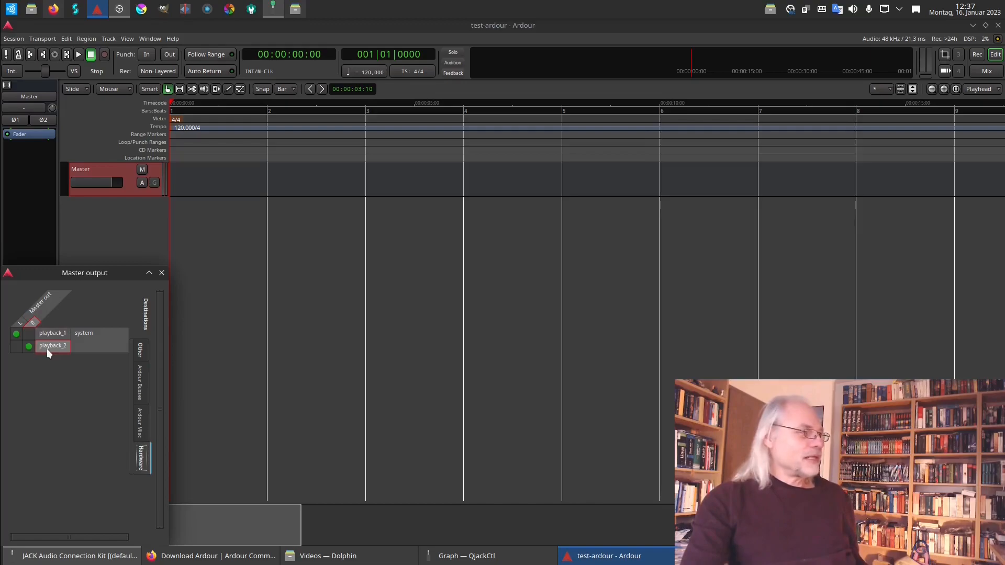
click(29, 346)
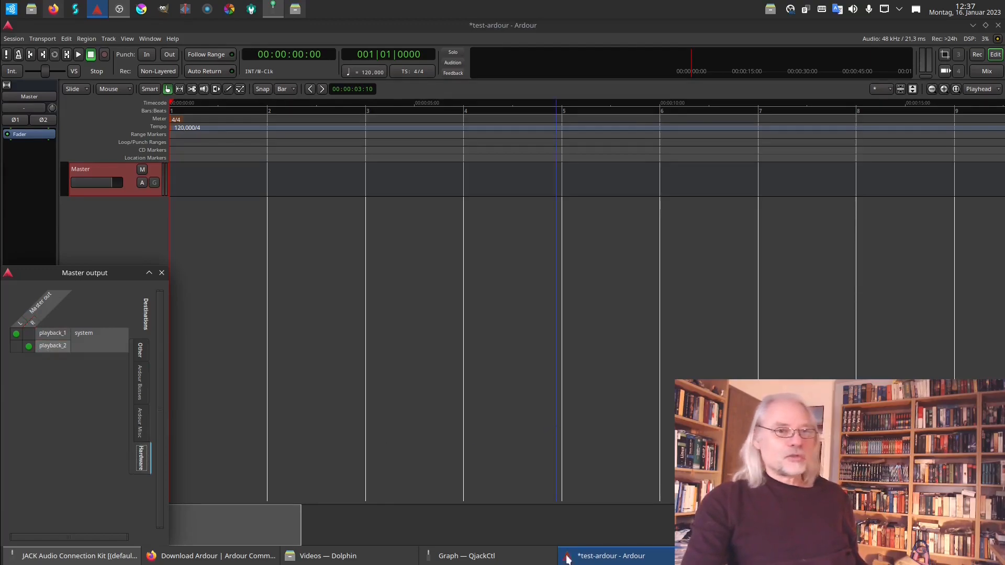
Inspect QjackCtl's graph showing Ardour Master outputs wired to system playback, then return to Ardour
click(465, 556)
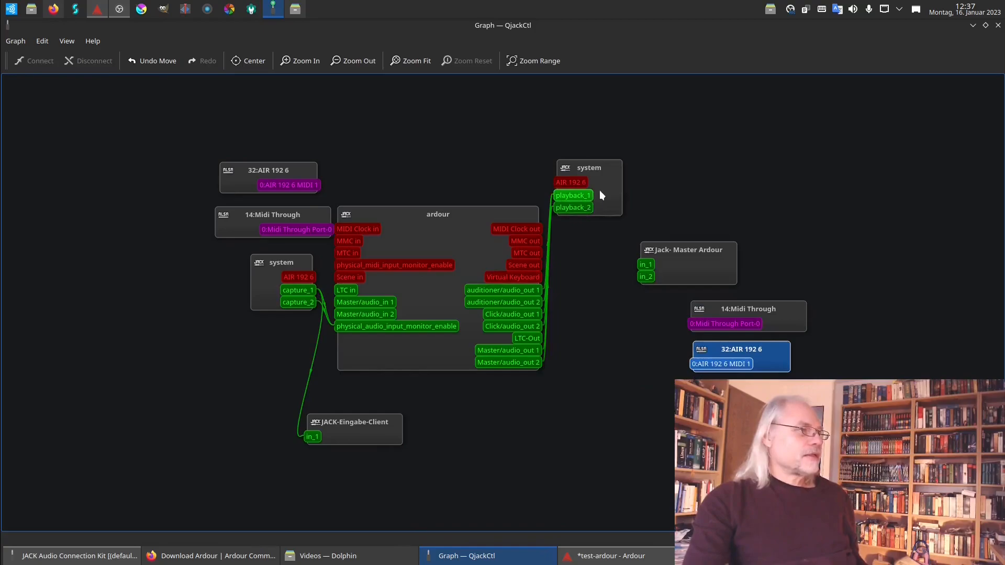
drag(588, 188, 746, 148)
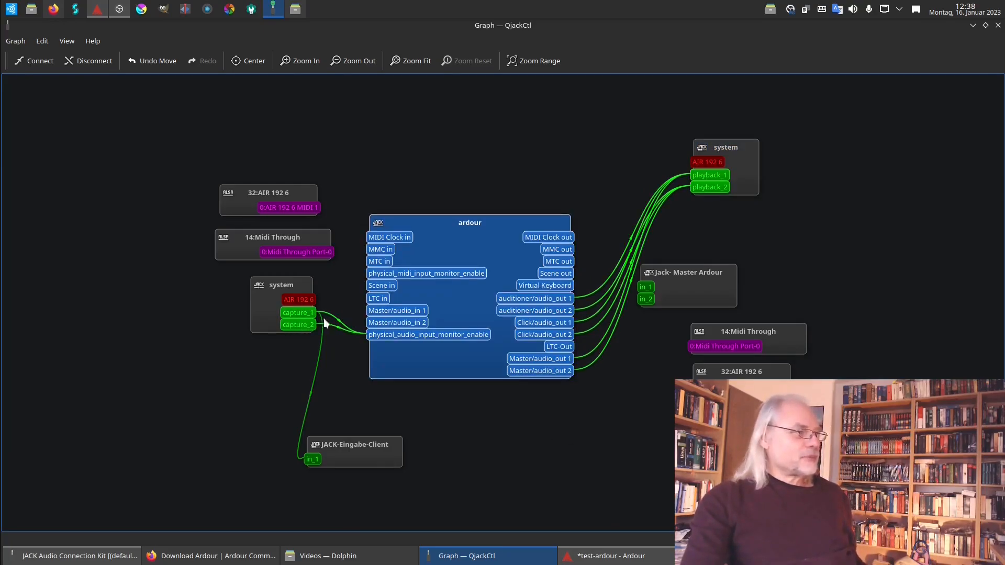
mouse_move(384, 342)
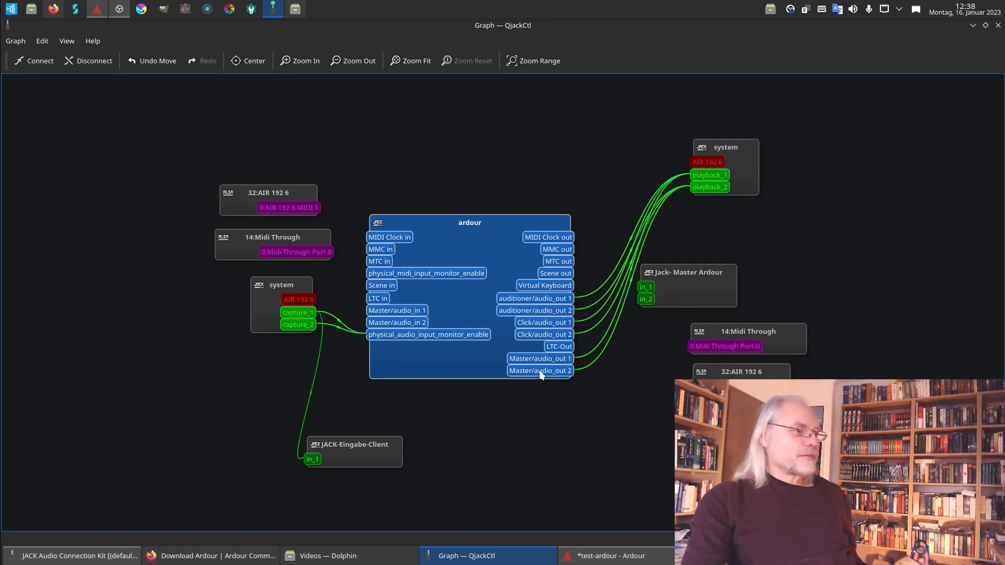
mouse_move(541, 359)
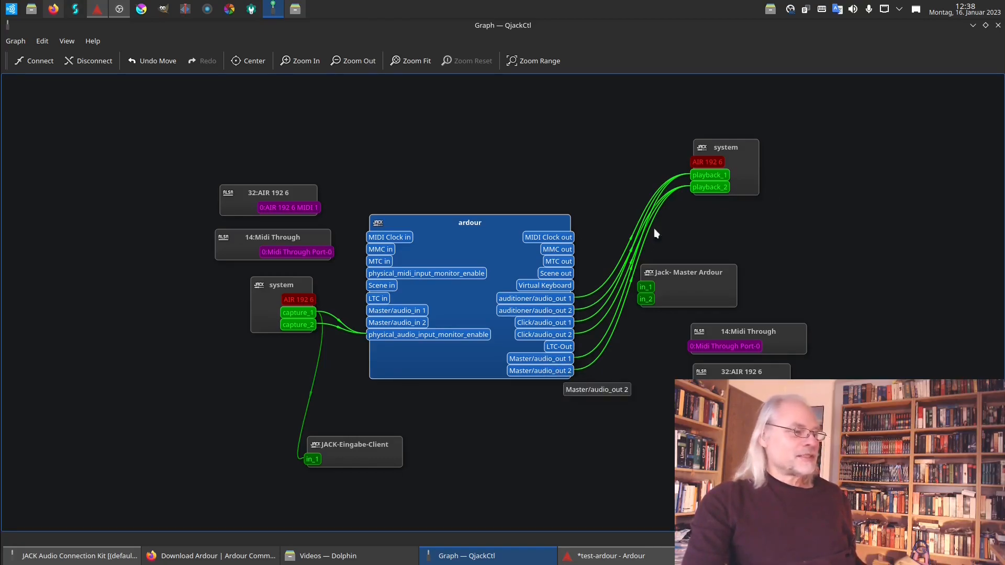
mouse_move(739, 168)
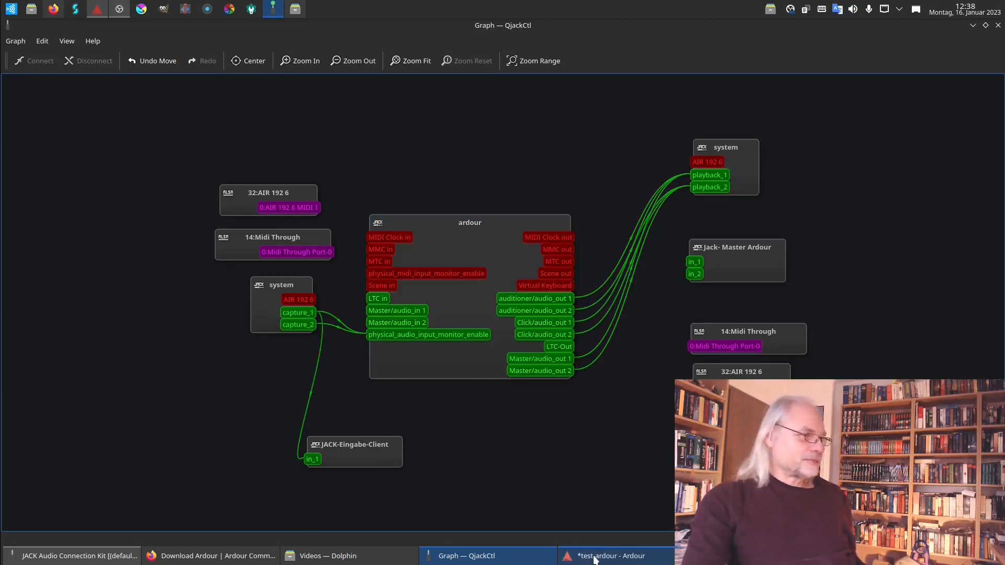
click(610, 556)
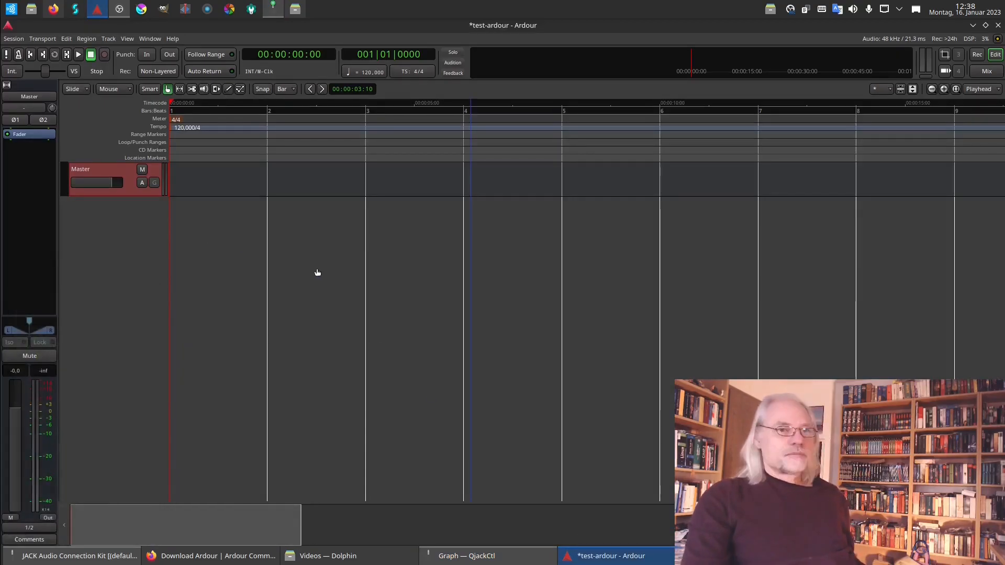
mouse_move(184, 273)
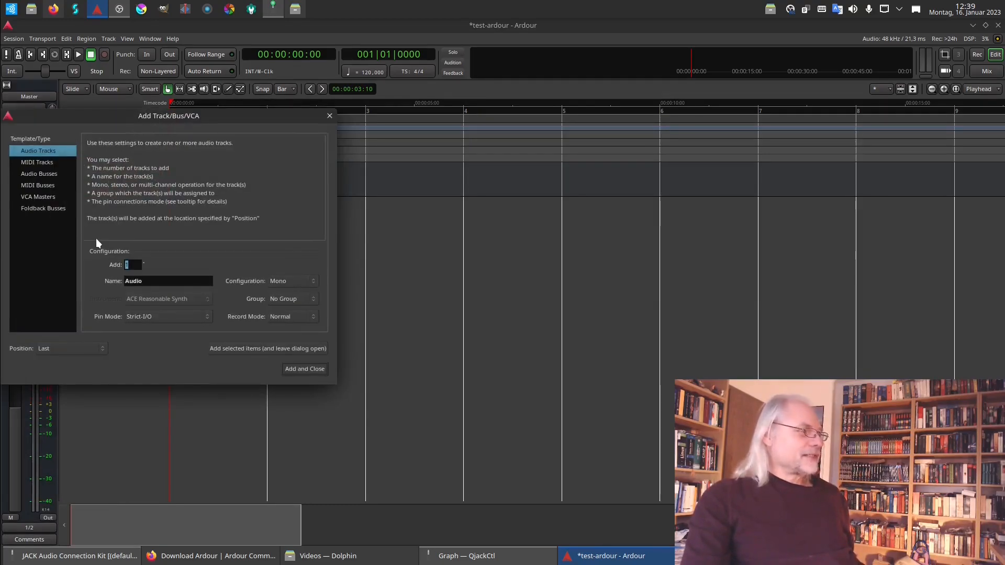
mouse_move(62, 178)
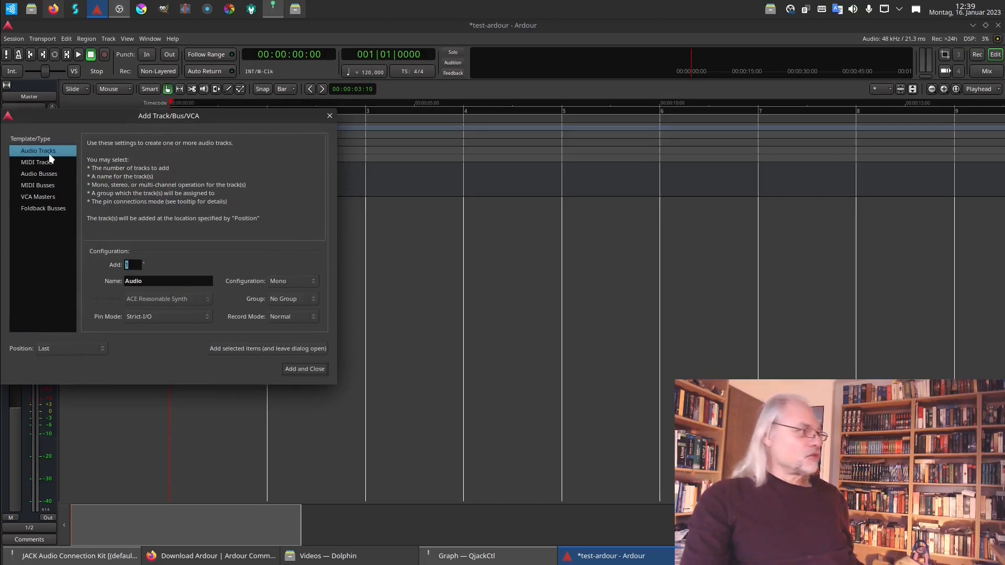
mouse_move(48, 176)
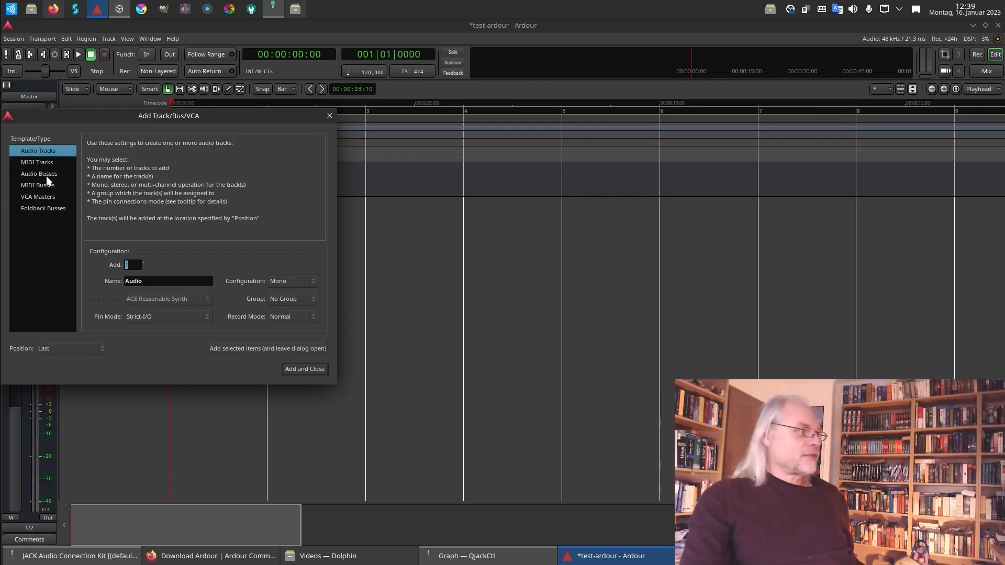
mouse_move(59, 205)
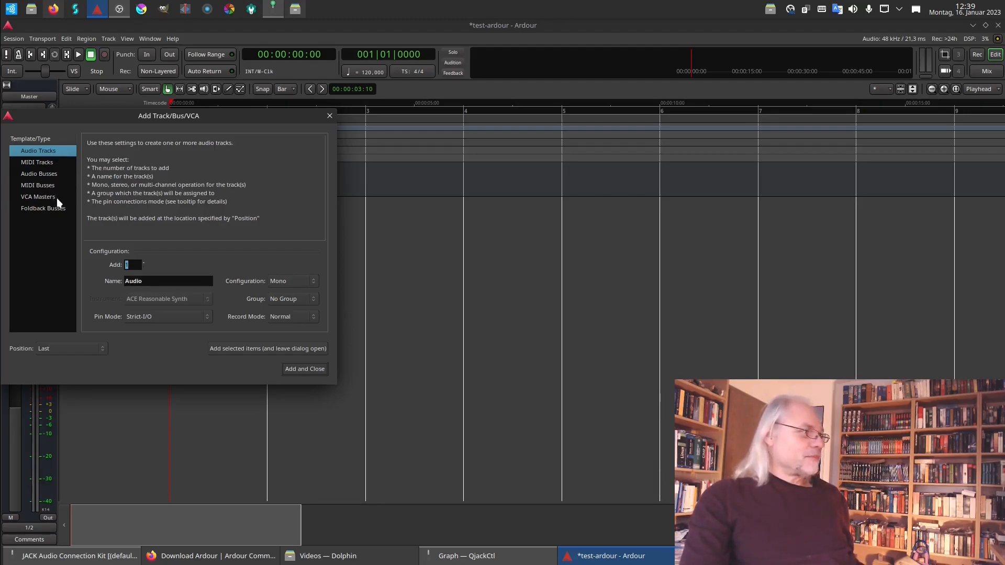
mouse_move(64, 218)
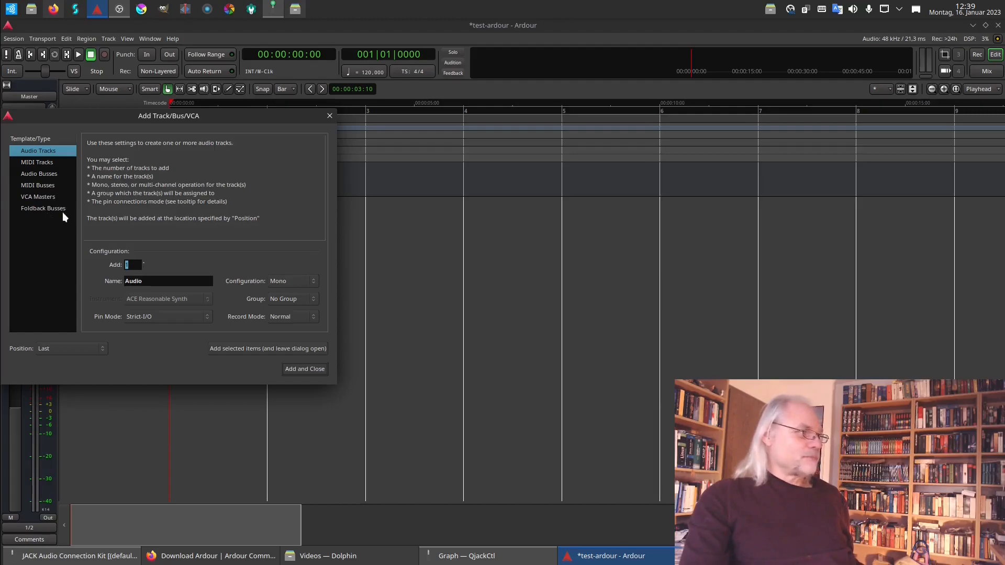
mouse_move(59, 156)
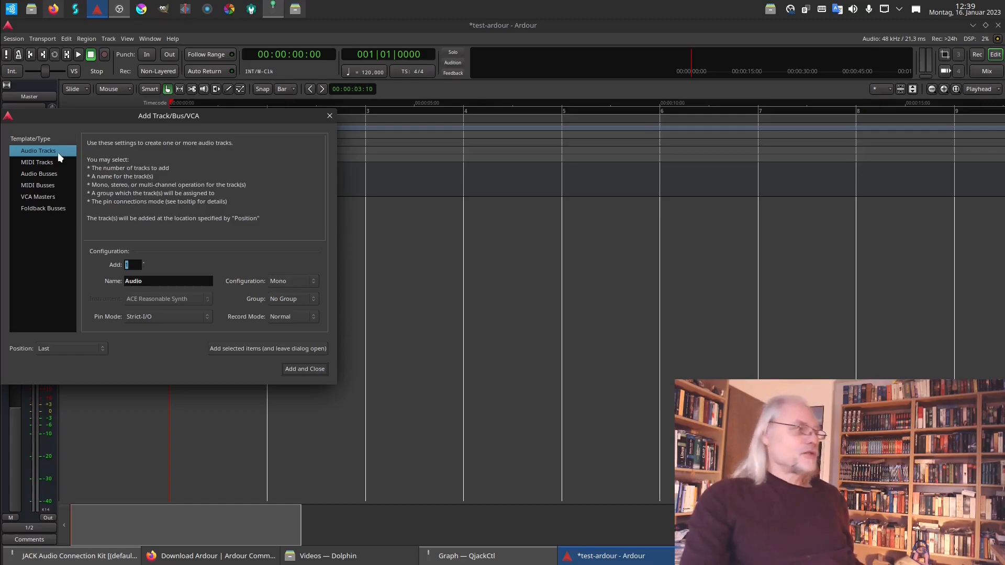
mouse_move(48, 156)
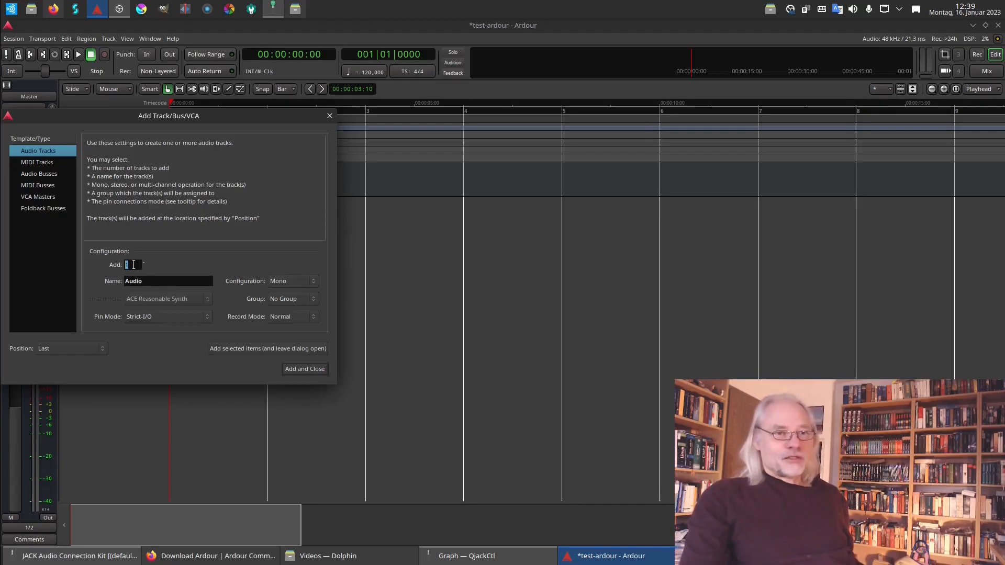
mouse_move(207, 258)
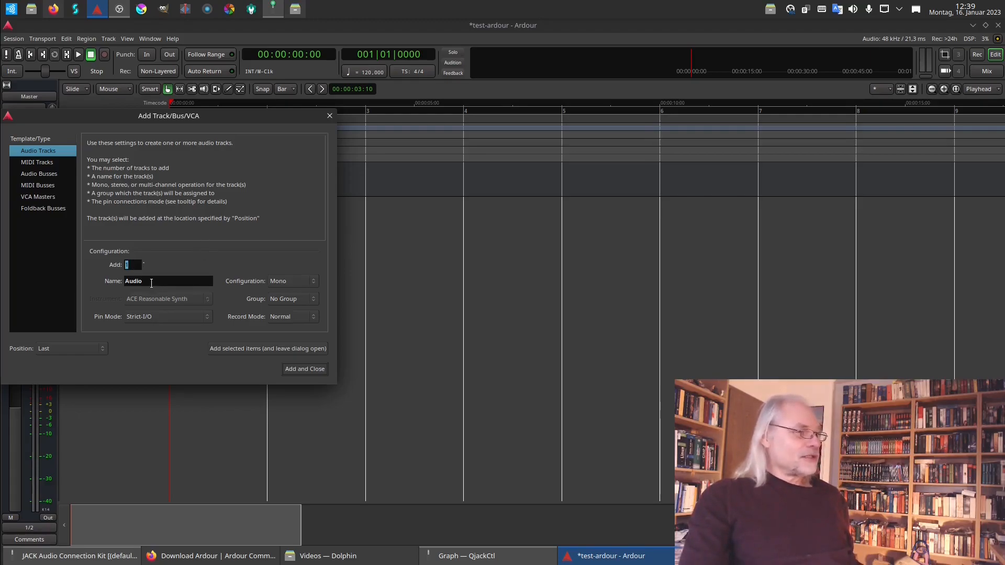
mouse_move(256, 263)
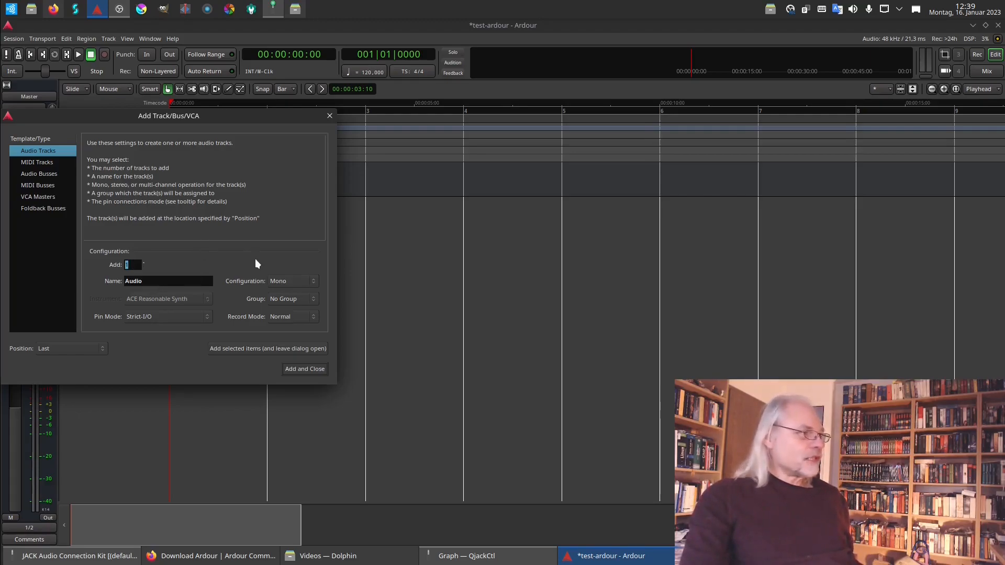
mouse_move(314, 287)
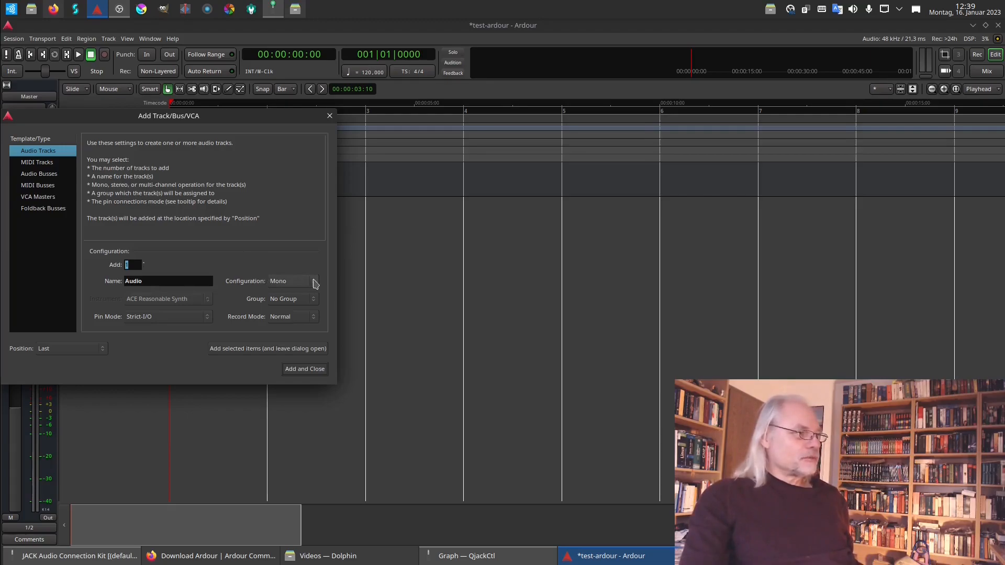
Set the new Audio track's channel configuration to Mono
click(294, 281)
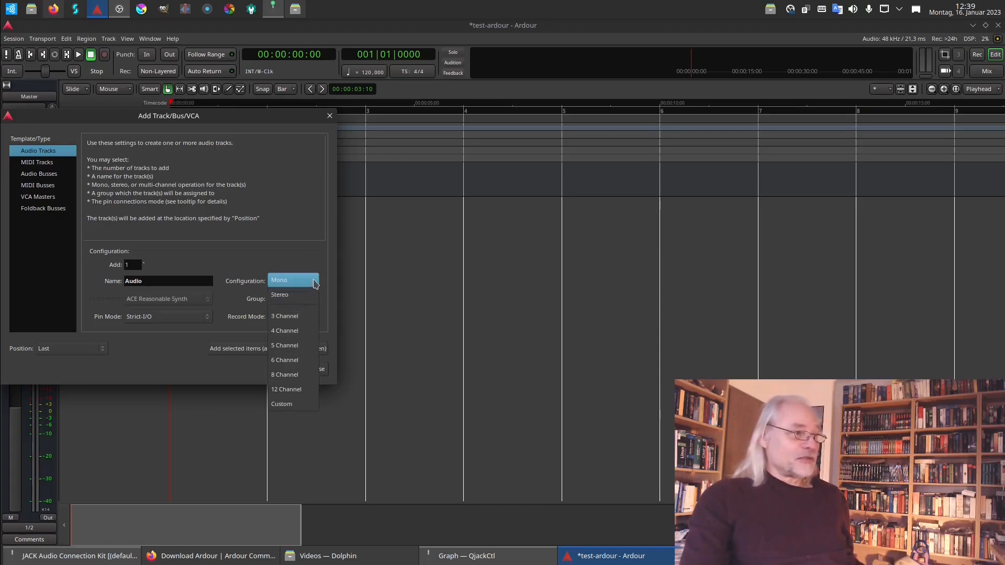
click(279, 279)
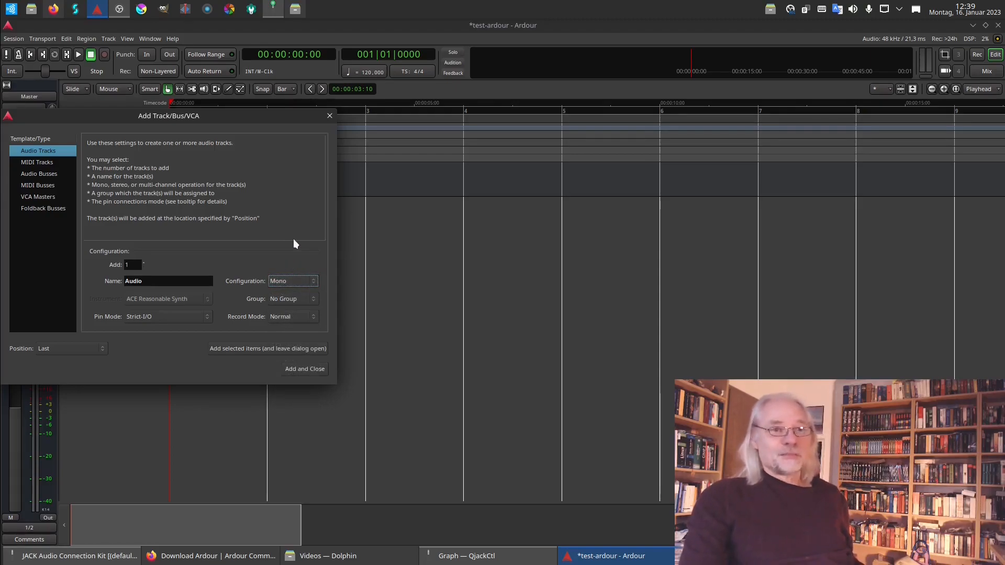
mouse_move(313, 253)
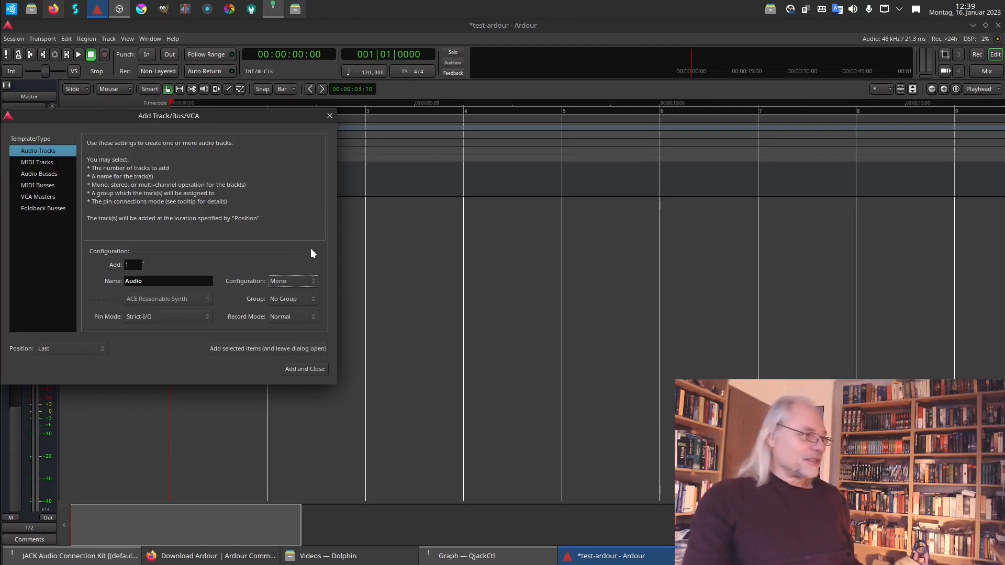
mouse_move(252, 308)
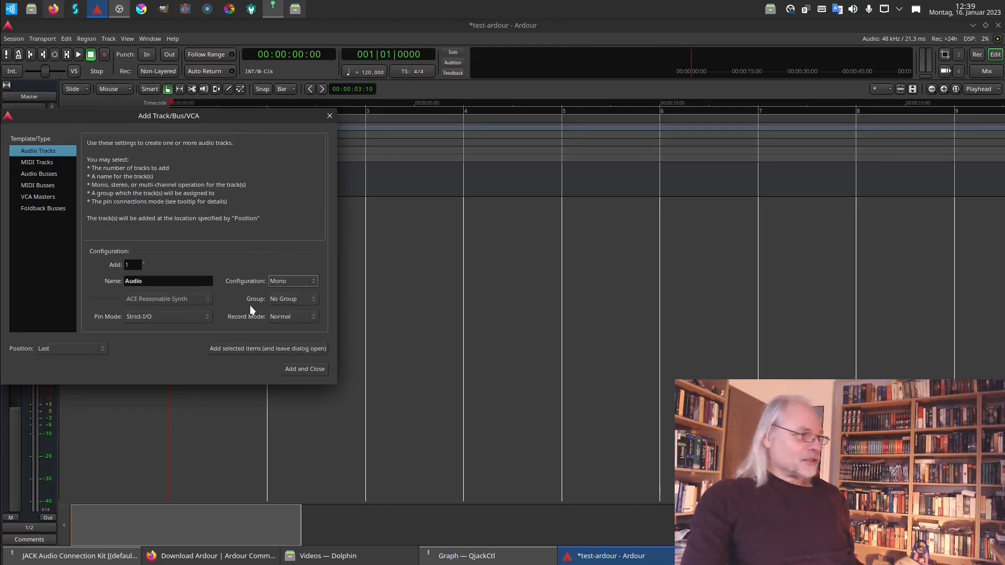
mouse_move(230, 340)
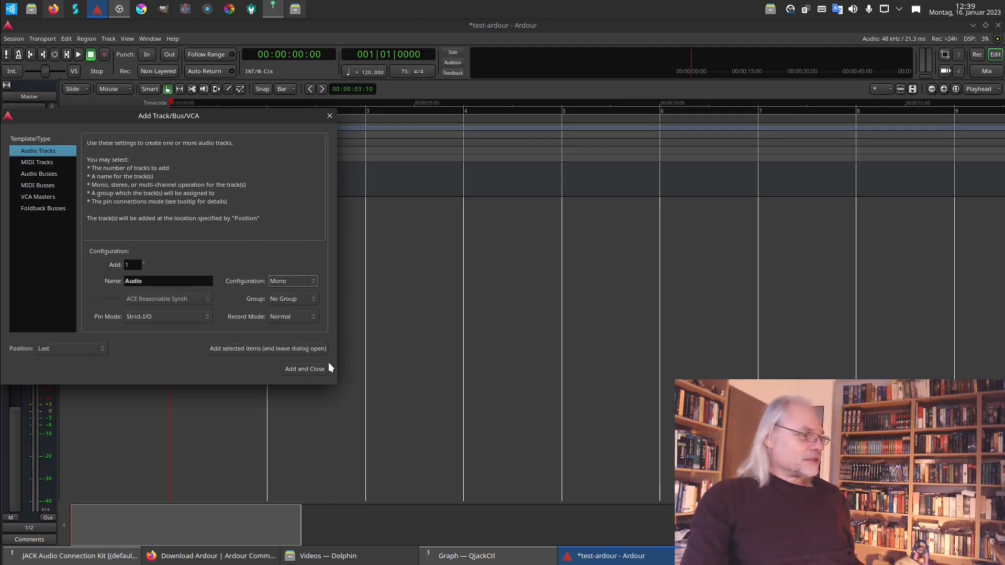
mouse_move(313, 374)
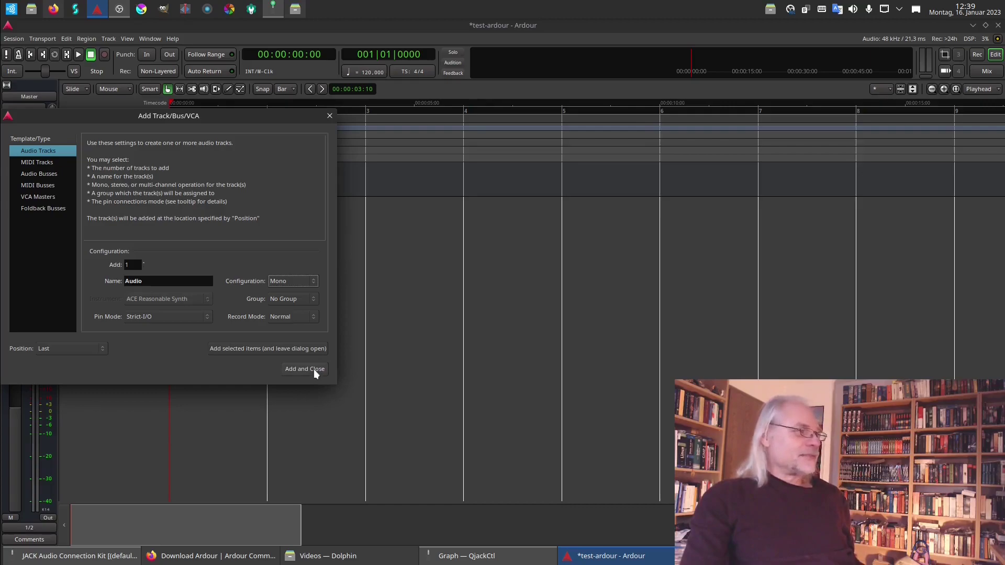
Add the mono Audio 1 track and connect its input to system capture_1
click(305, 368)
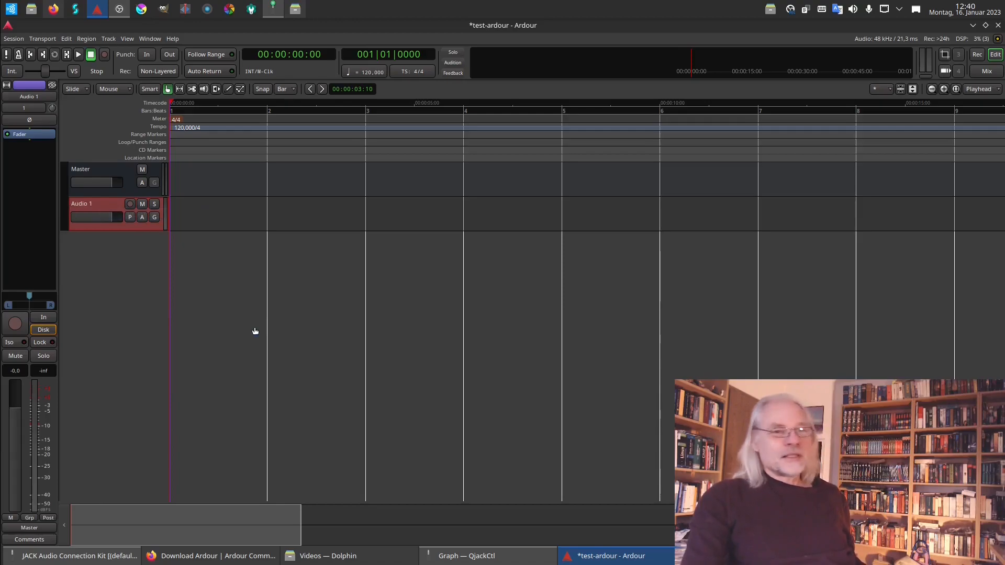
mouse_move(79, 152)
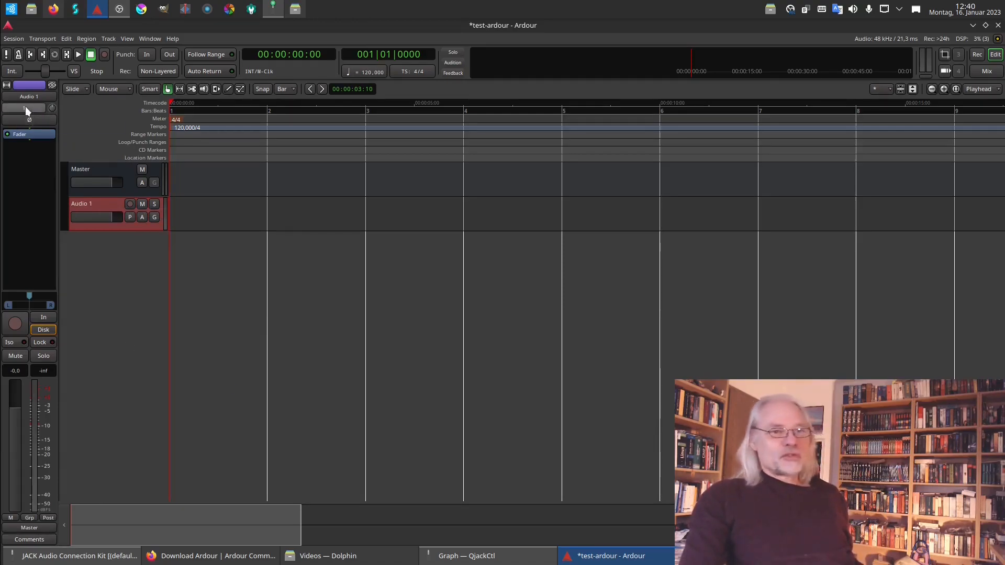
click(24, 108)
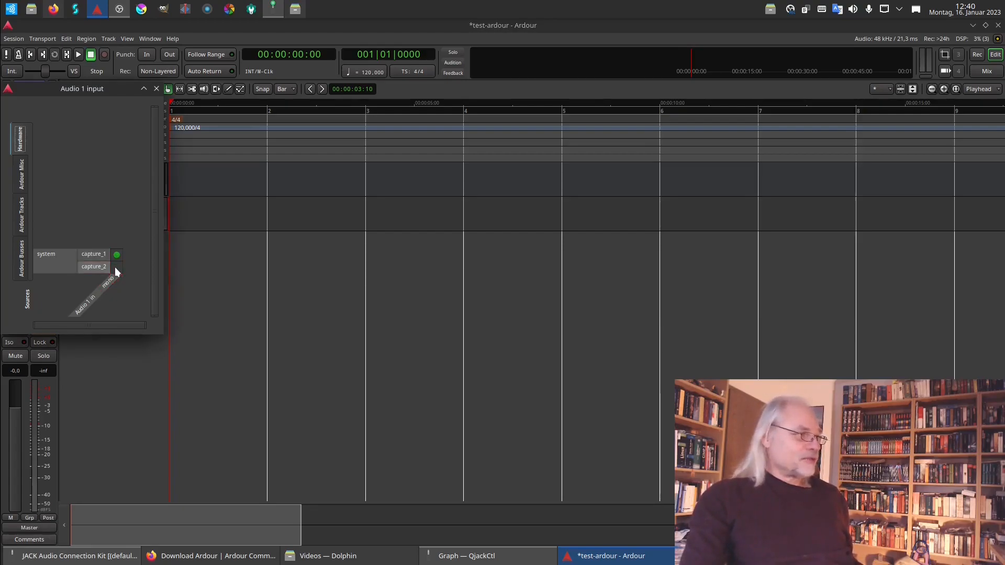
click(117, 267)
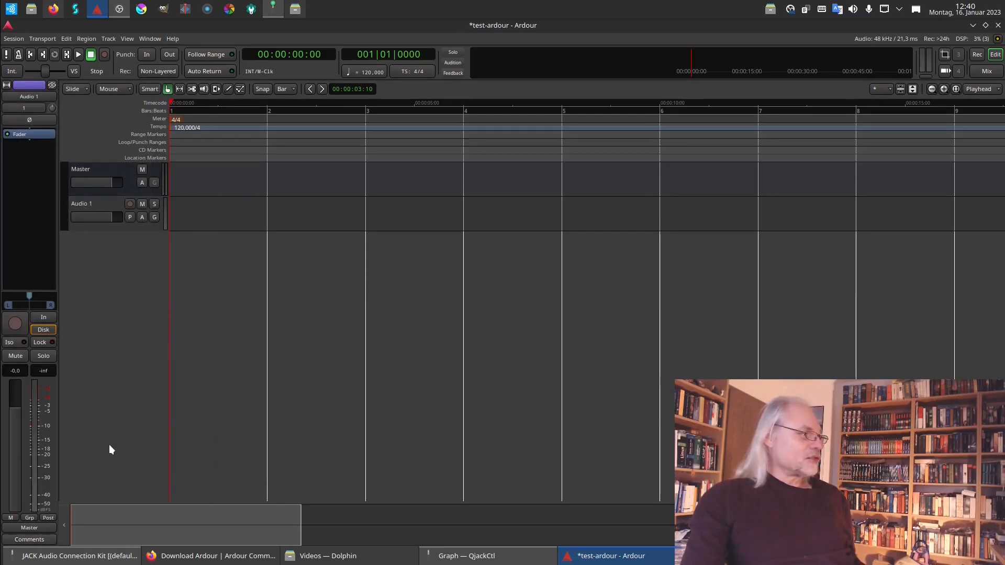
mouse_move(35, 533)
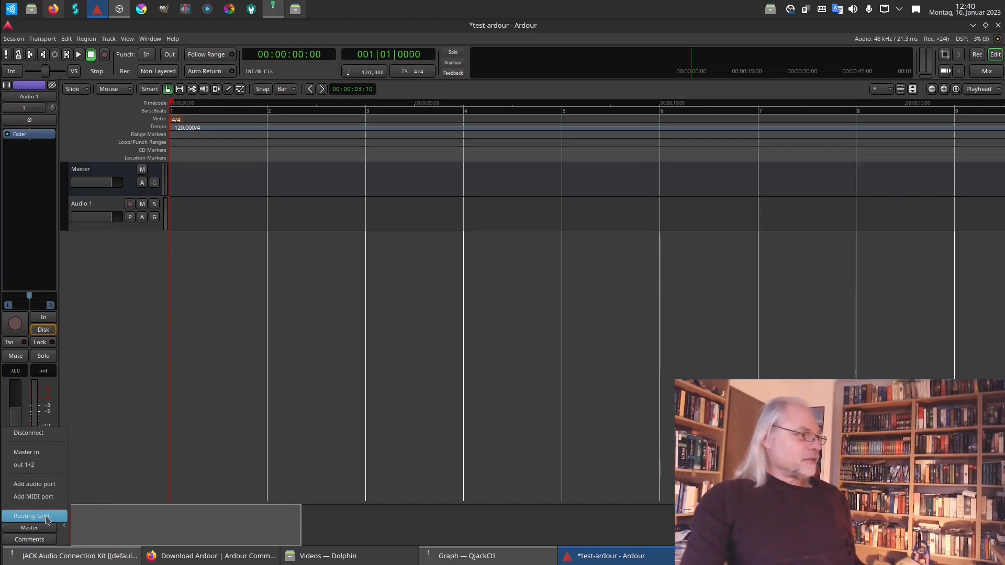
Connect Audio 1's L and R outputs to the Master bus inputs in the routing grid
click(32, 515)
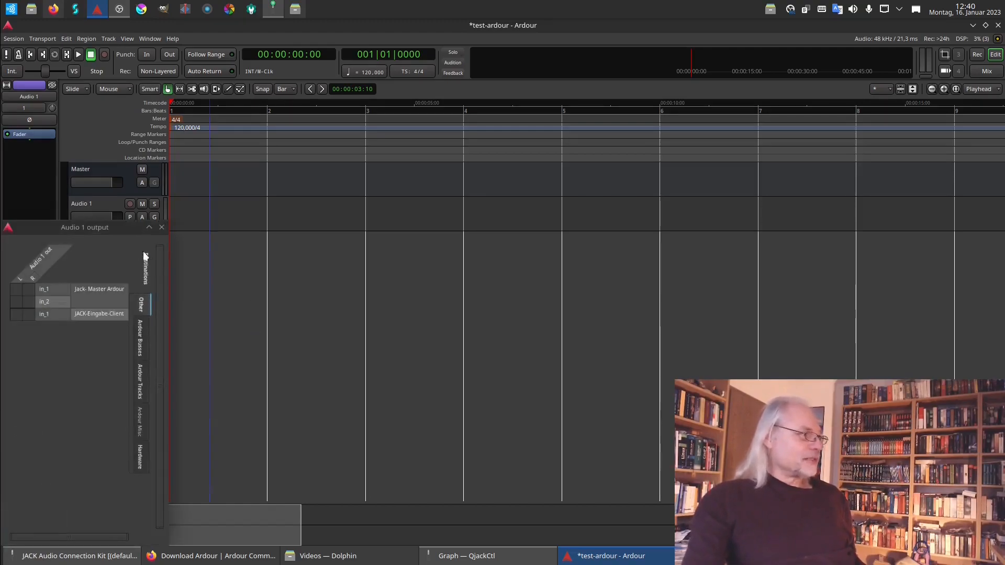
mouse_move(143, 355)
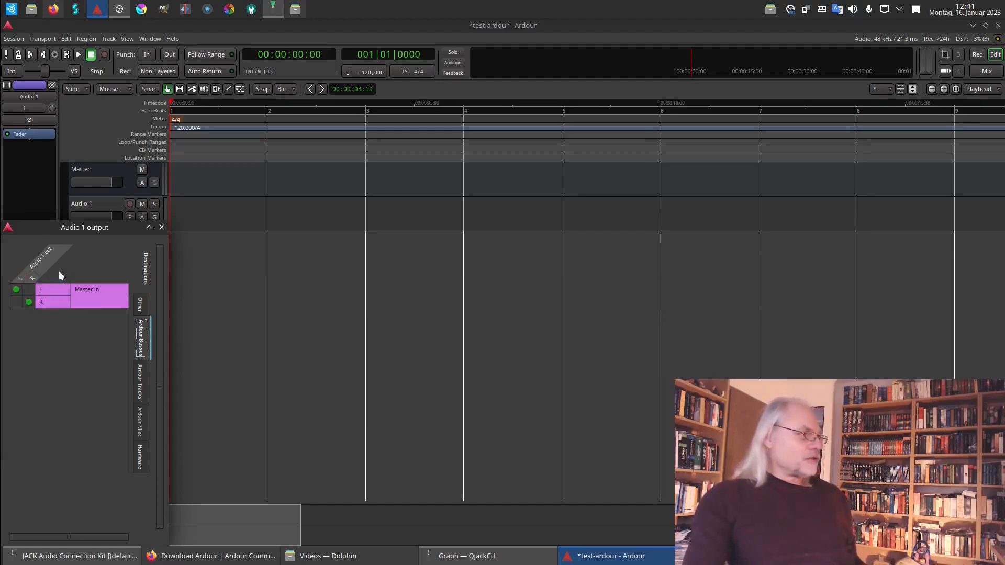
click(29, 302)
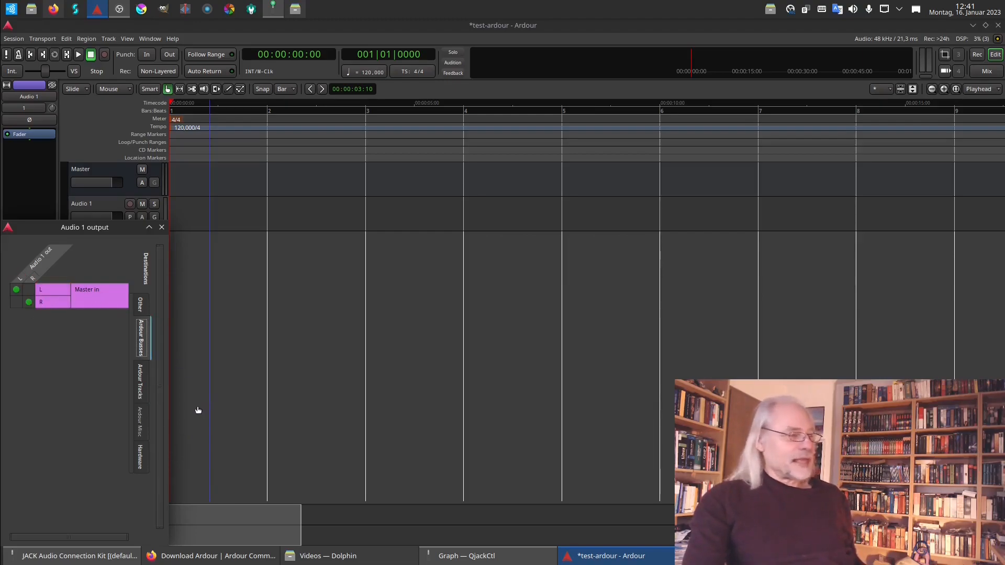
click(141, 456)
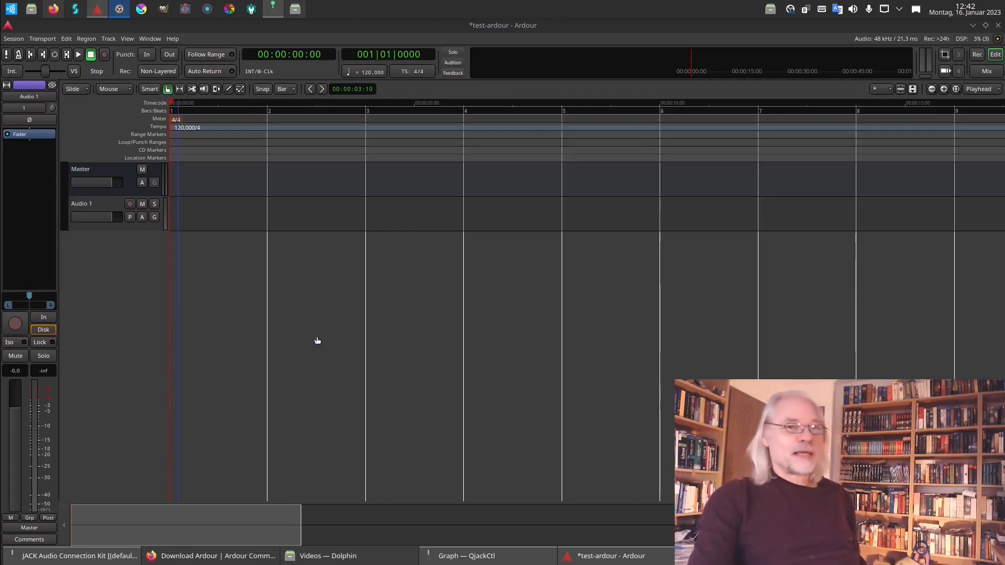
mouse_move(231, 331)
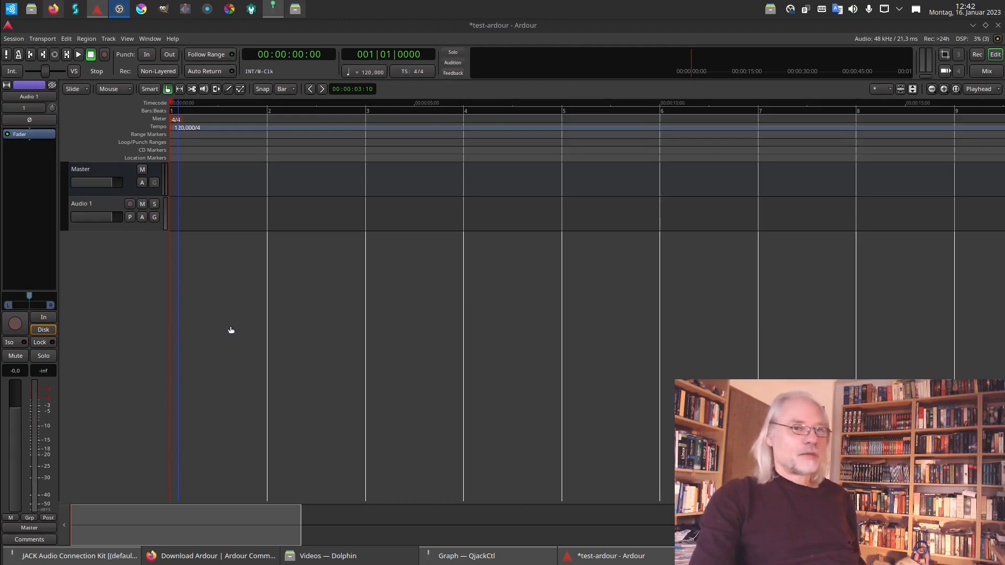
Record-arm Audio 1 and lower its gain fader to -1.3 dB
click(14, 323)
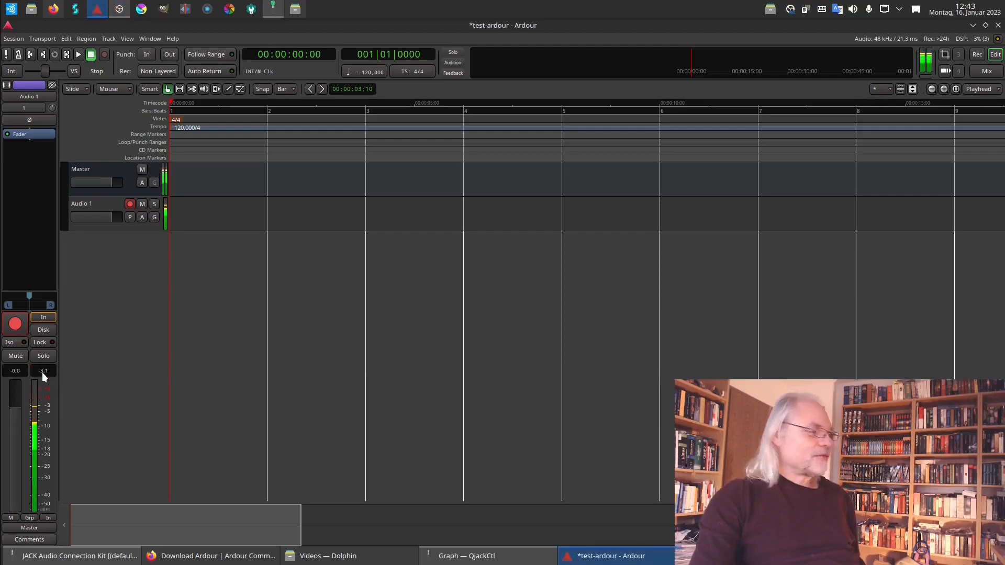
drag(35, 375, 35, 423)
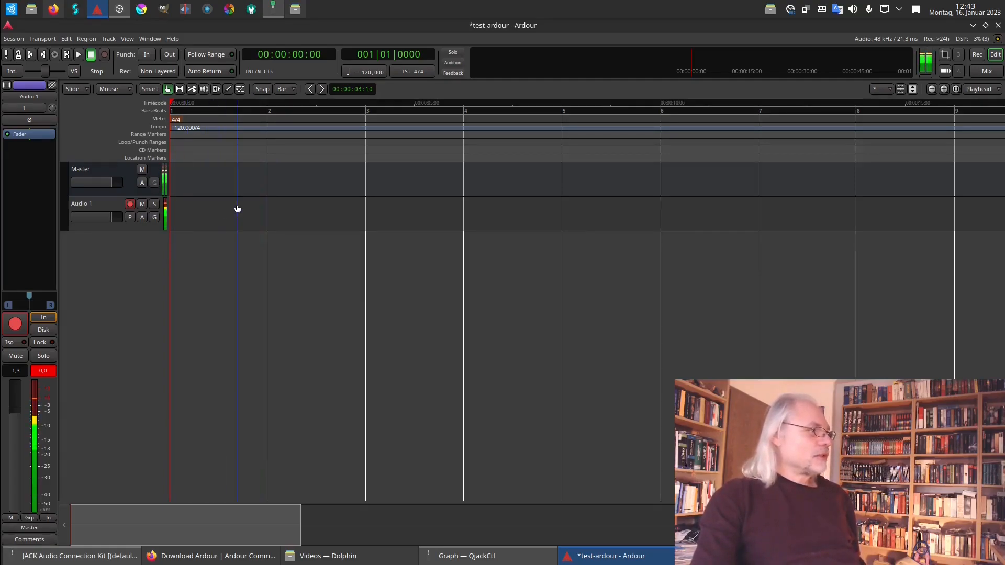
mouse_move(251, 226)
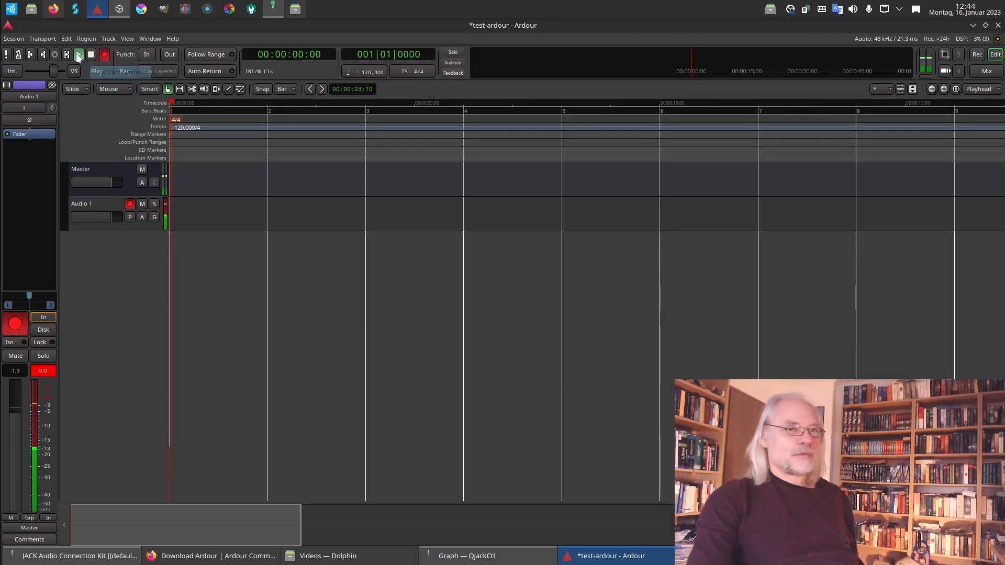
Record a roughly fourteen-second take, Take7_Audio 1-1.1, onto Audio 1
click(78, 55)
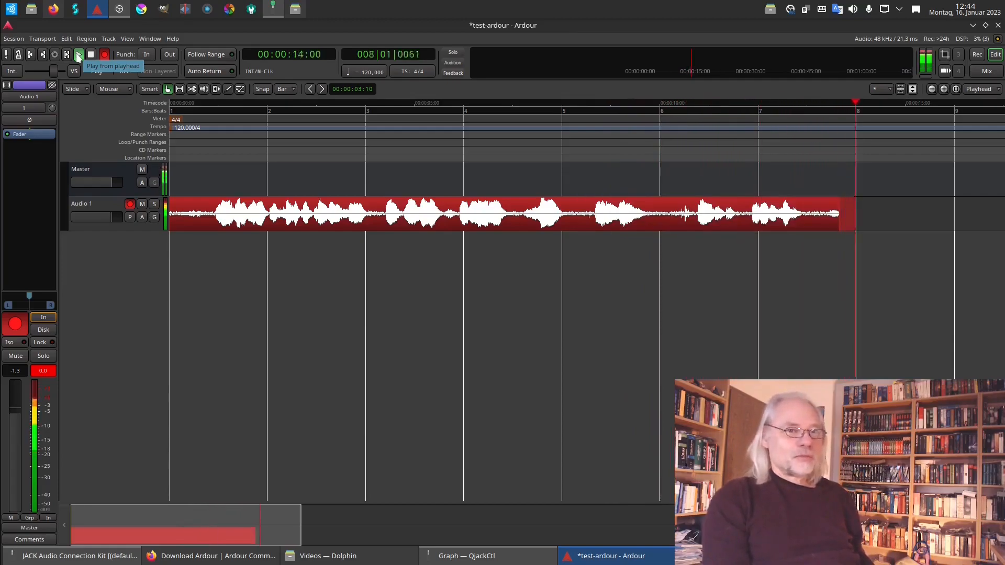
click(79, 55)
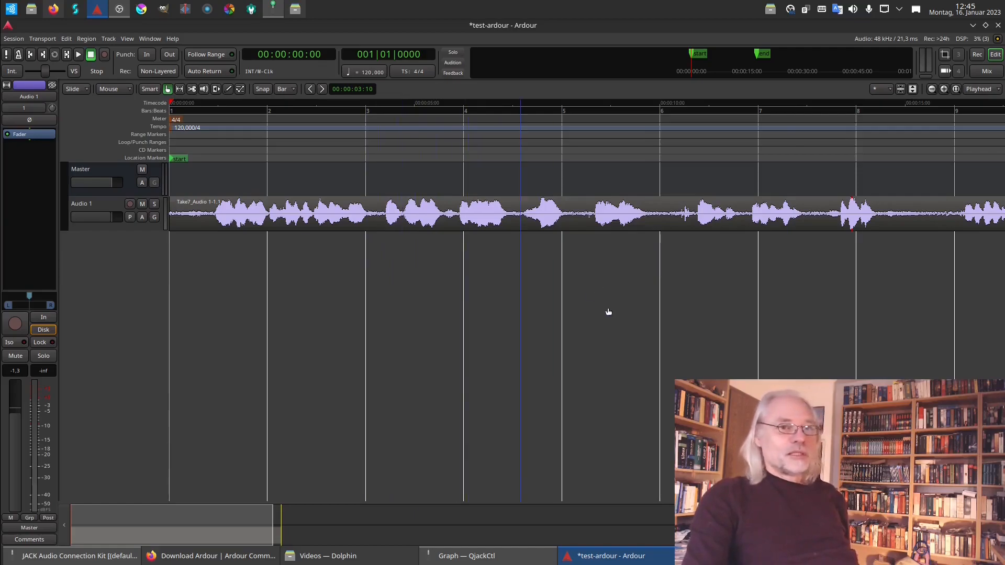
mouse_move(146, 151)
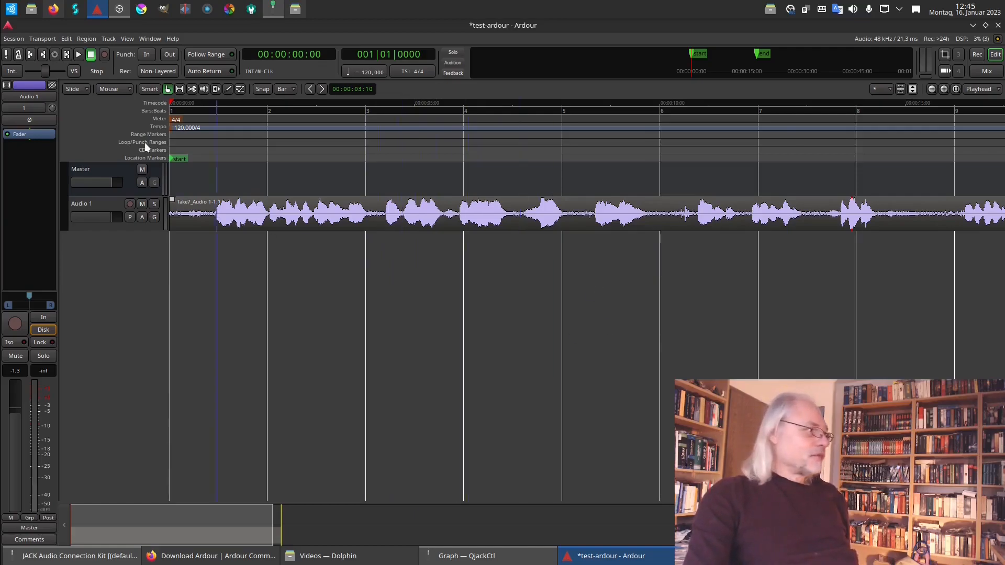
mouse_move(79, 54)
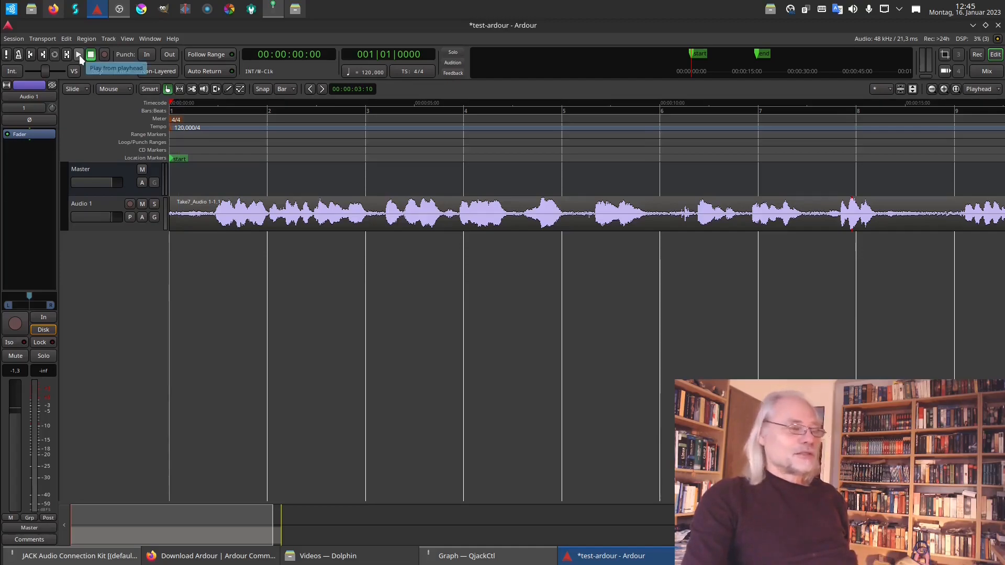
Disarm recording, leaving the recorded region on Audio 1
click(78, 54)
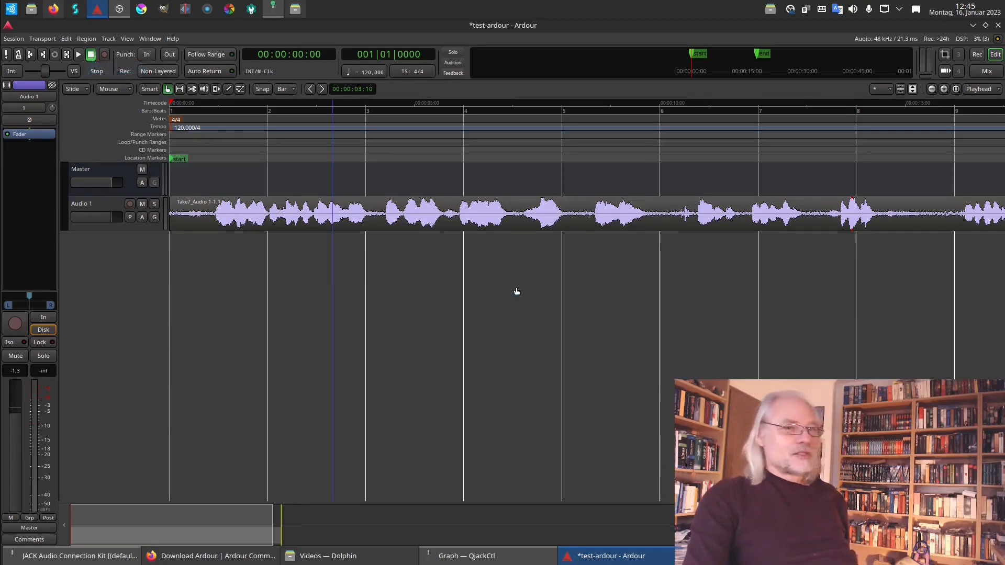
mouse_move(498, 313)
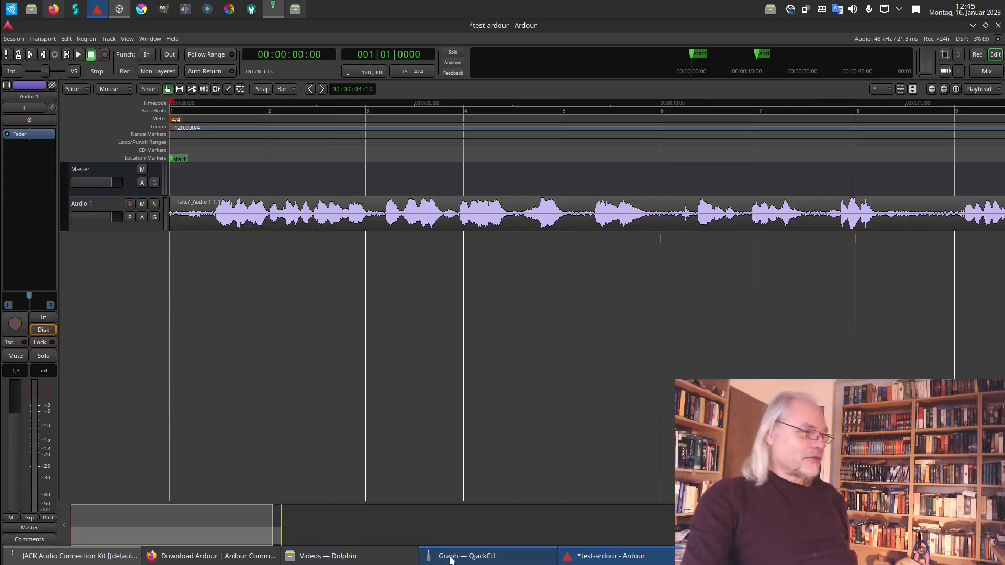
In QjackCtl's graph, wire Ardour Master audio_out to Jack- Master Ardour in_2
click(453, 556)
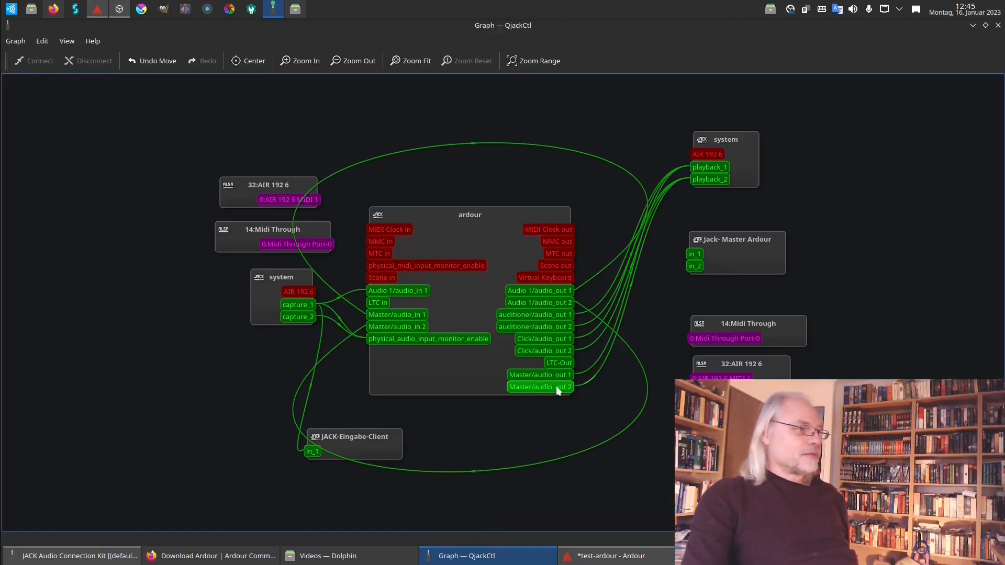
mouse_move(545, 375)
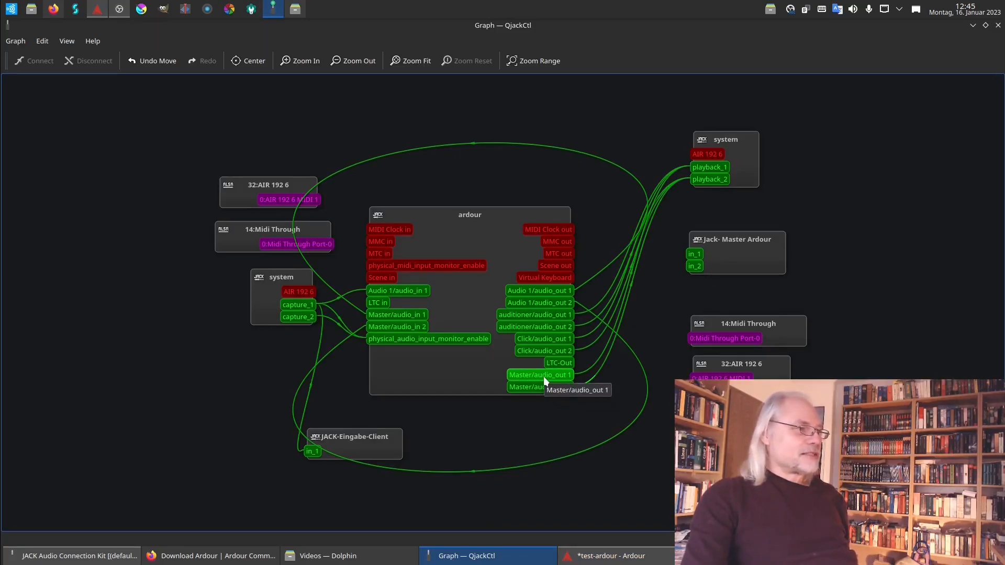
click(539, 374)
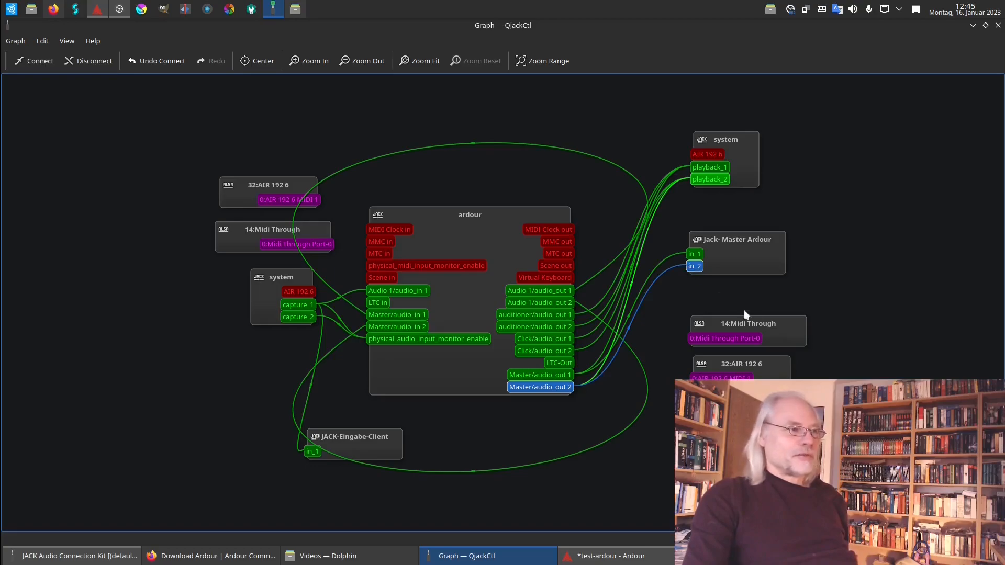
mouse_move(813, 338)
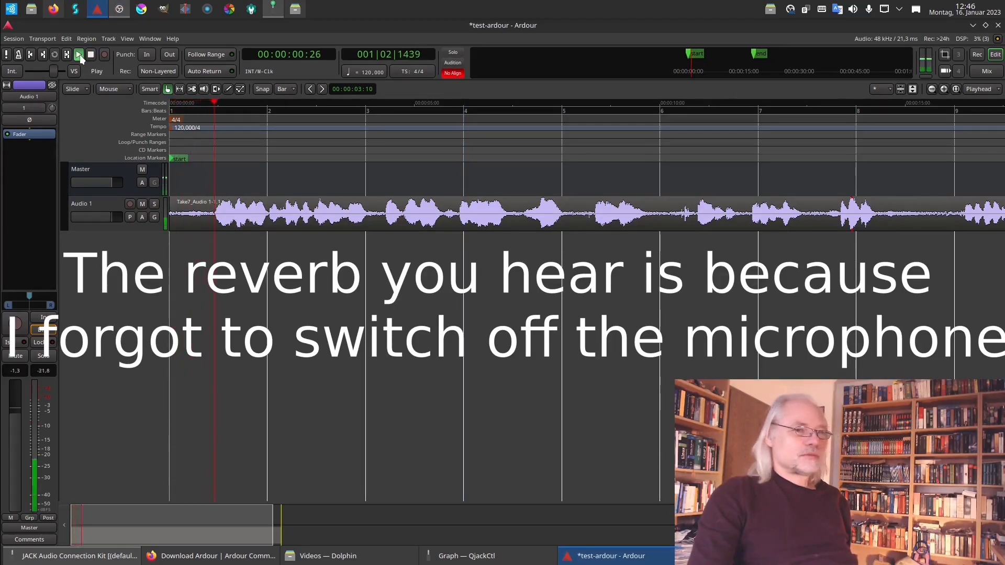
Play through the Audio 1 take, stop, and return the playhead to zero
click(79, 55)
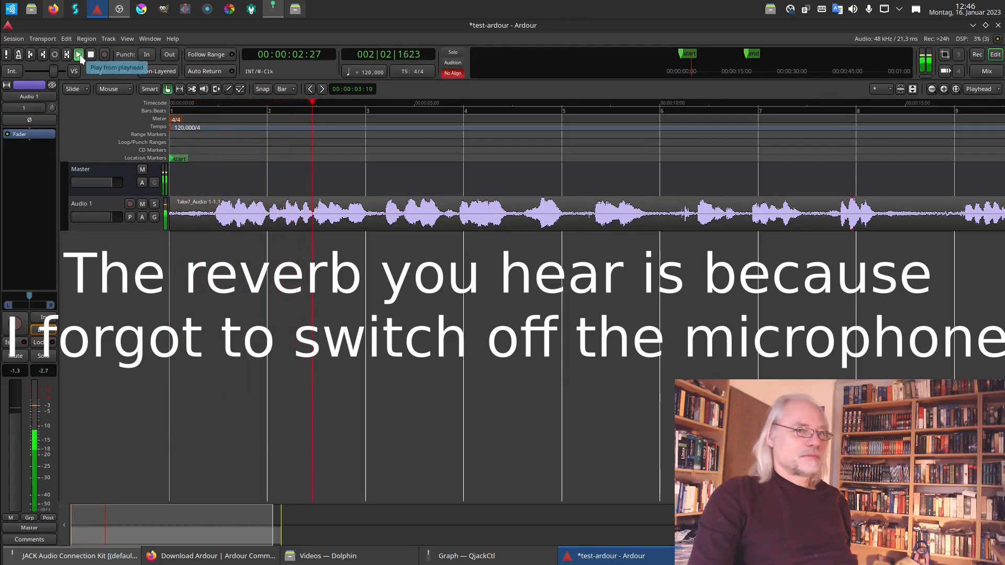
click(78, 54)
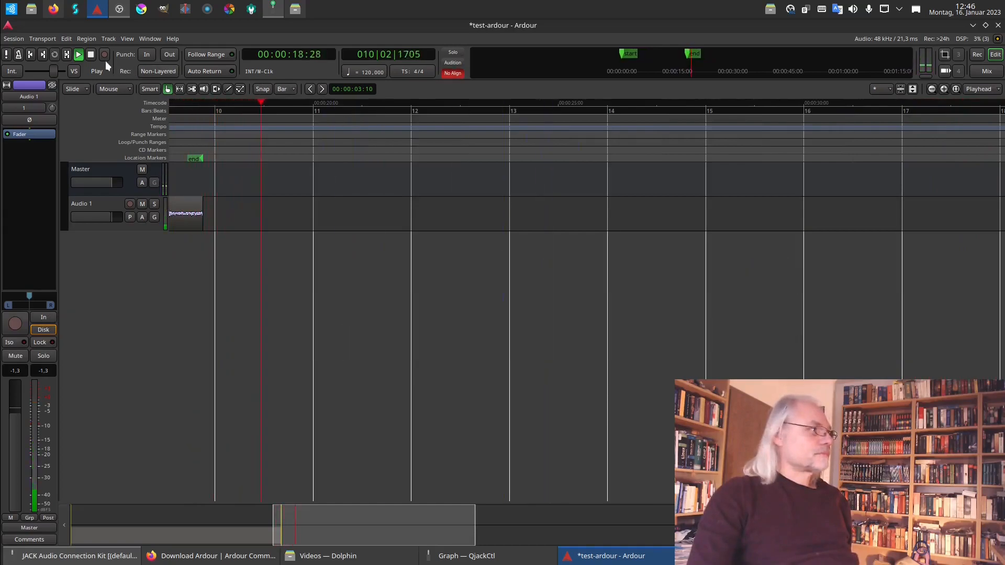
click(89, 54)
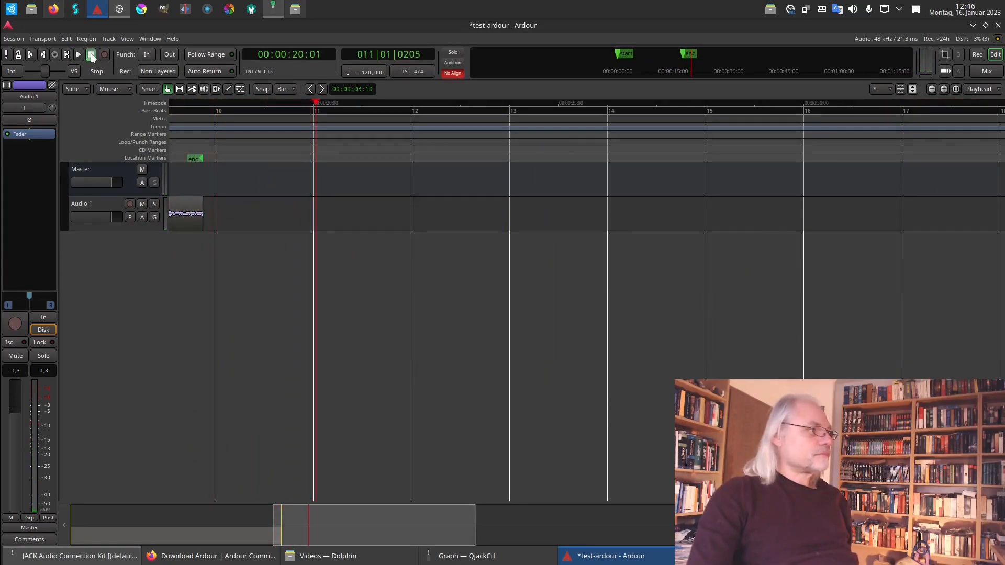
click(89, 55)
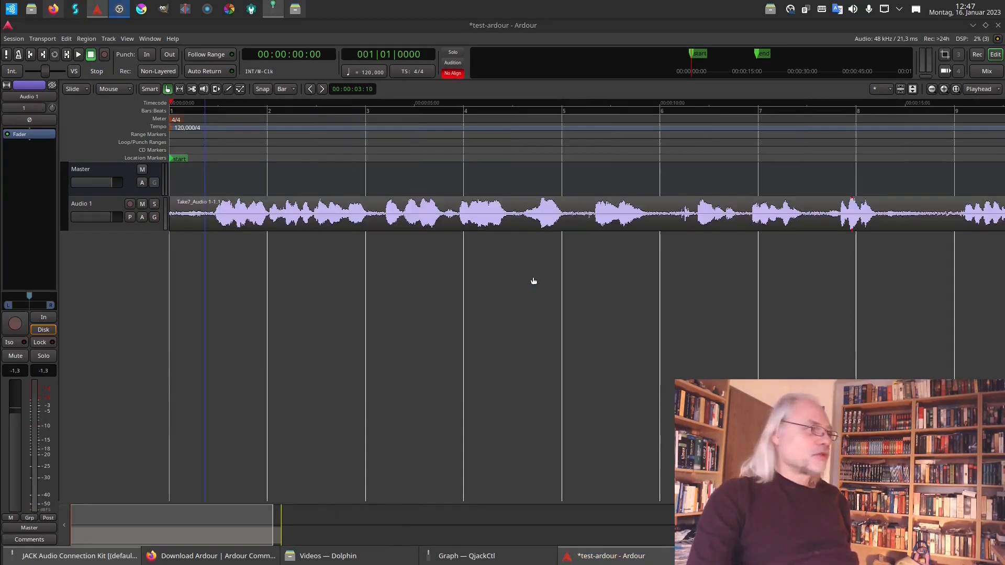
mouse_move(296, 285)
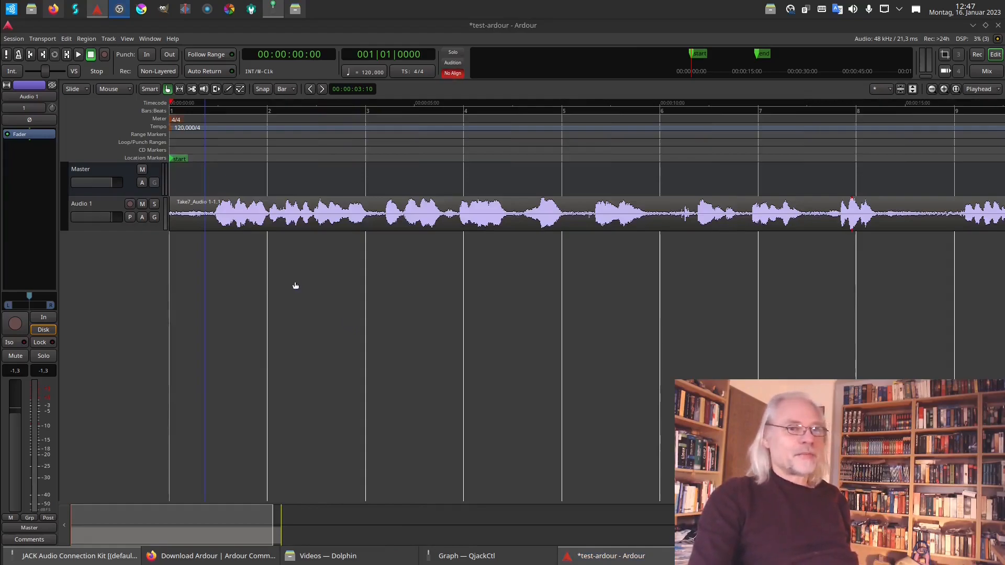
mouse_move(174, 277)
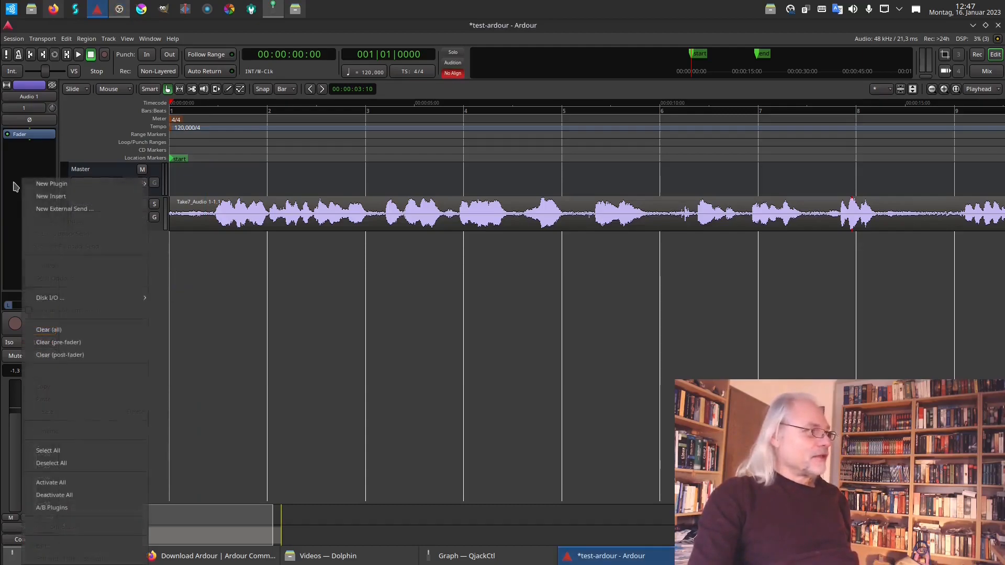
mouse_move(51, 183)
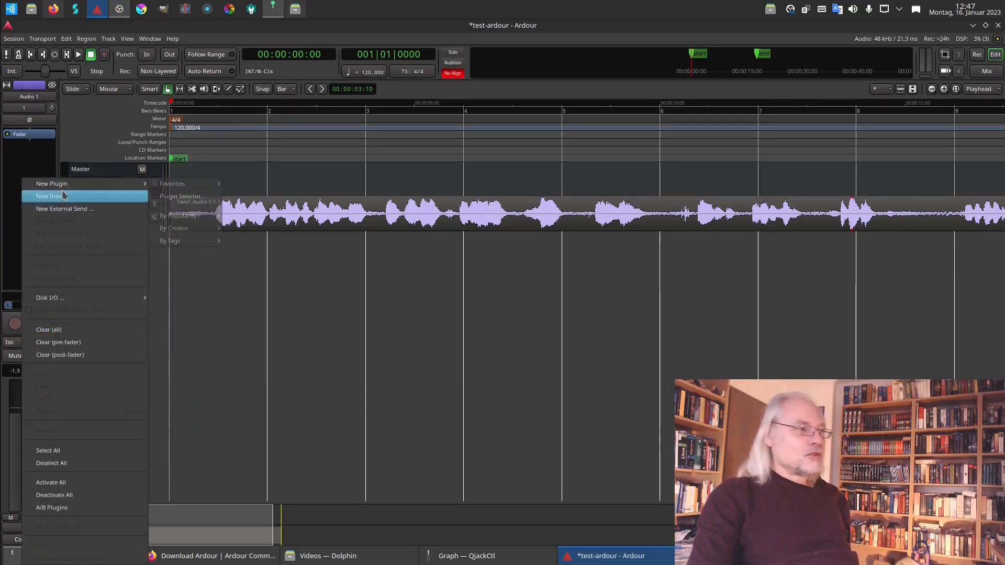
mouse_move(62, 184)
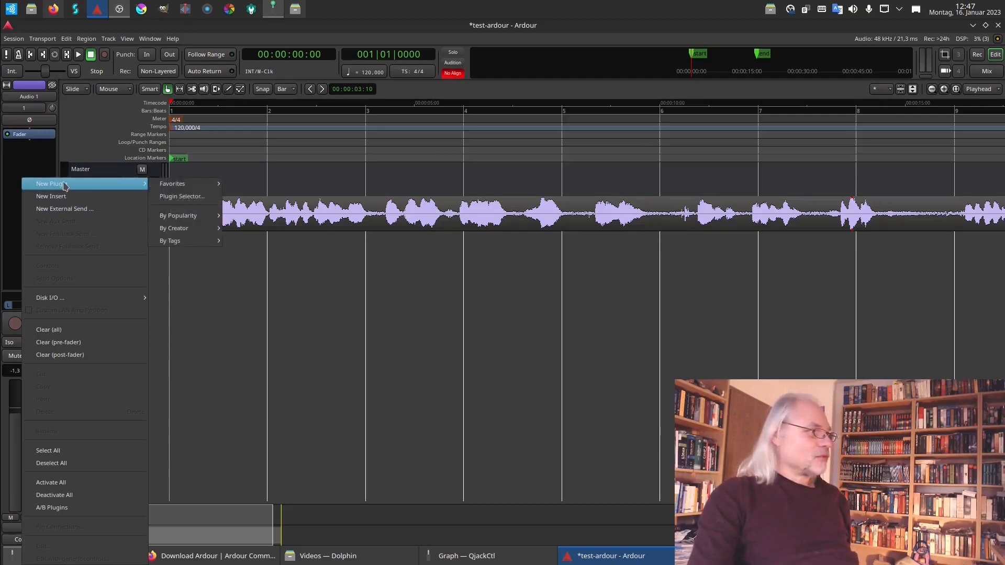
Open the Plugin Selector for Audio 1, declining the VST plugin scan
click(181, 196)
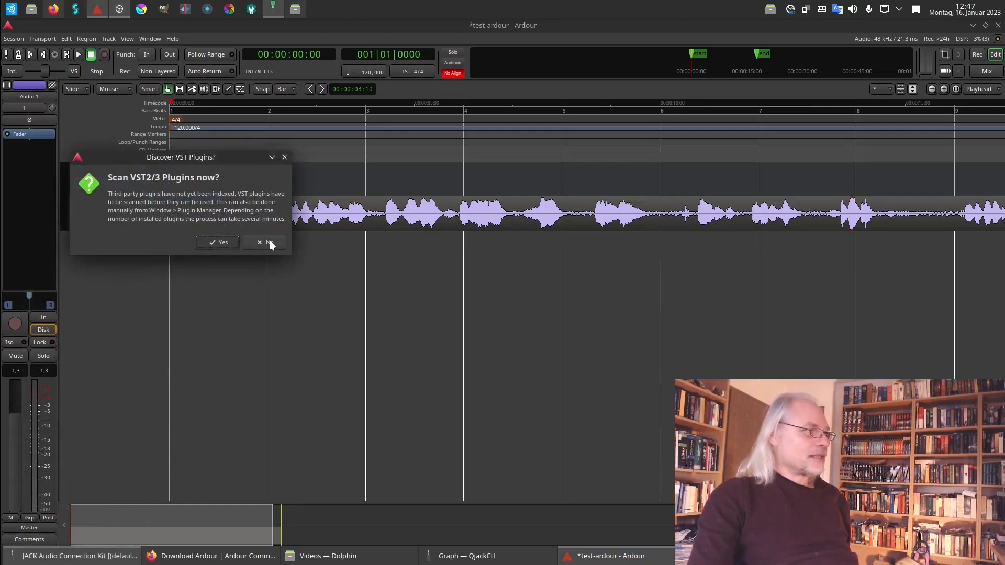
mouse_move(276, 244)
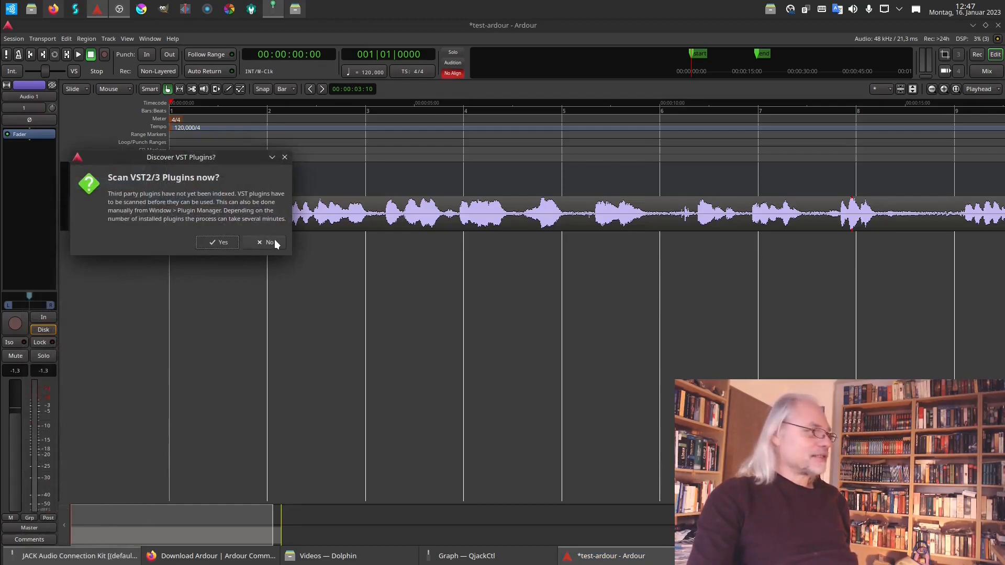
click(265, 242)
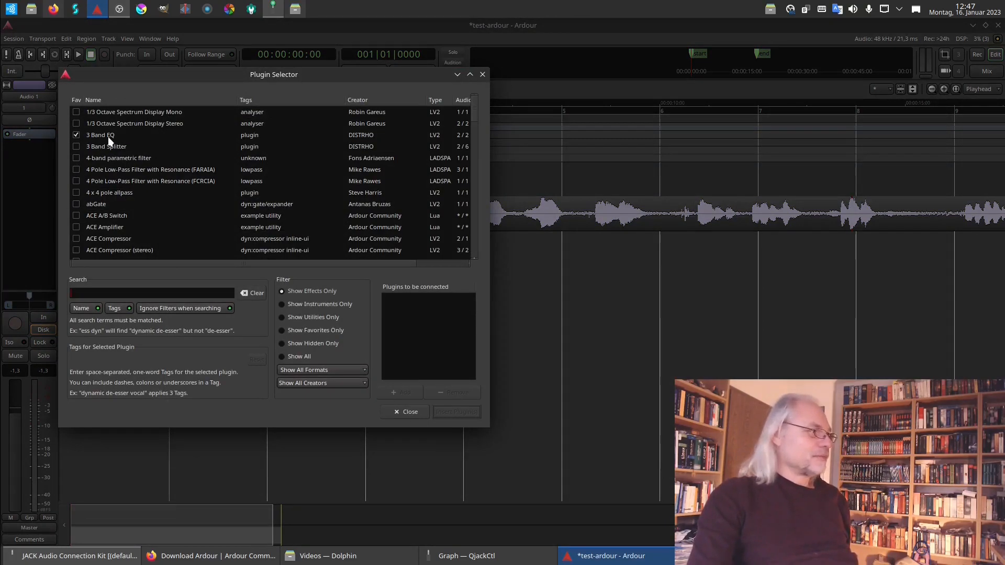
mouse_move(110, 146)
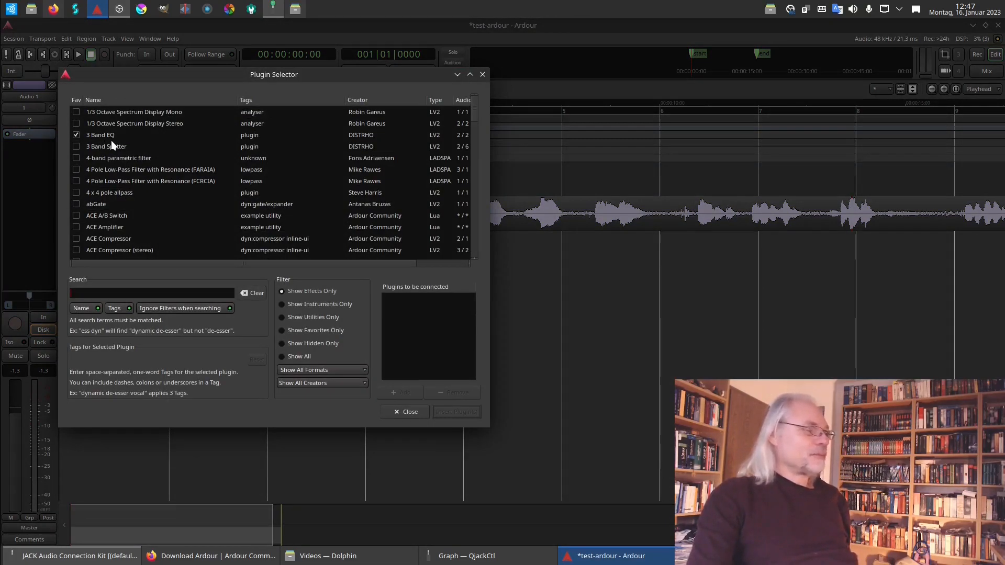
Select the DISTRHO 3 Band EQ in the Plugin Selector and insert it on Audio 1
click(100, 135)
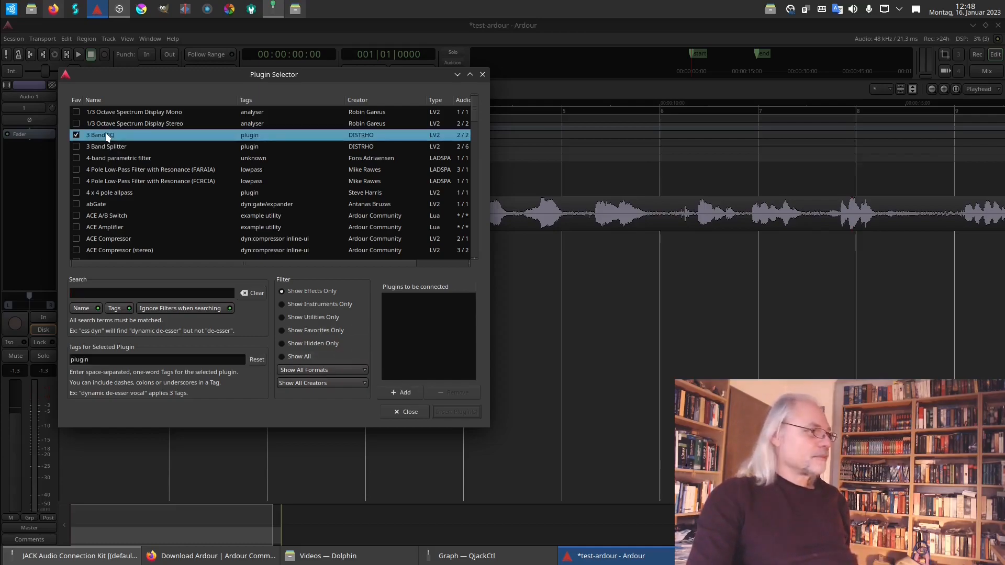
click(400, 392)
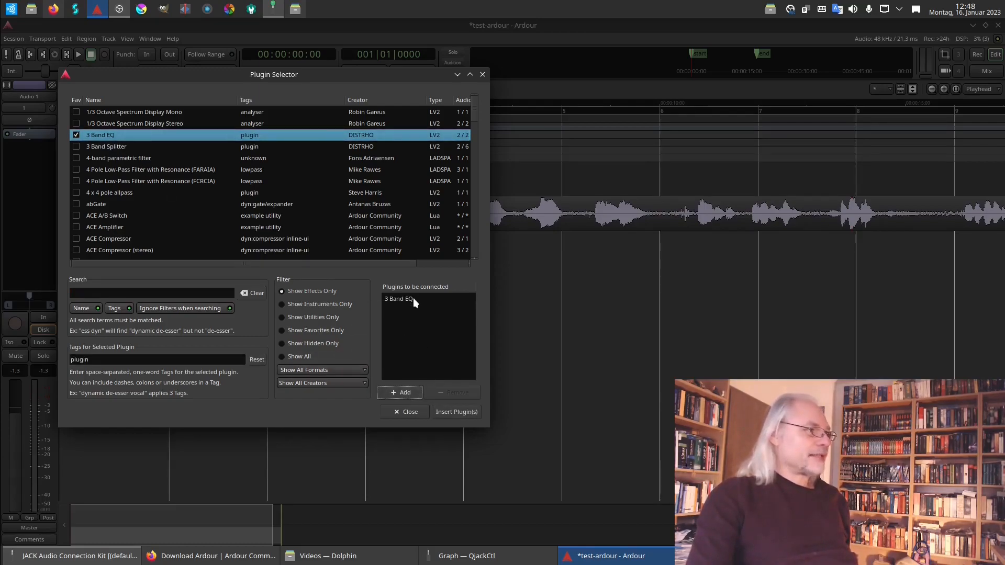
mouse_move(430, 300)
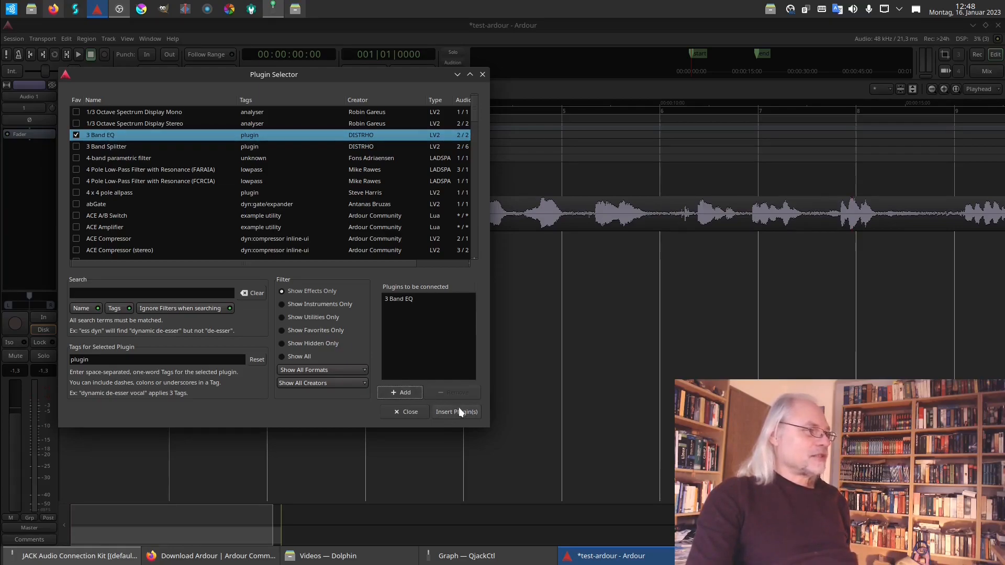
click(455, 412)
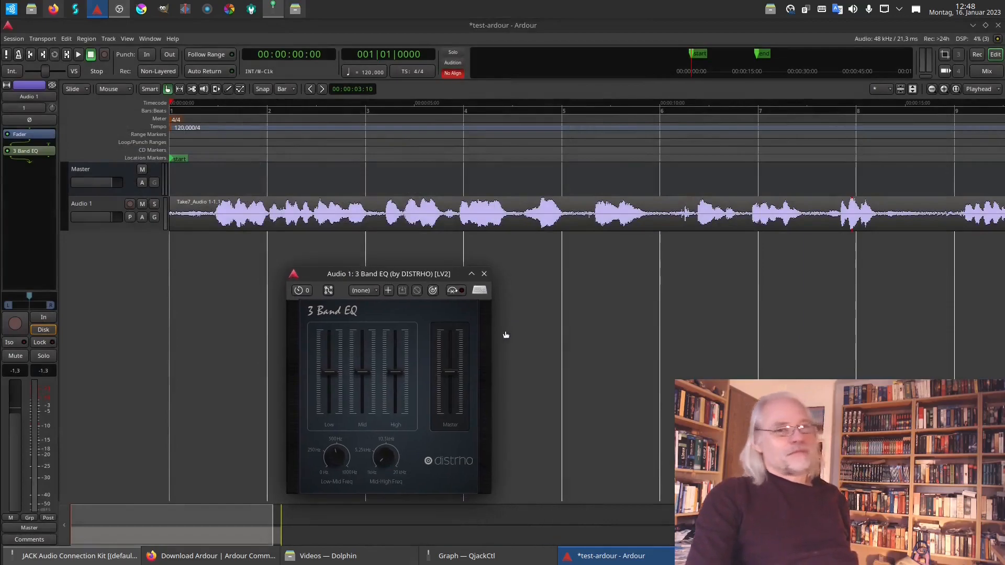
mouse_move(538, 362)
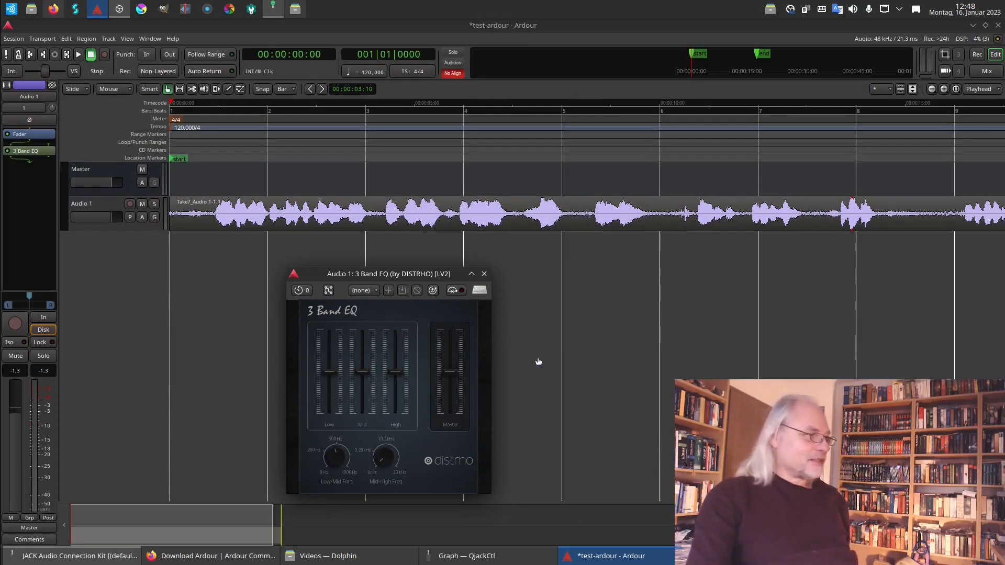
mouse_move(521, 348)
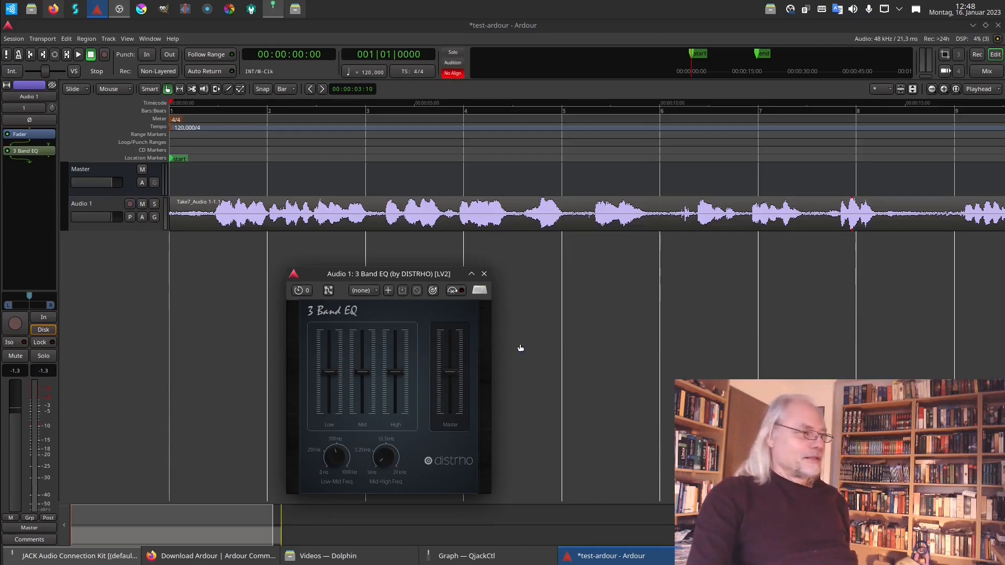
mouse_move(525, 336)
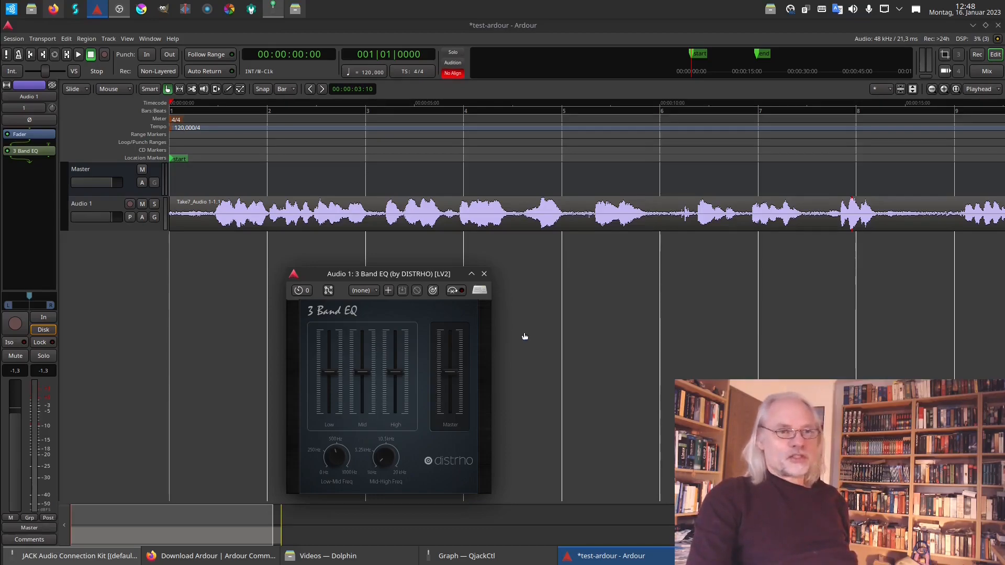
mouse_move(532, 308)
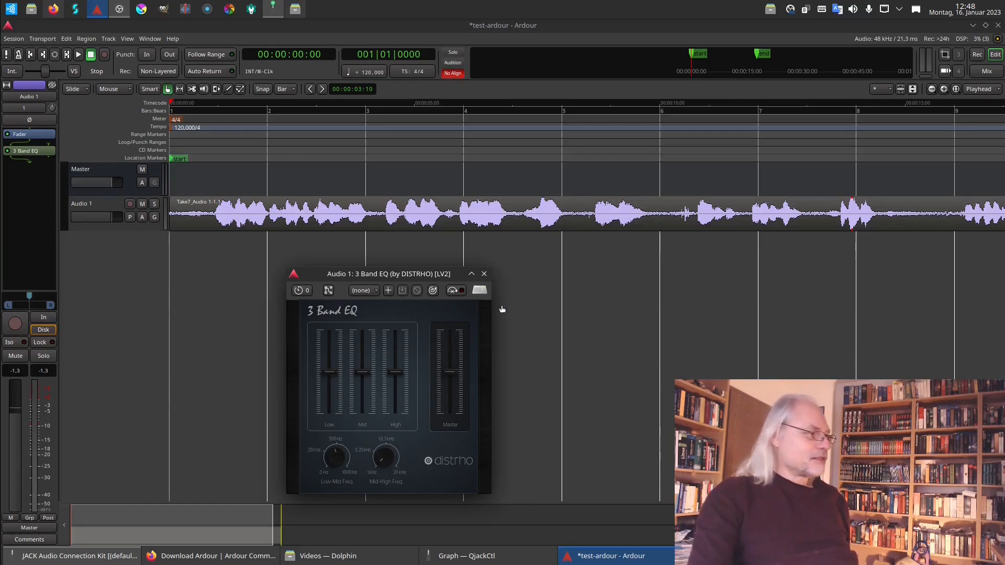
mouse_move(398, 289)
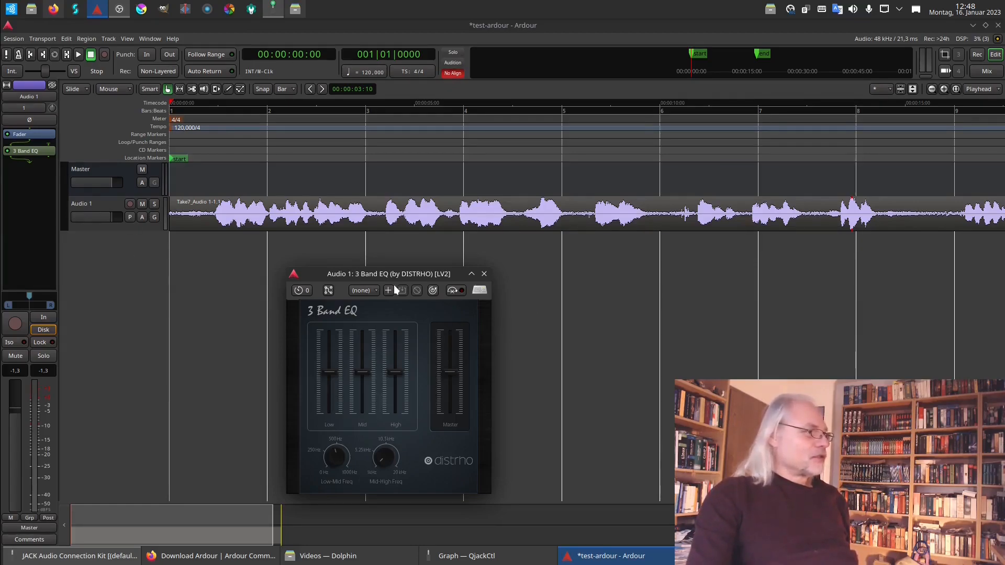
mouse_move(354, 429)
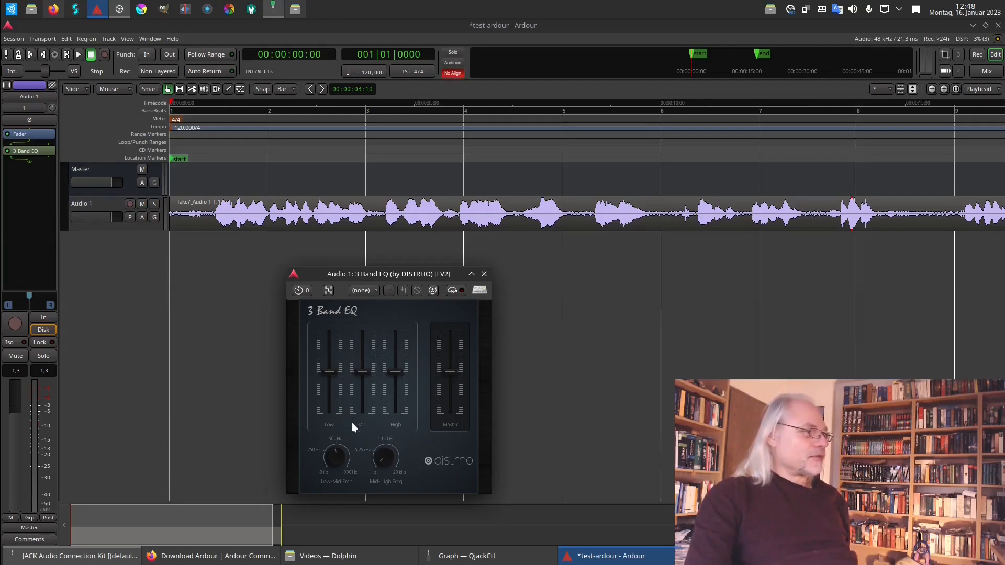
mouse_move(373, 397)
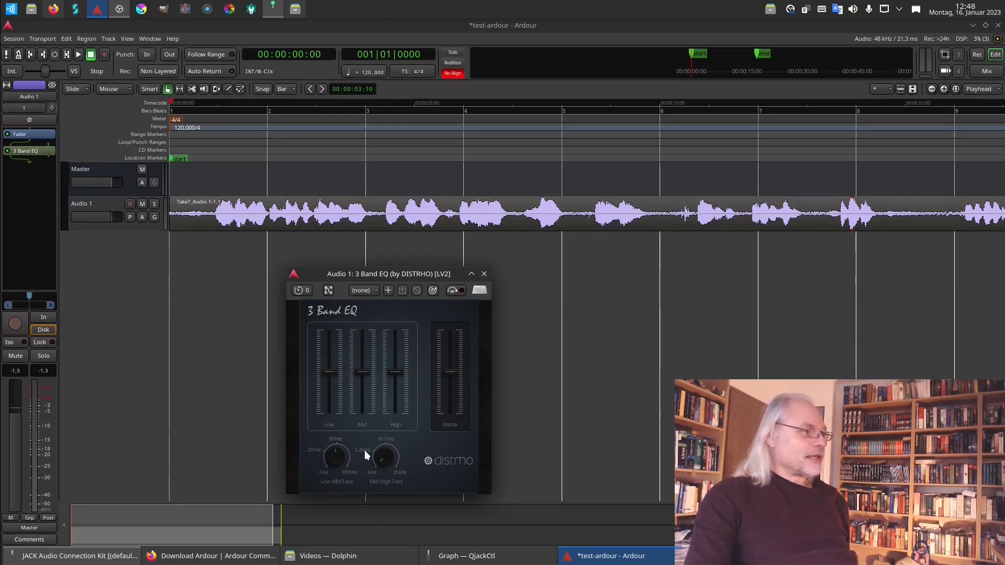
mouse_move(362, 417)
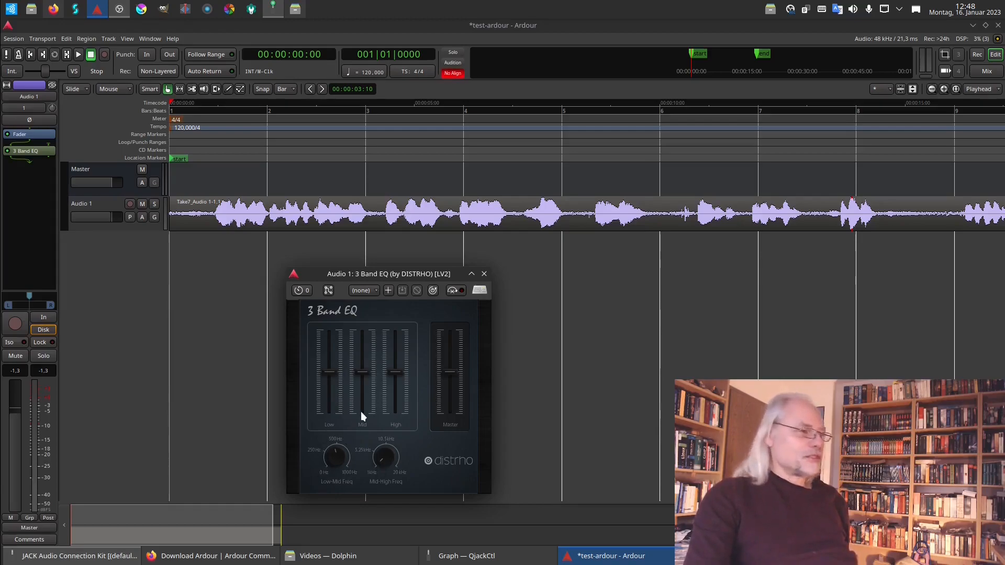
mouse_move(281, 374)
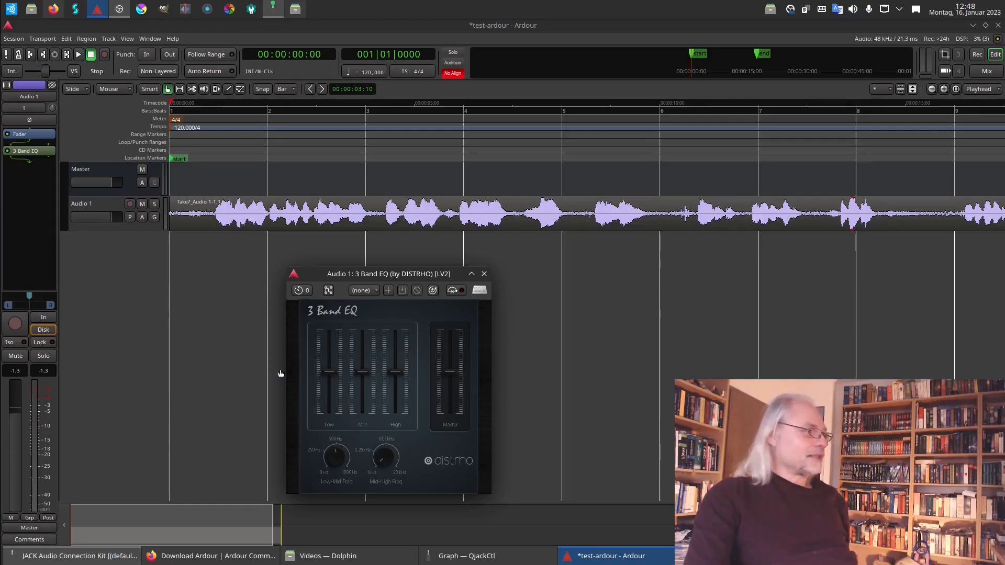
mouse_move(21, 155)
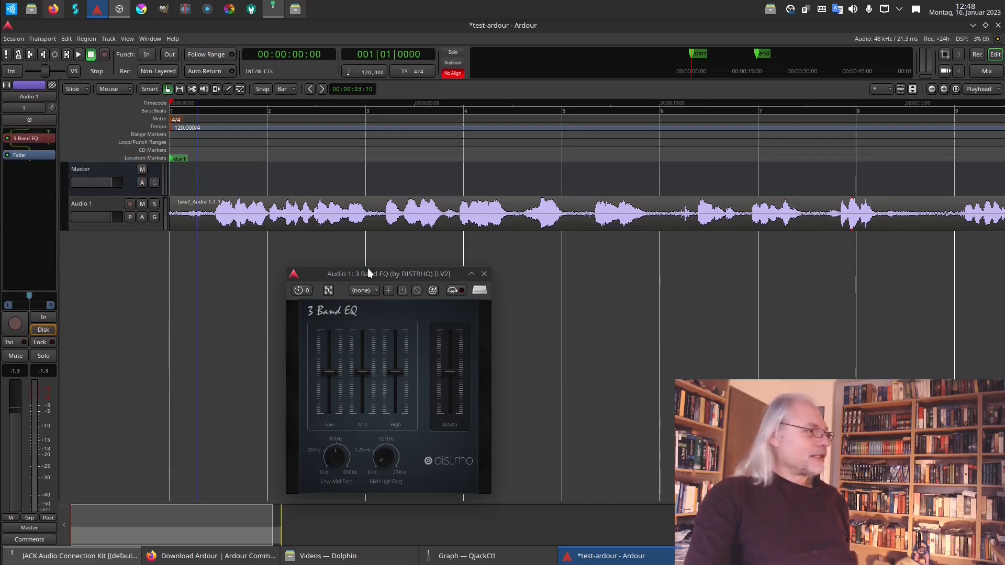
Close the 3 Band EQ plugin window, leaving the EQ pre-fader on Audio 1
click(483, 274)
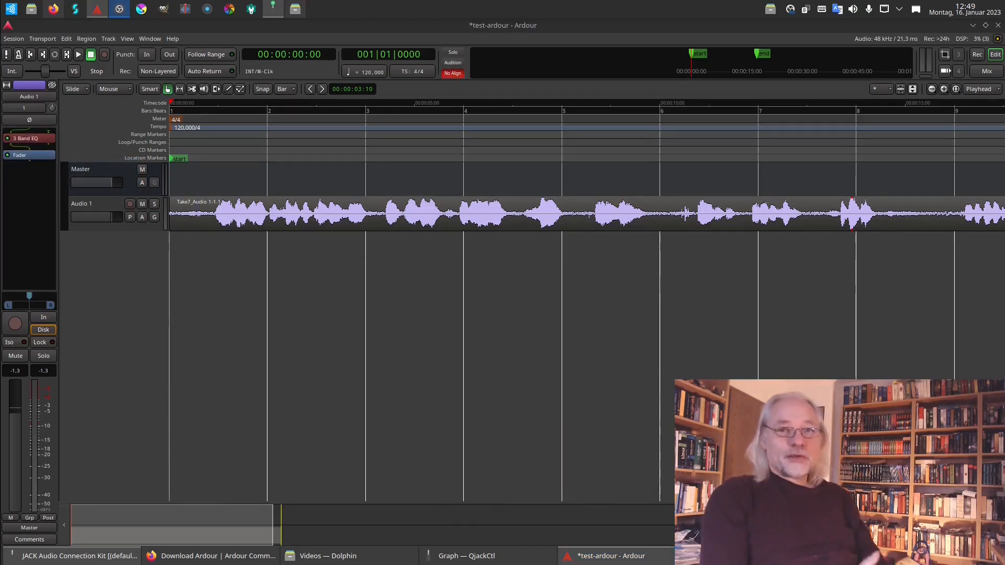